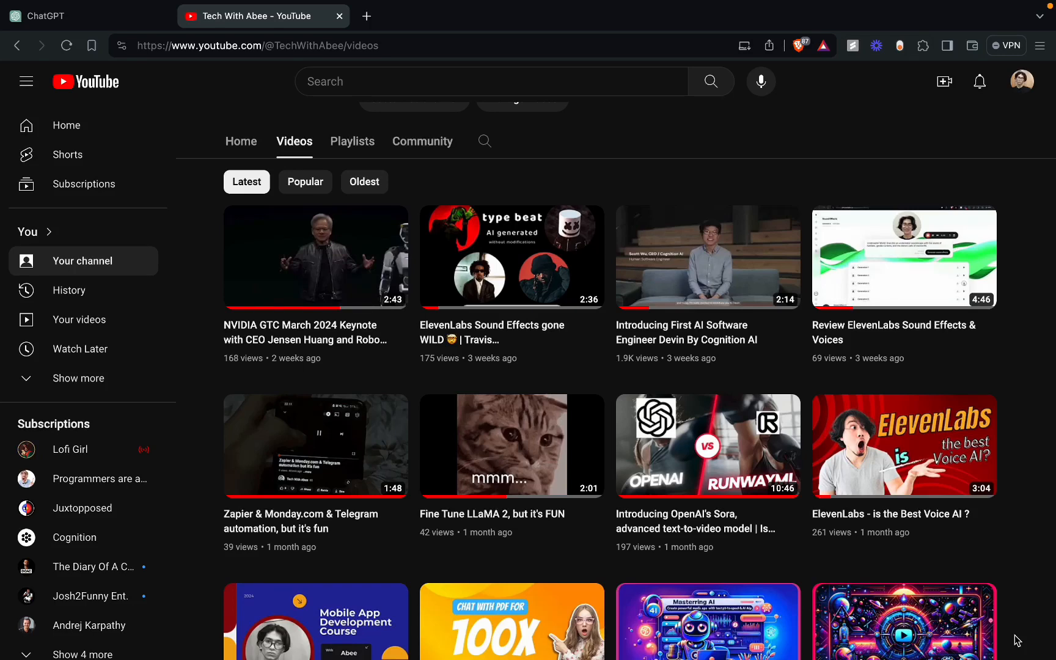
- Open fastapi.tiangolo.com in a new browser tab, then return to the render.com tab
click(367, 15)
text(fastapi)
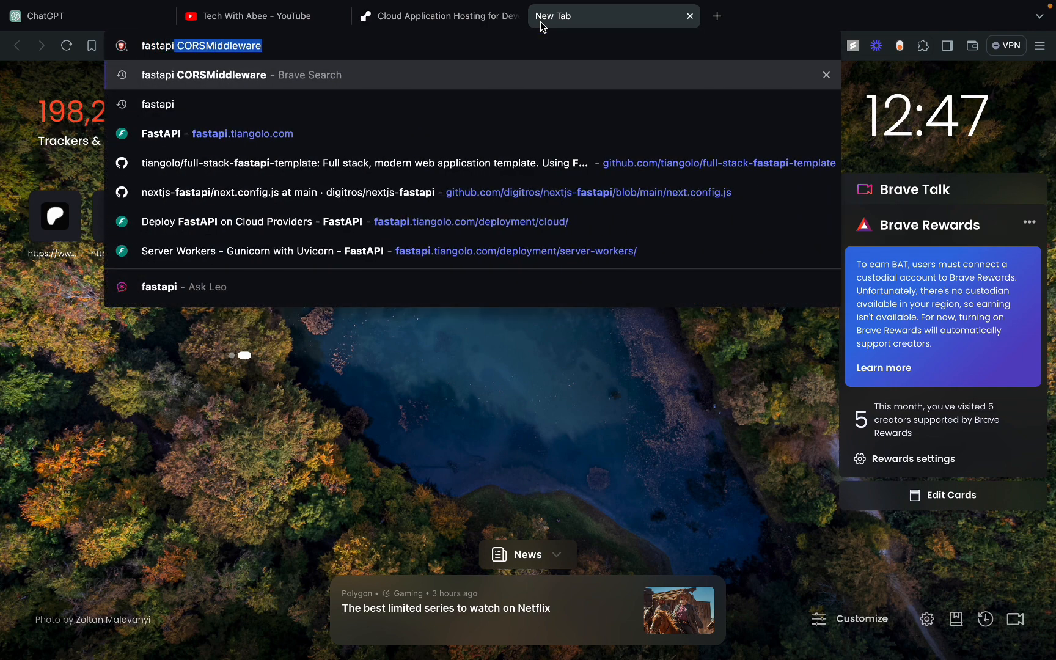
click(243, 133)
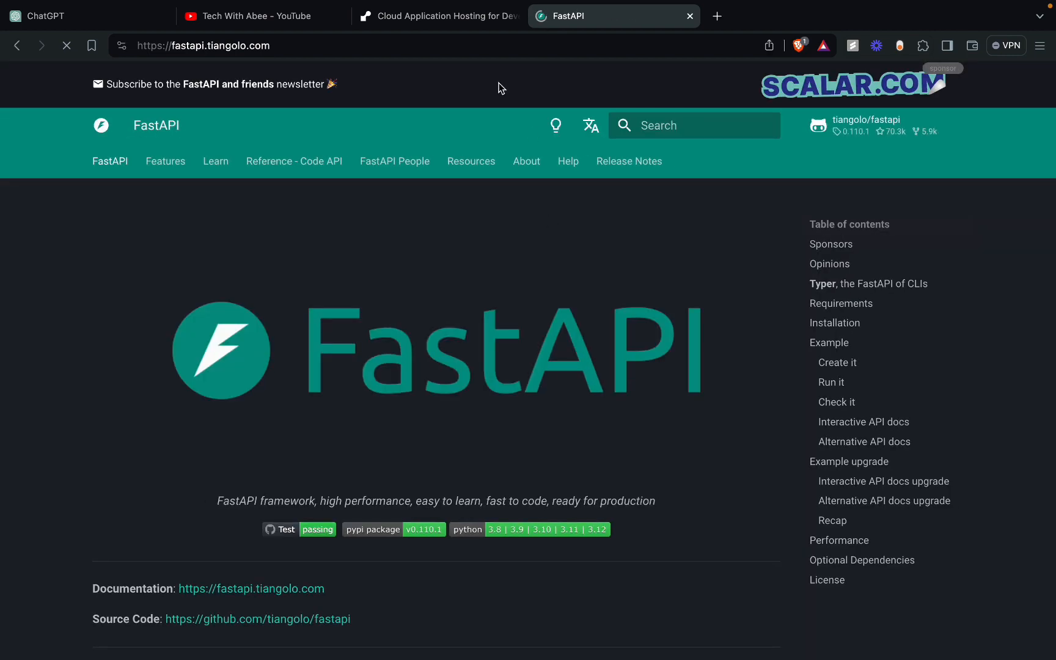
click(437, 15)
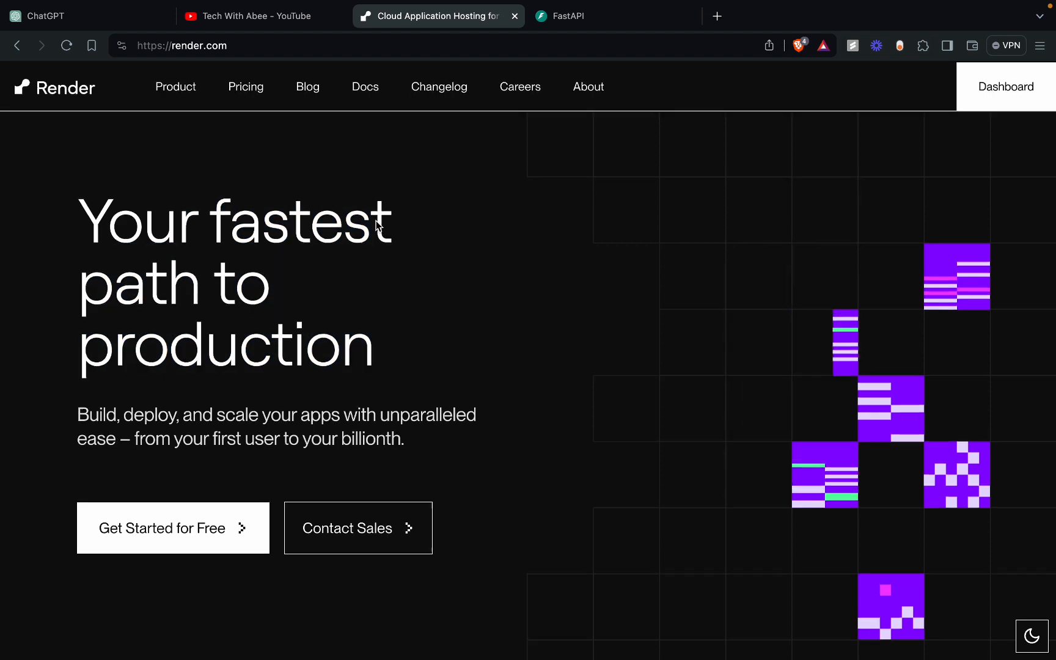
mouse_move(927, 192)
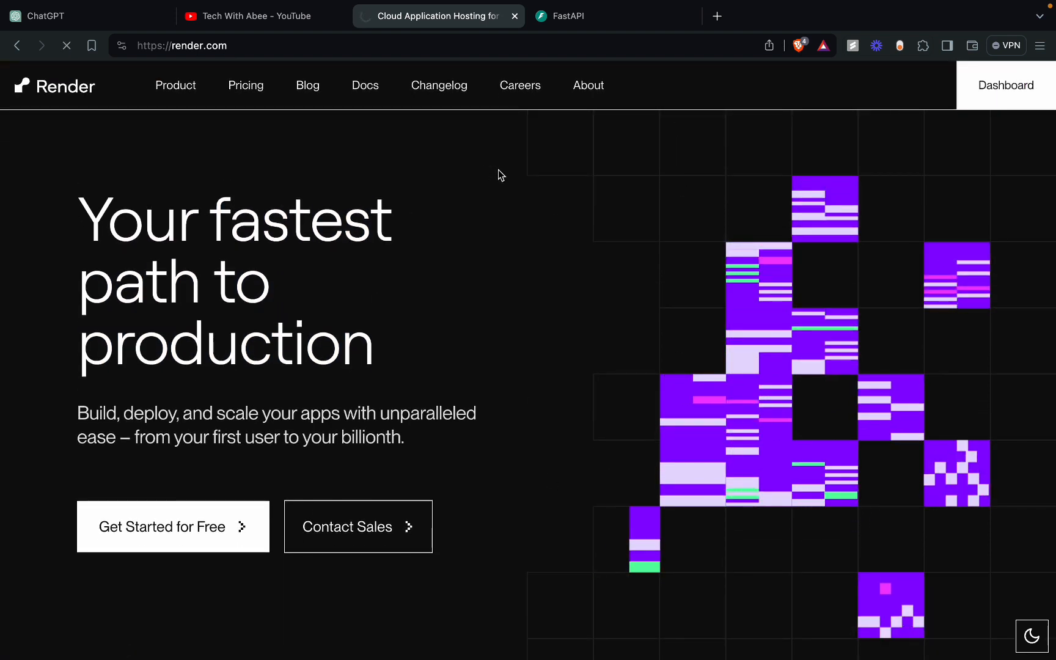
click(1005, 85)
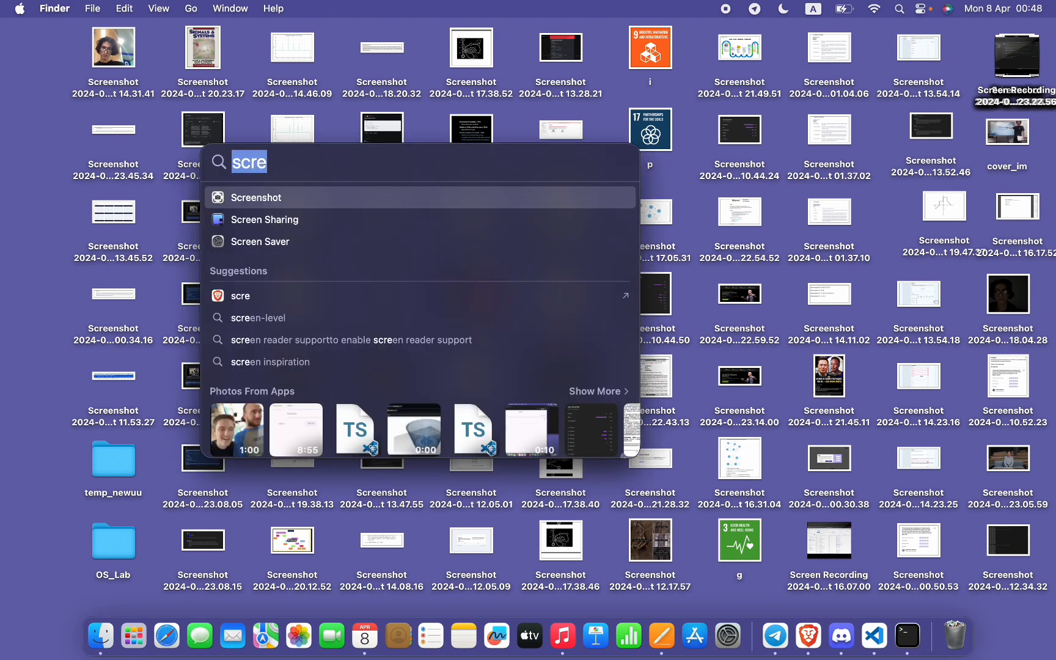
- In Terminal, create the fastapi folder with mkdir and cd into it
click(906, 636)
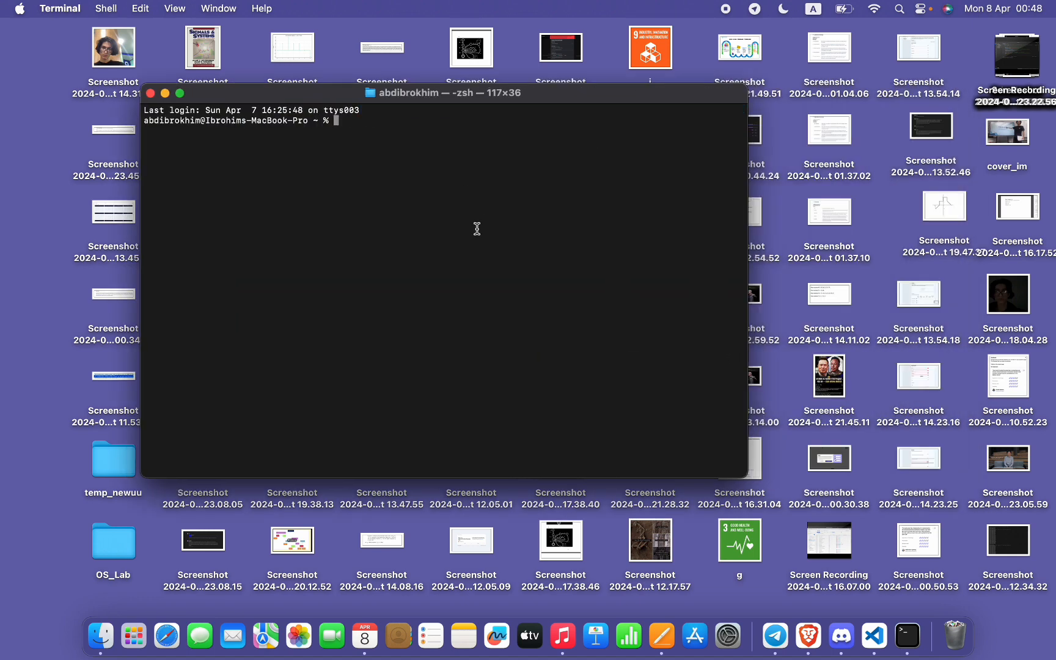
text(mkdri)
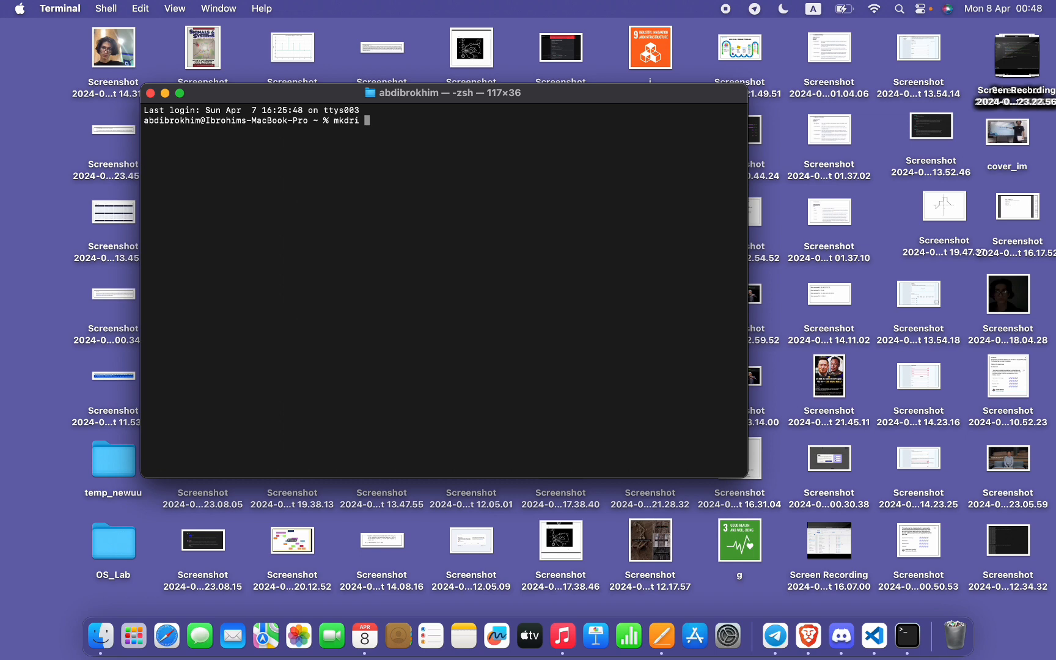
text(ir fastap)
key(Return)
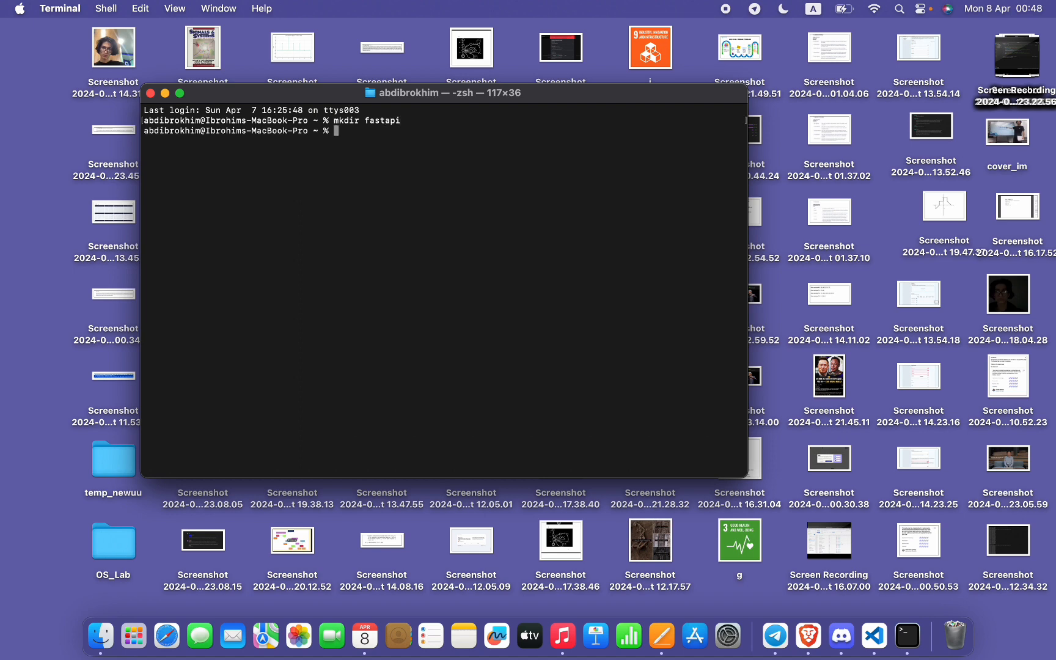
text(cd fastapi/)
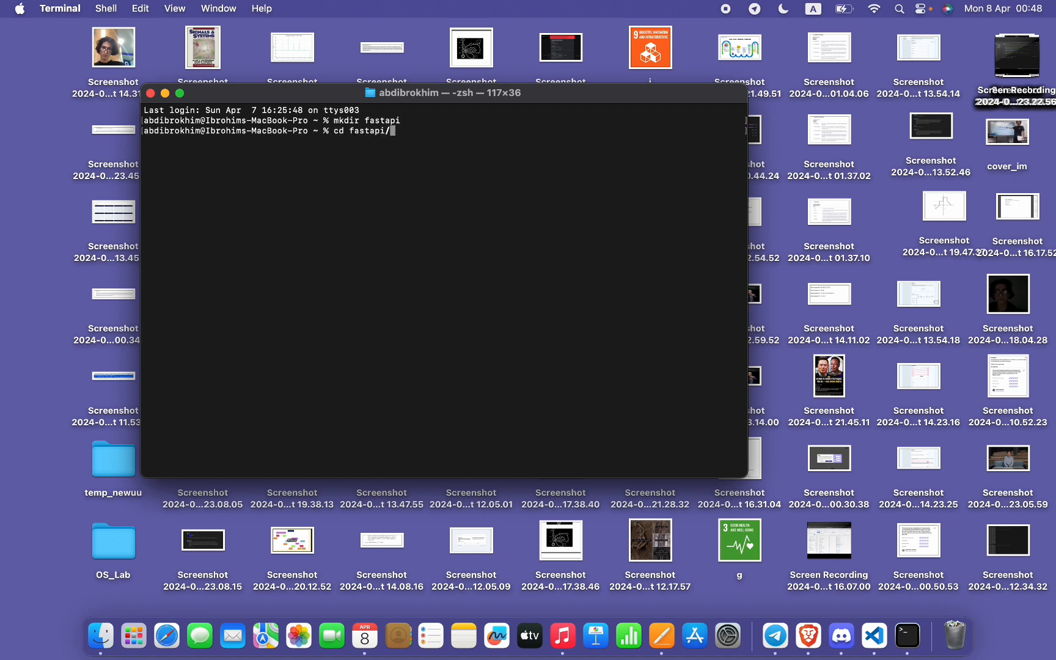
key(Return)
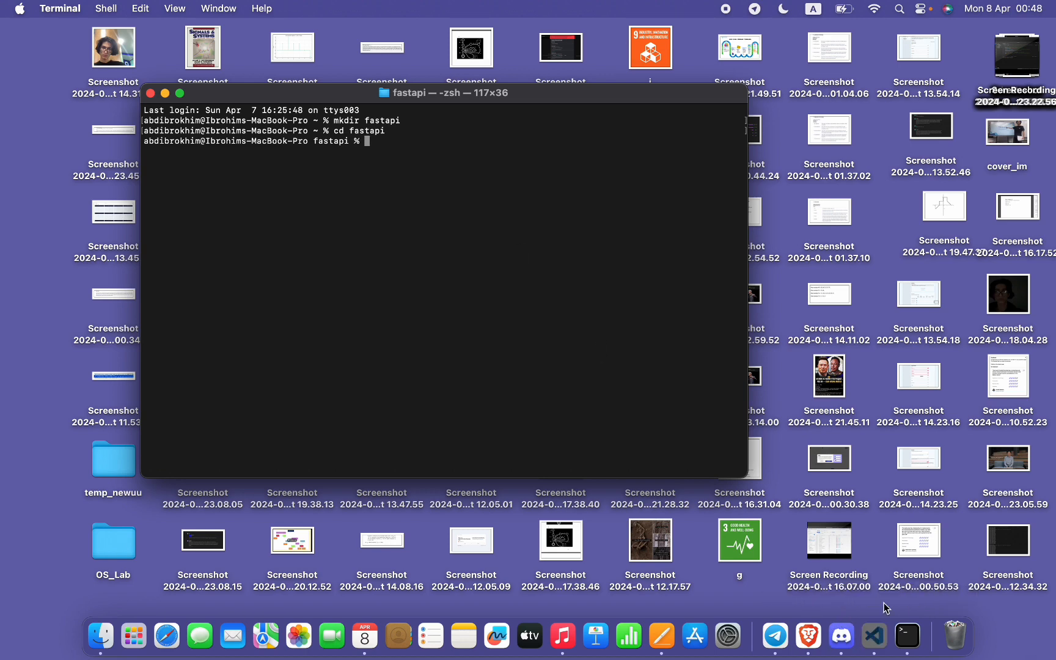
click(873, 635)
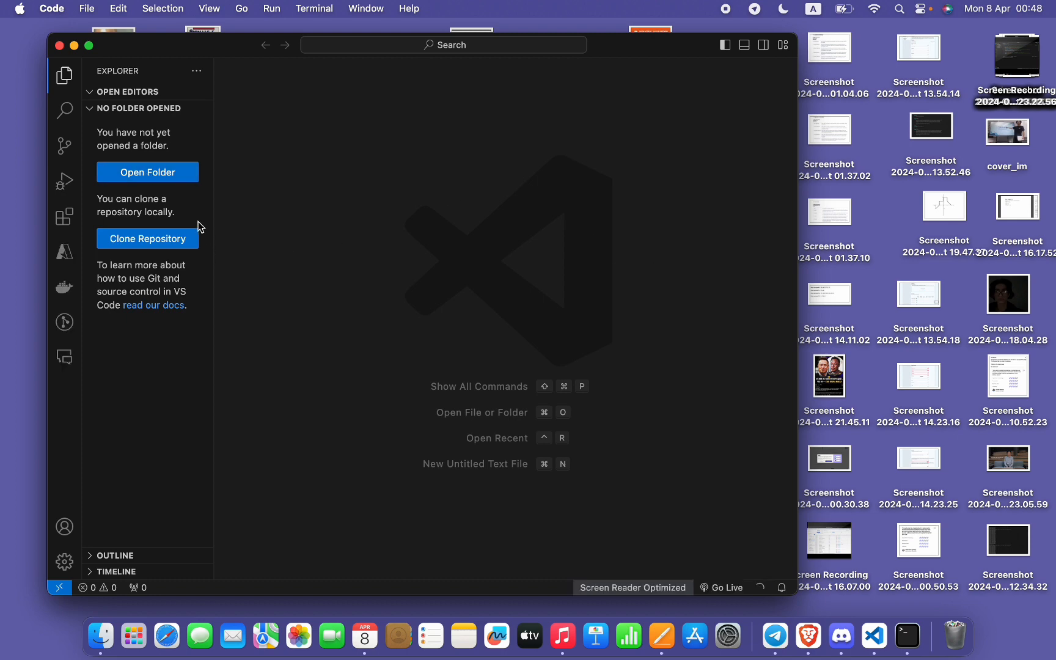
- Open the fastapi folder from the home directory as the VS Code workspace
click(146, 172)
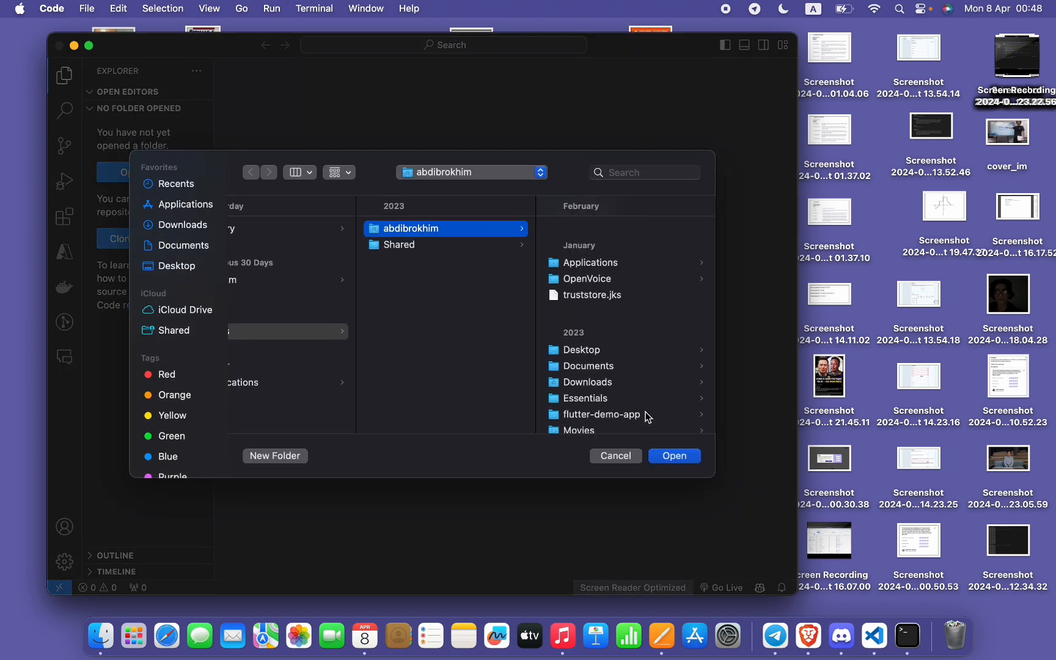
scroll(up, 3)
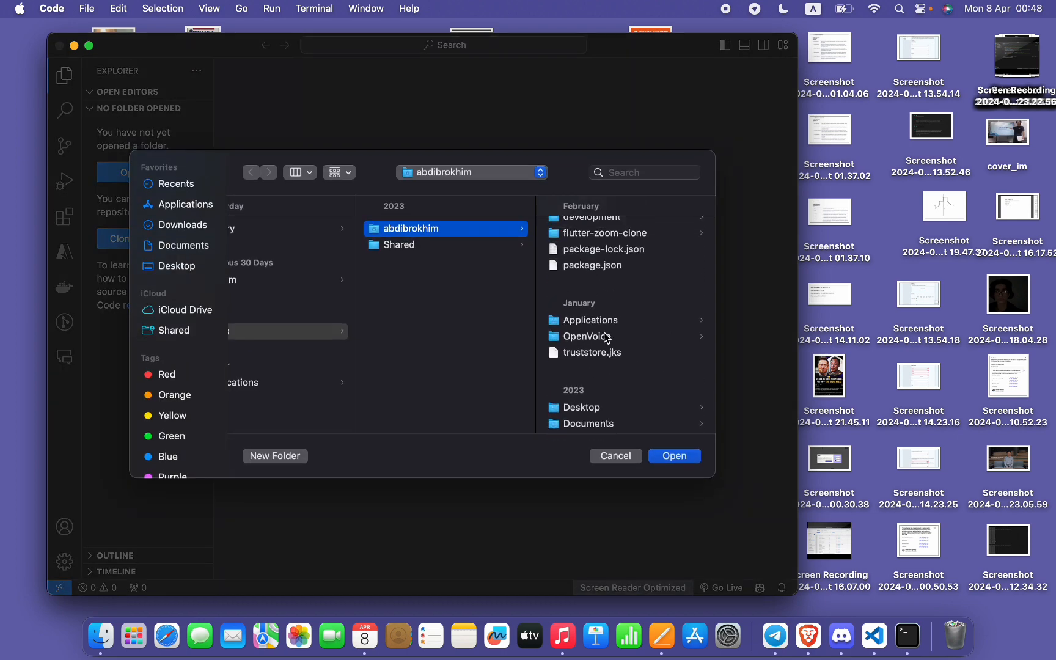
scroll(up, 3)
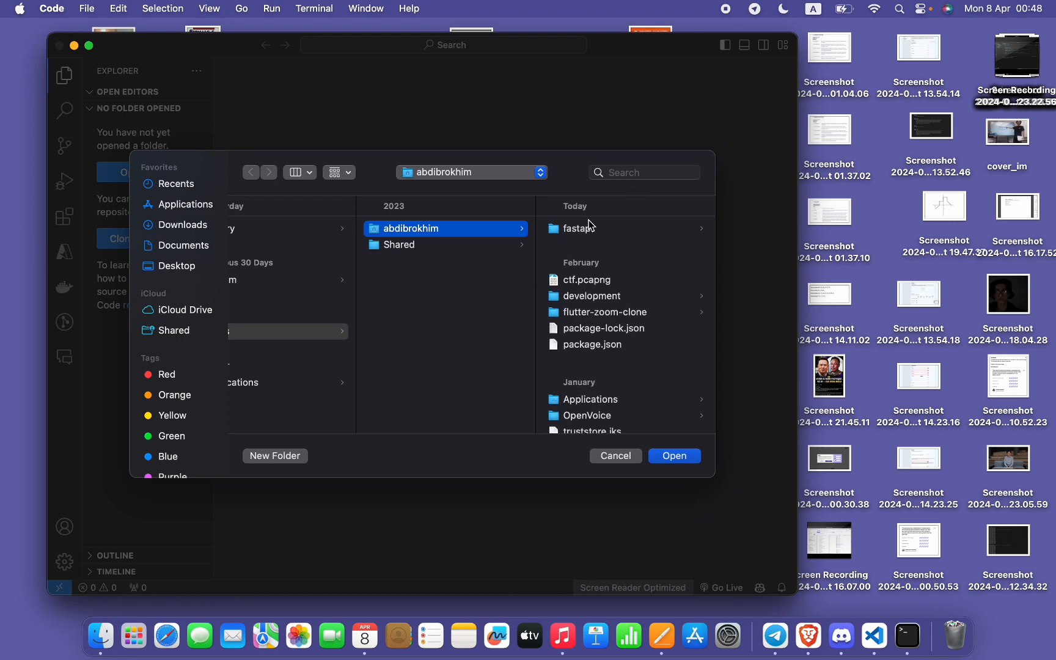
click(674, 455)
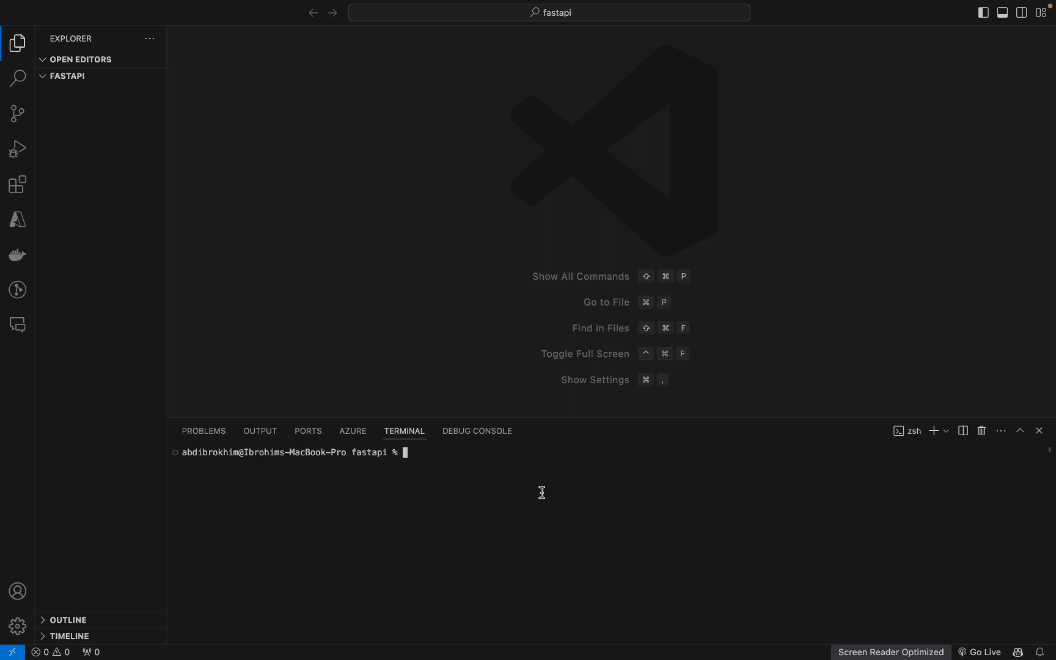
- Create main.py with touch, fill it with the FastAPI example, and set up .venv
text(touch)
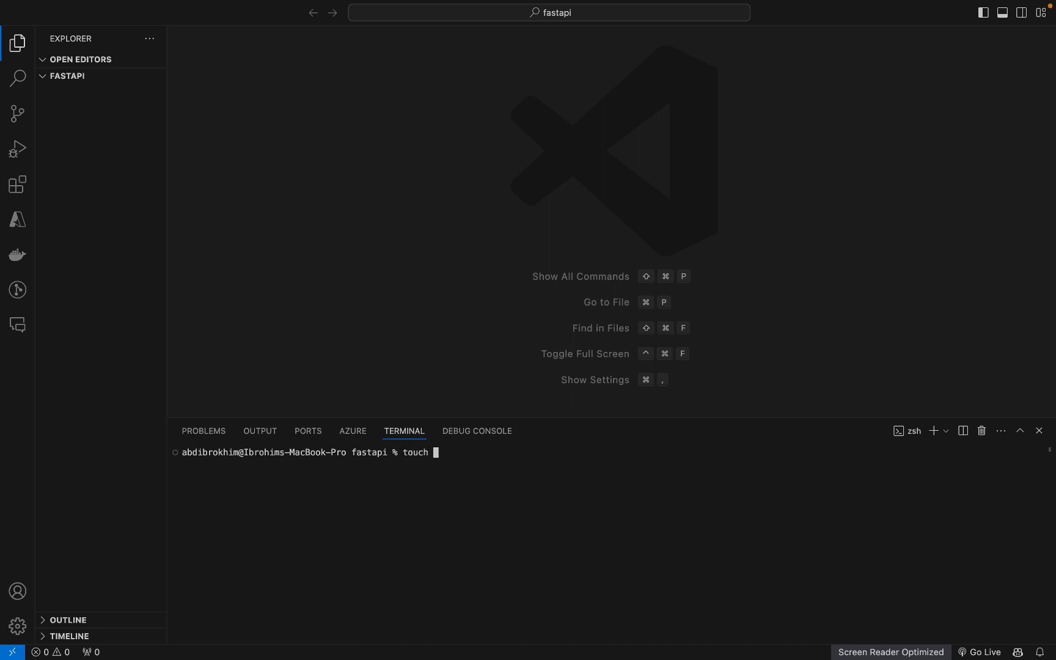
key(Return)
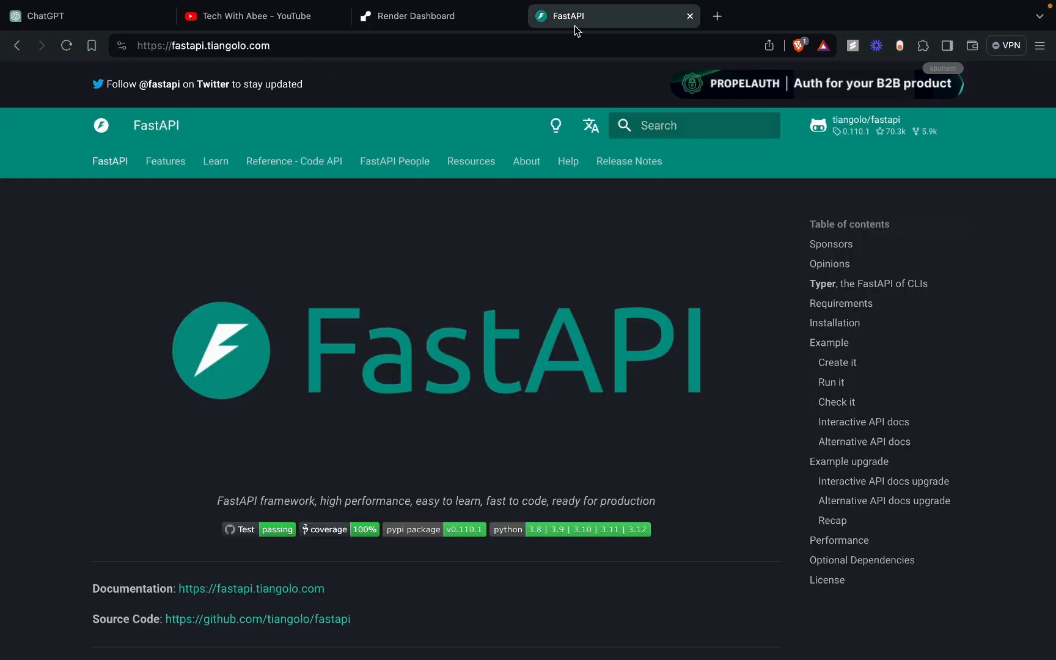
scroll(down, 3)
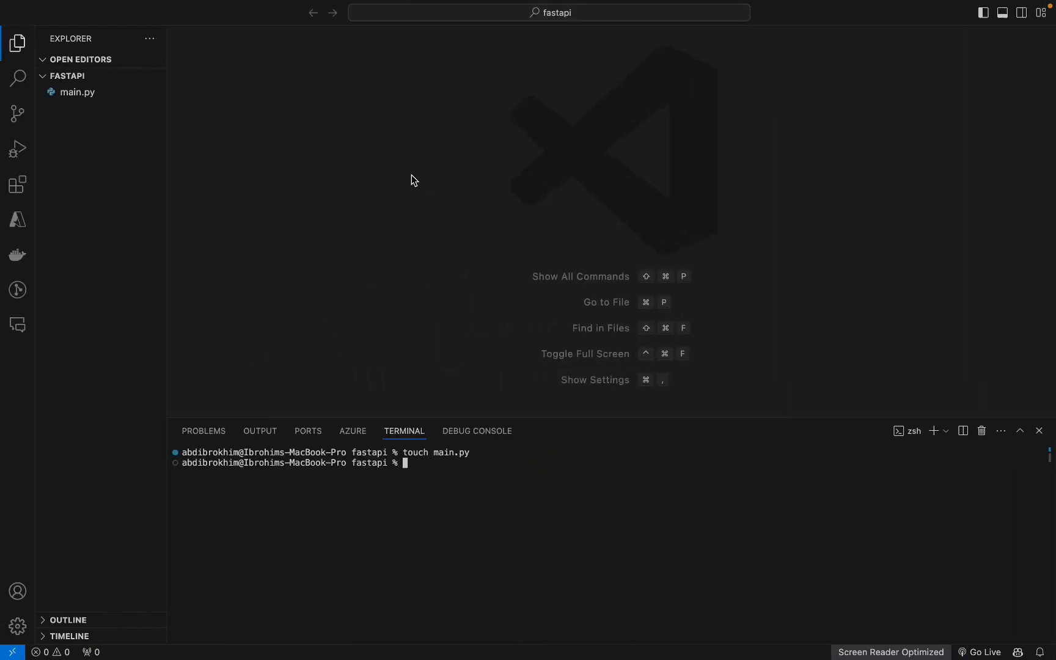
click(78, 92)
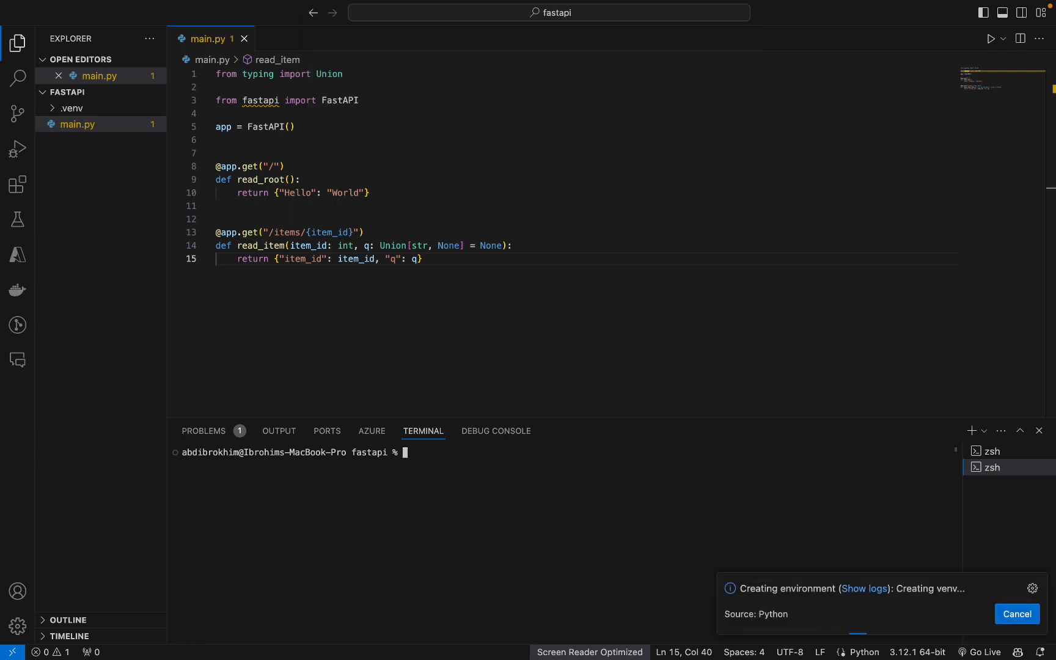
click(69, 107)
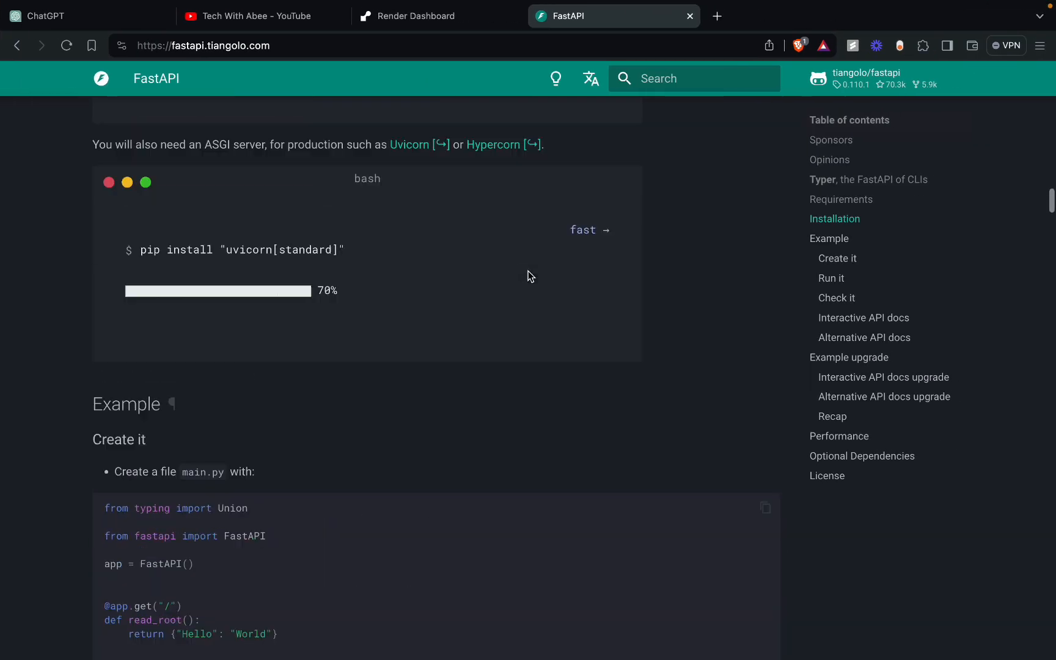
scroll(up, 3)
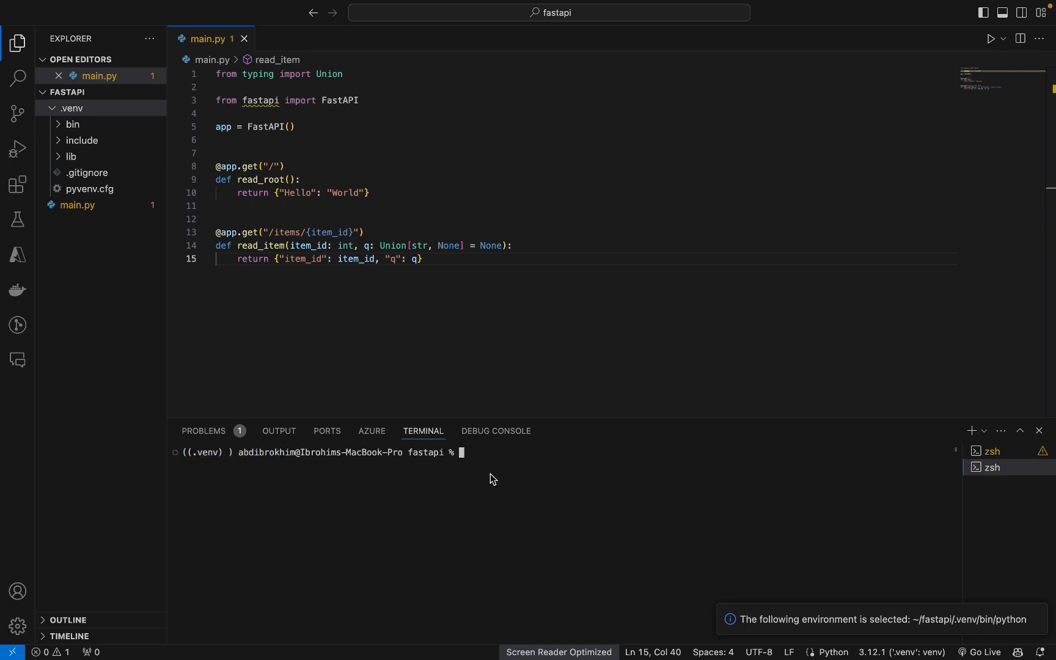
- Run 'source .venv/bin/activate' in the integrated terminal to enable the virtual environment
text(source .)
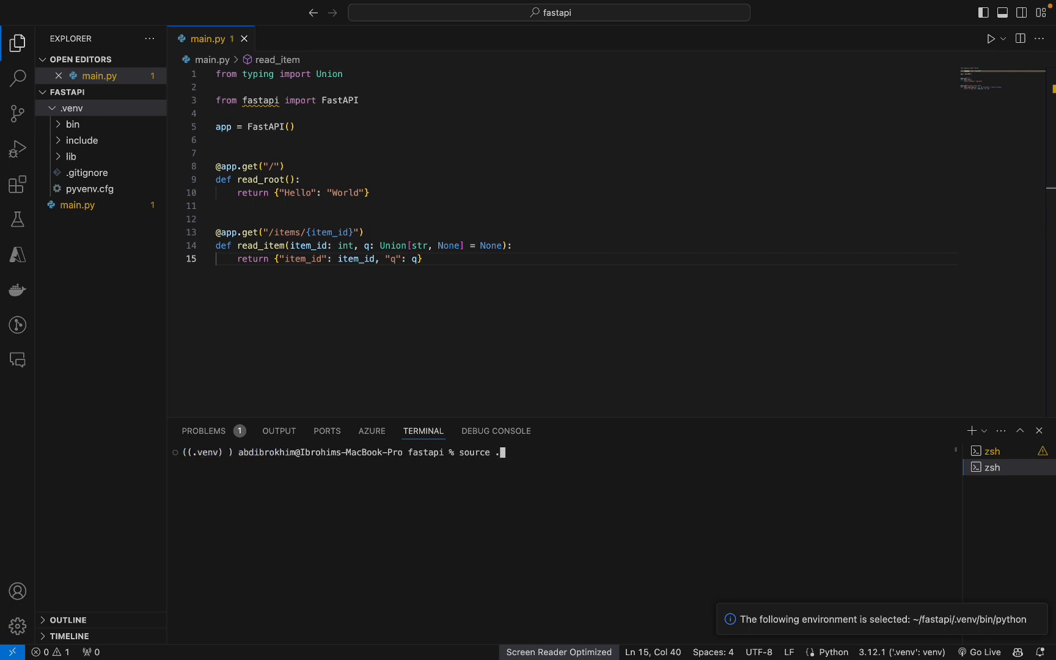
text(ve)
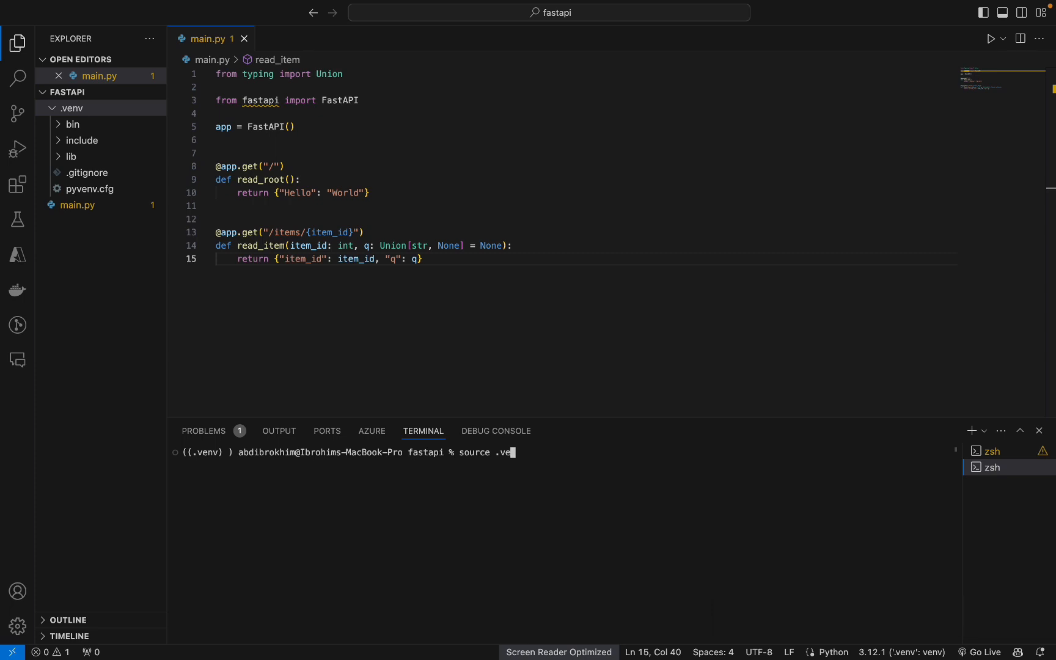
text(nv/bin/)
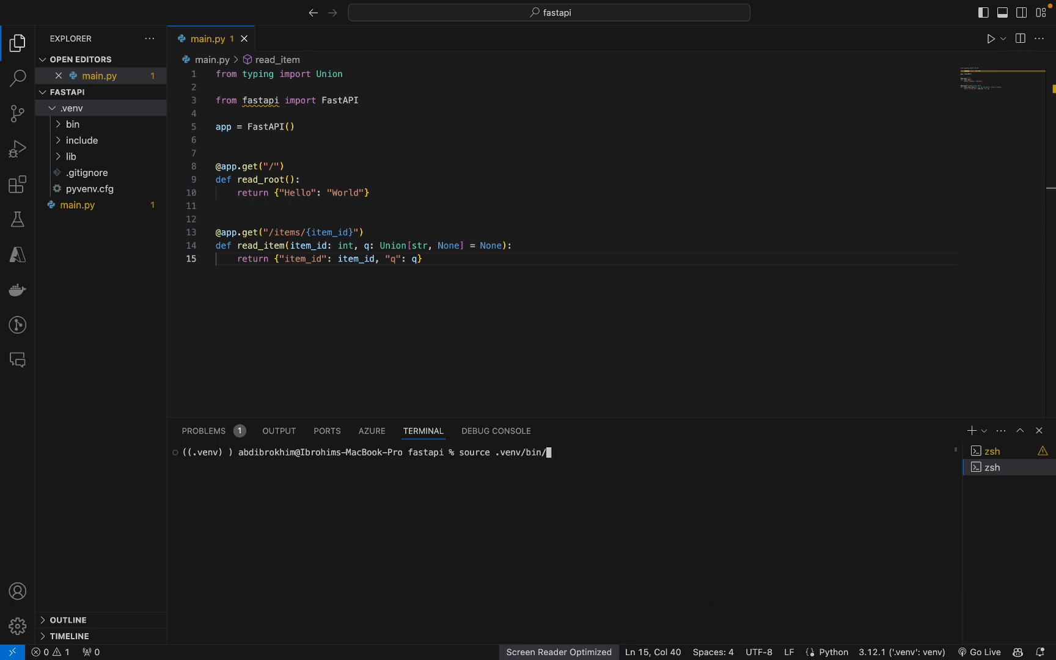
key(Return)
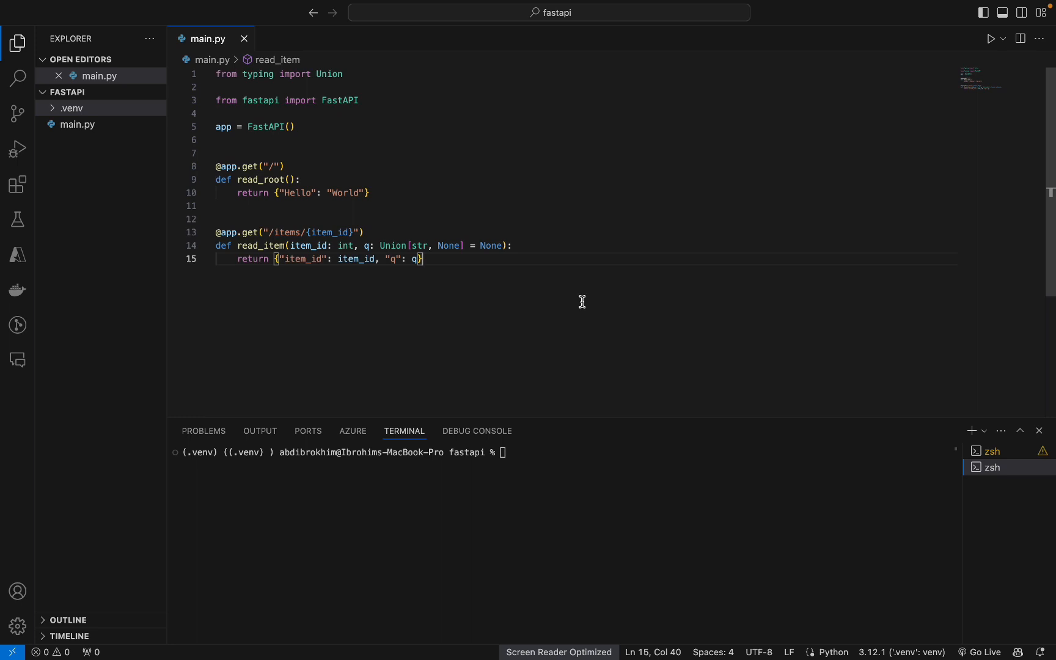
mouse_move(557, 483)
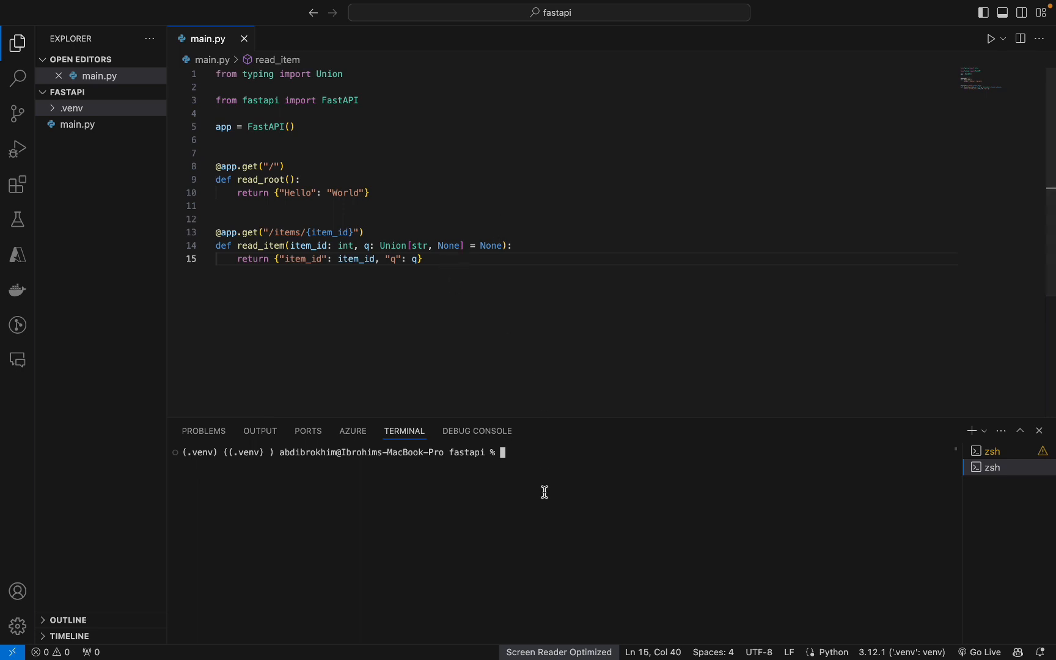
- Run 'uvicorn main.app --reload', see the import-string error, and stop it with Ctrl+C
text(pytho)
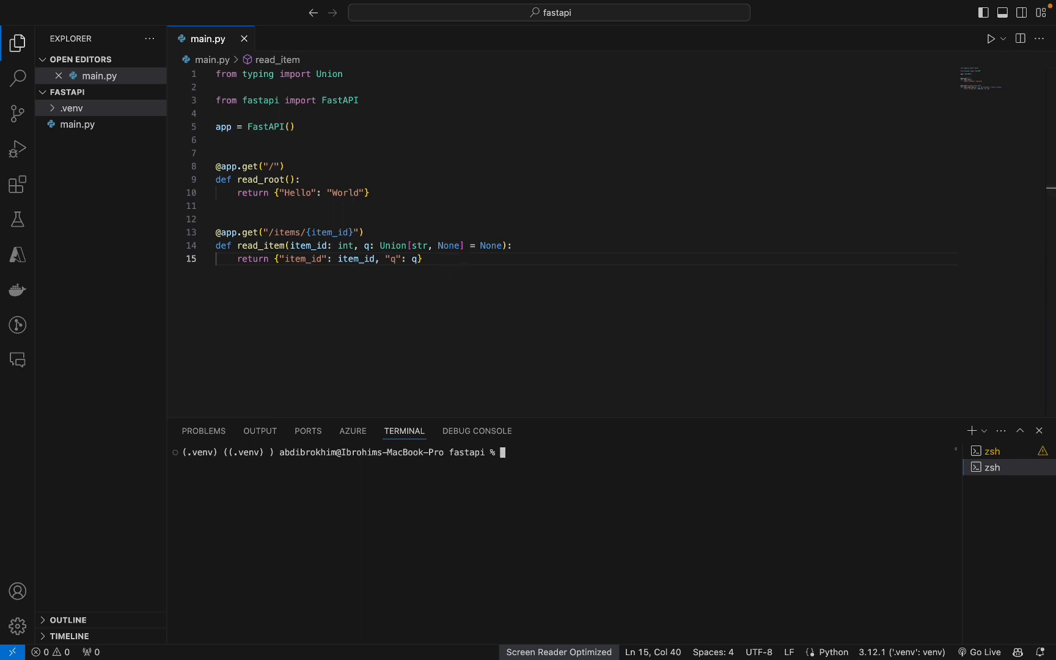
mouse_move(587, 473)
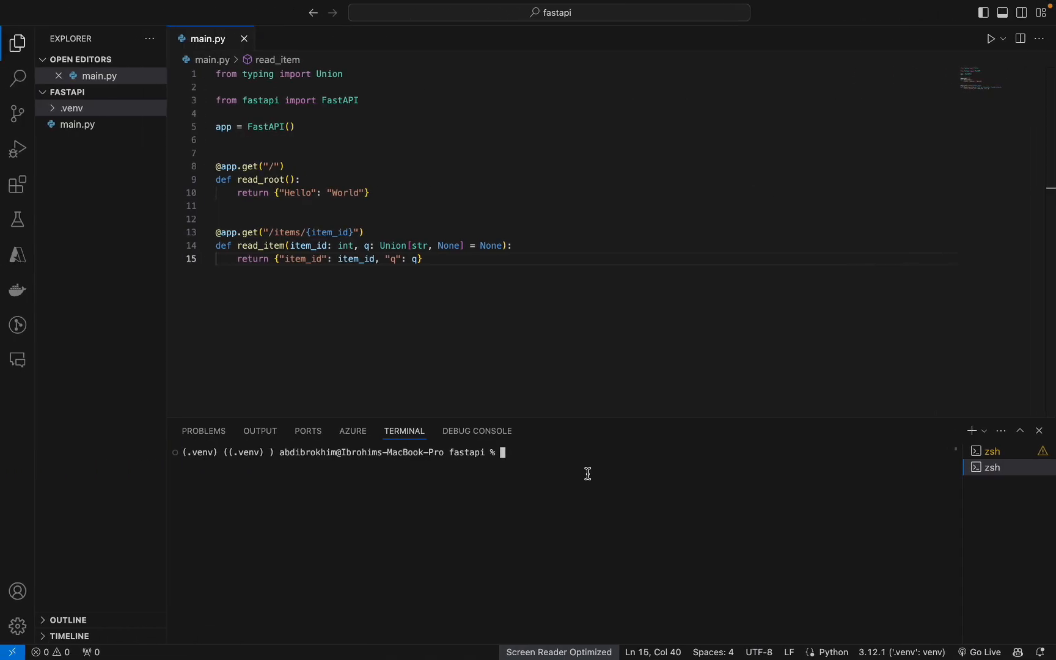
text(uvicorn main.)
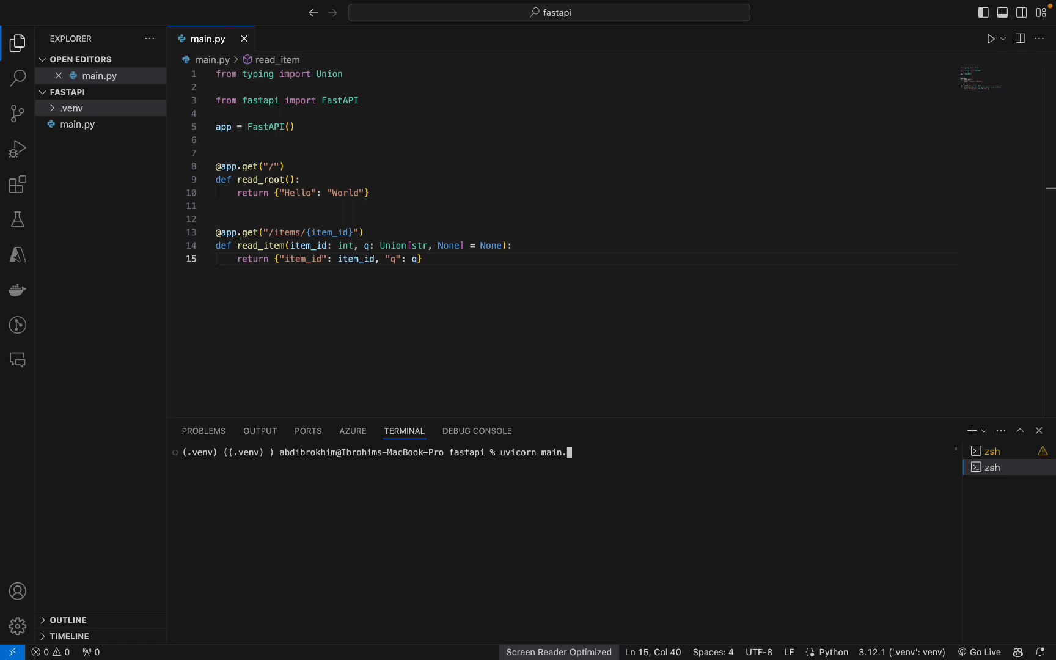
text(app --re)
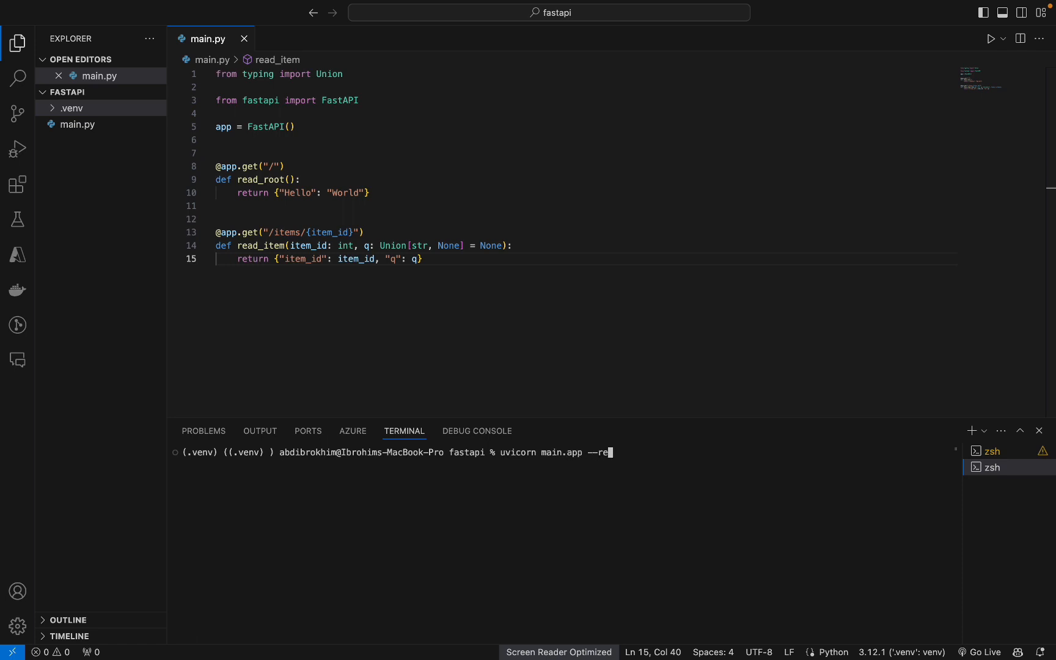
text(load)
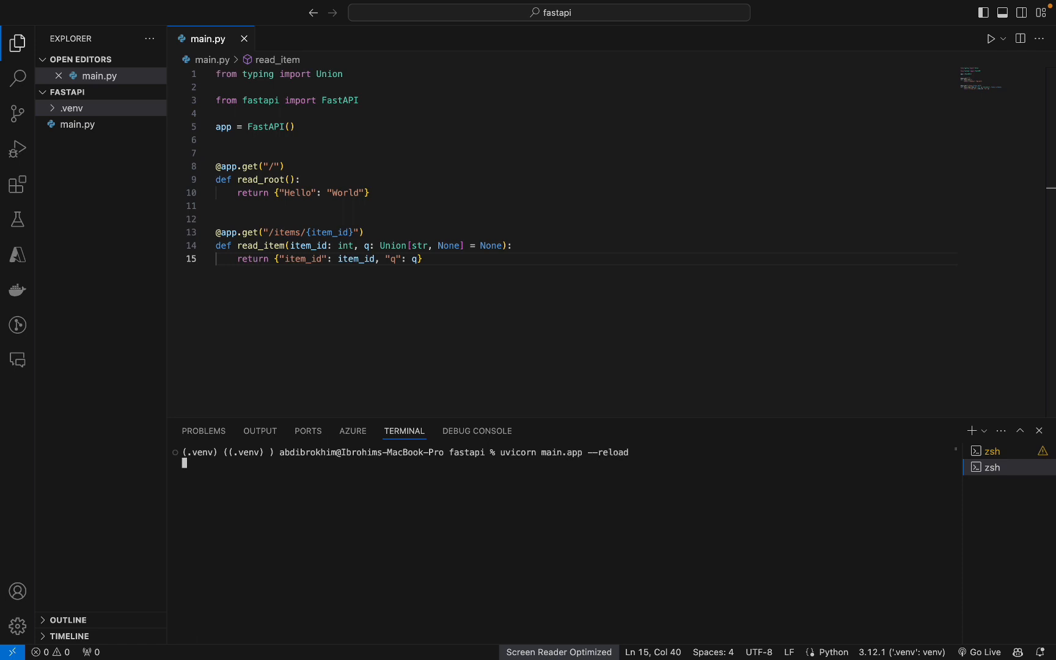
key(Return)
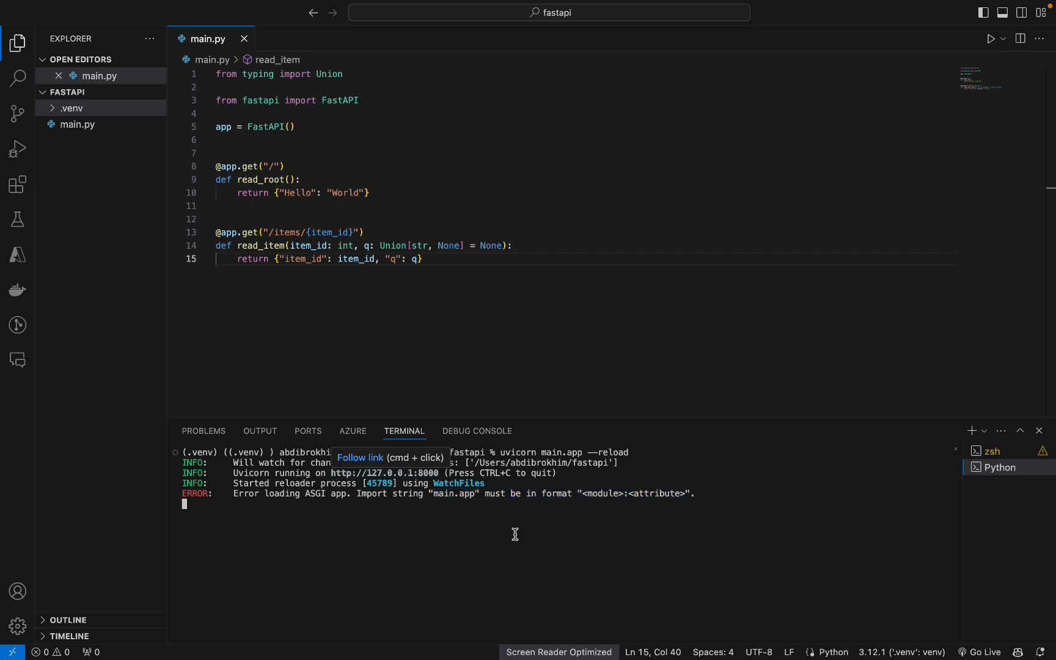
key(ctrl+c)
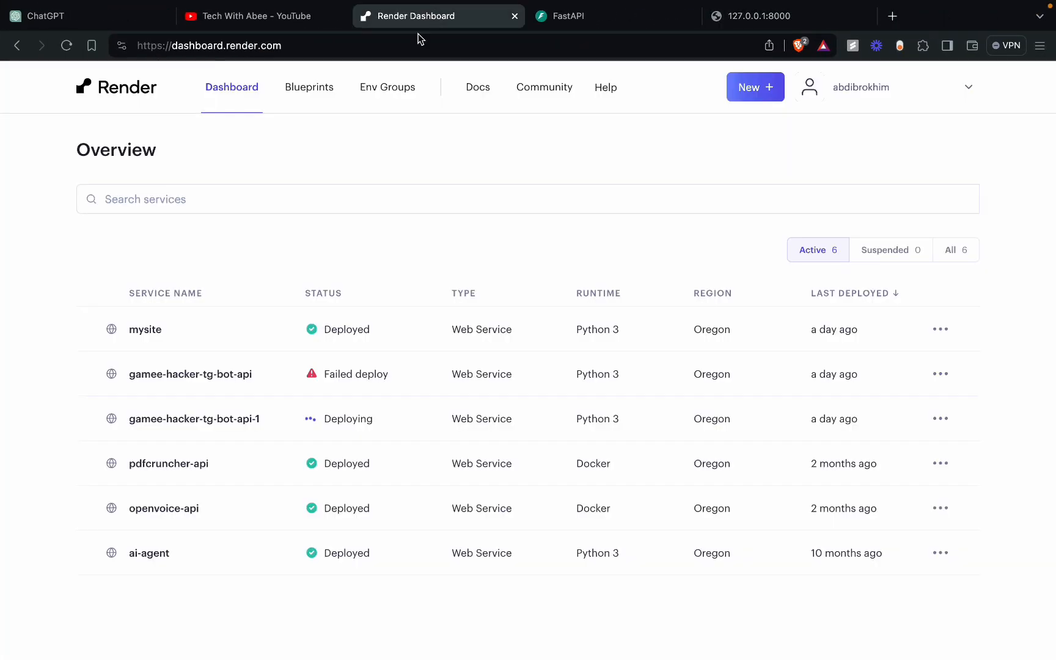
mouse_move(692, 138)
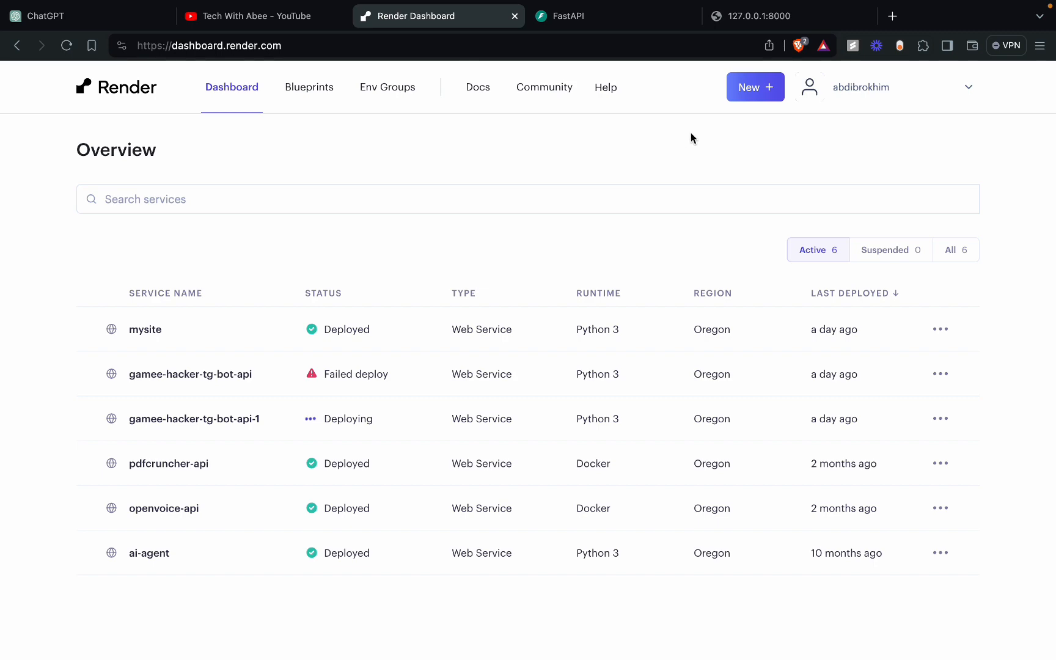
mouse_move(631, 112)
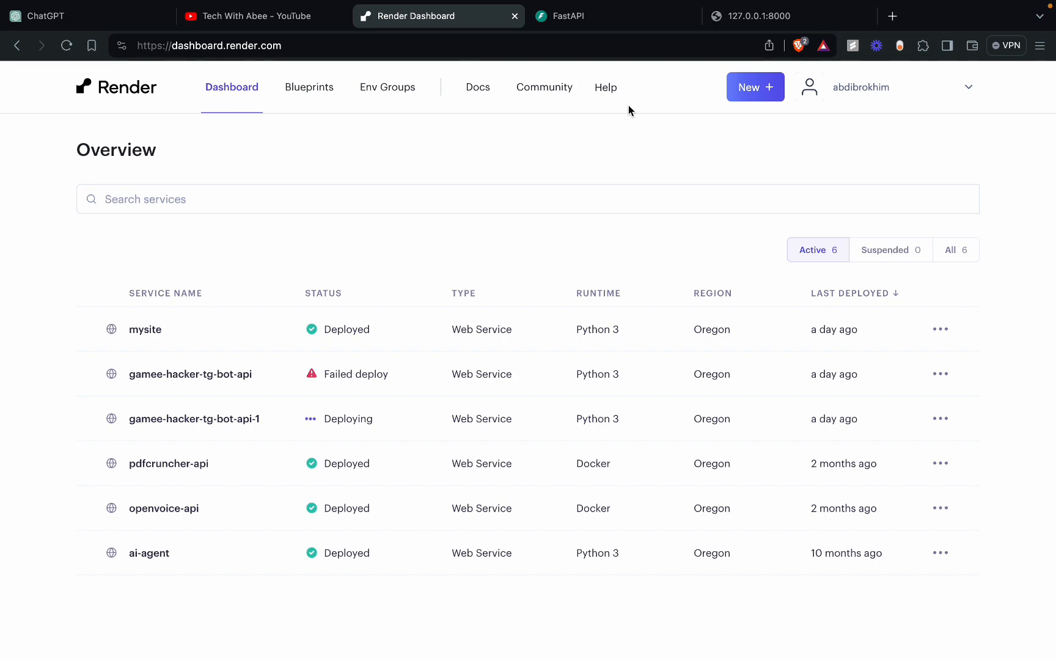
mouse_move(255, 121)
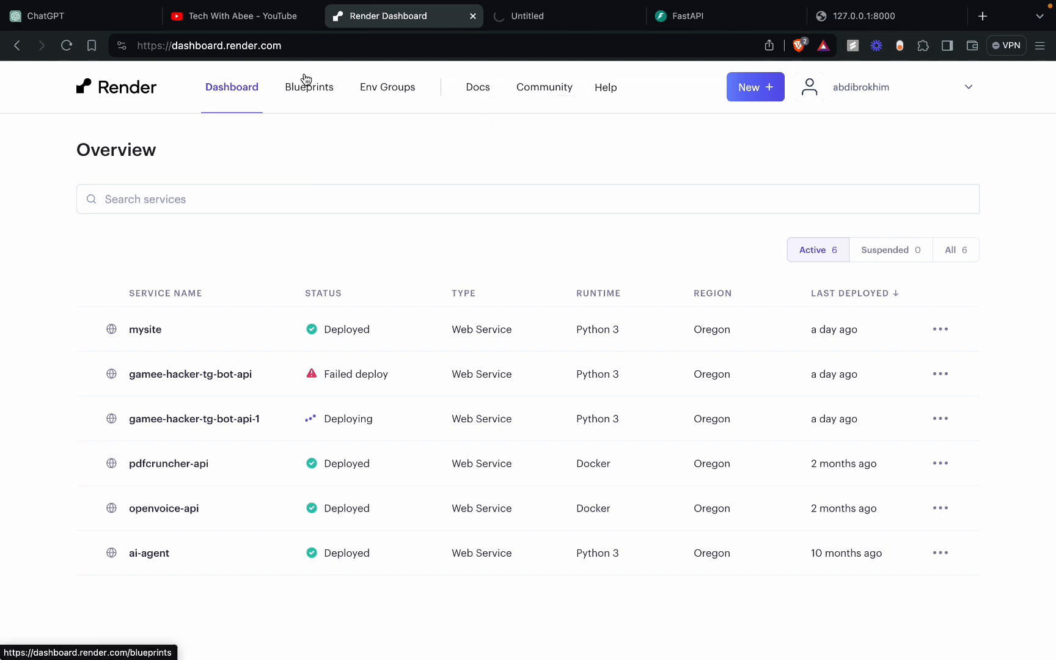
- Go to Blueprints from the Render dashboard's top navigation
click(477, 86)
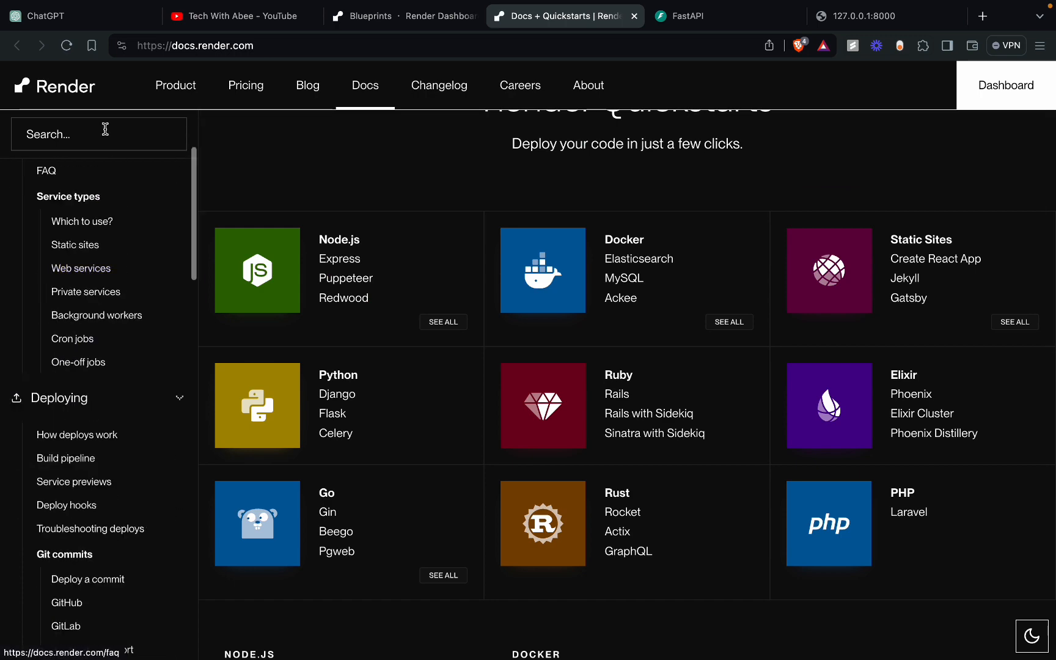
- Search the docs for 'django', open Deploying Django on Render, and scroll down it
text(django)
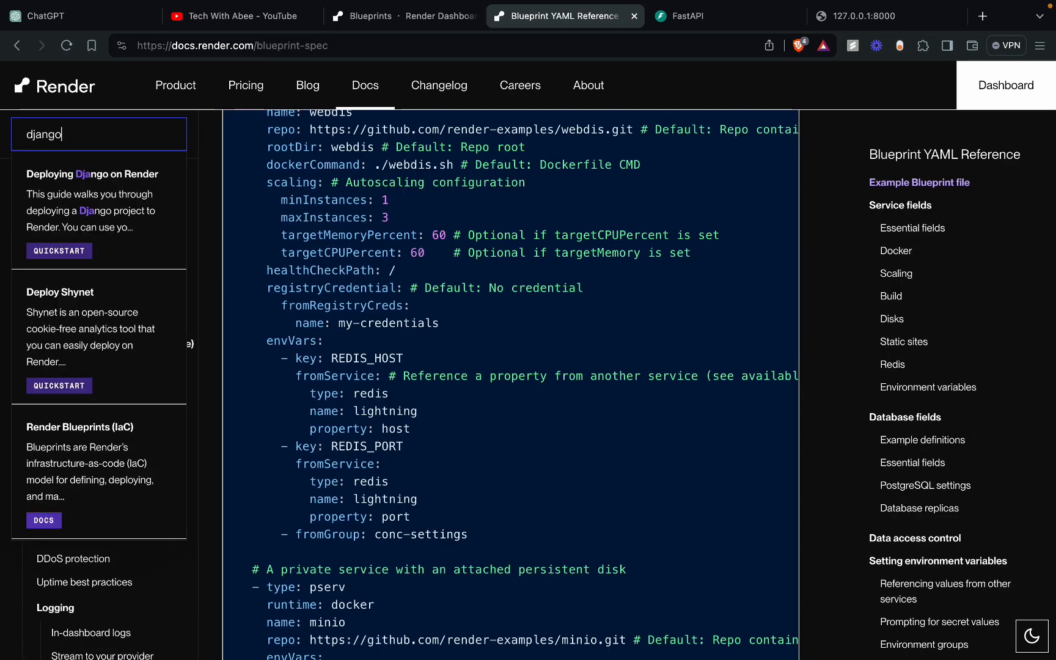
click(99, 174)
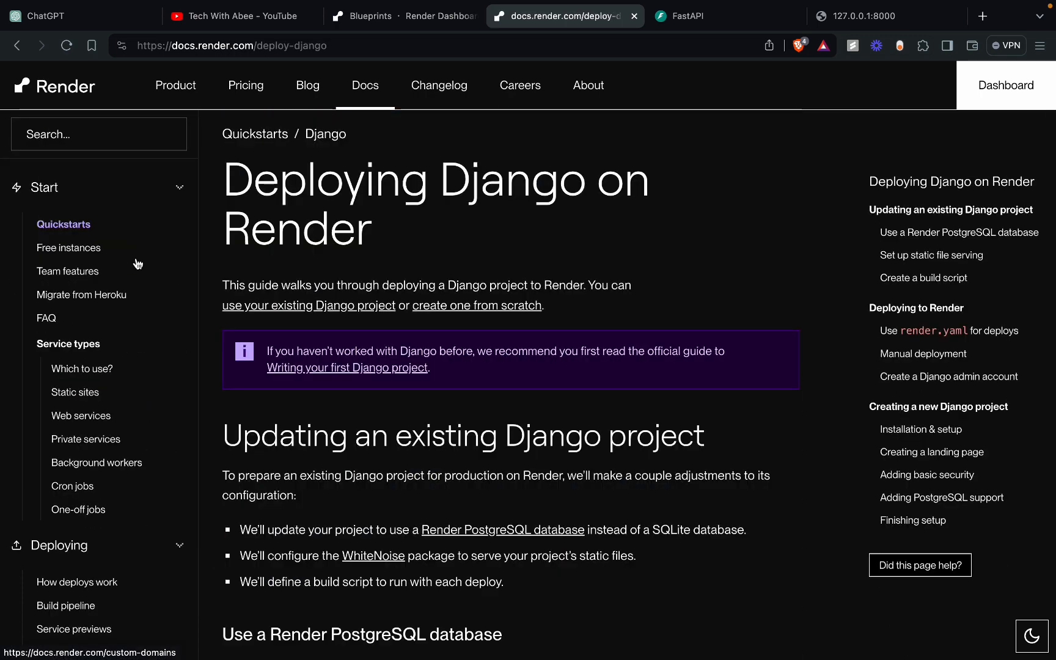
scroll(down, 3)
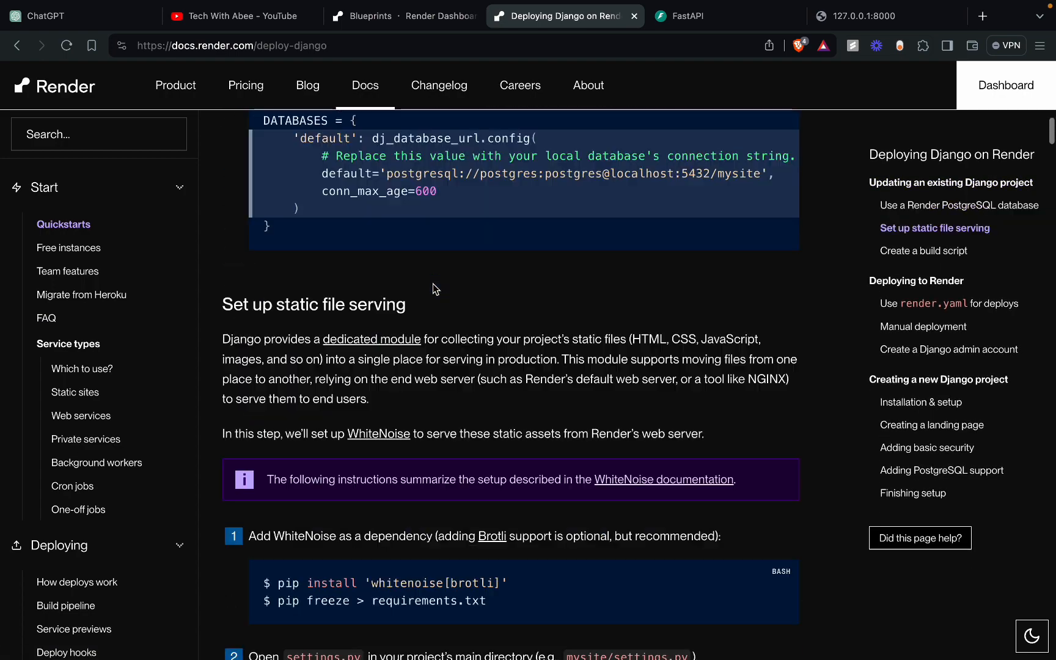
scroll(down, 3)
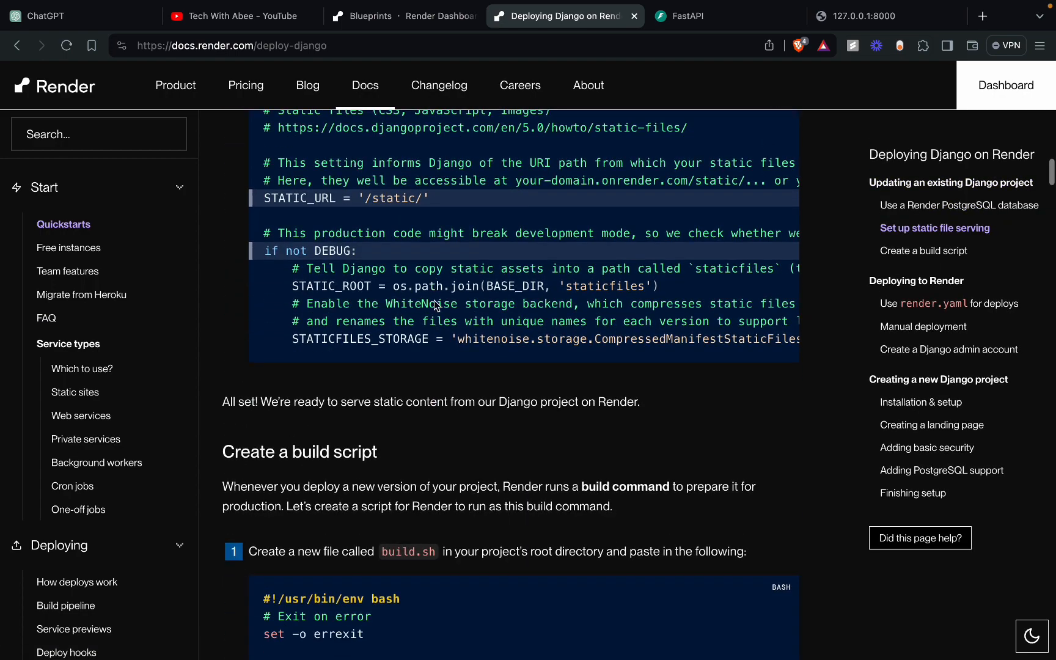
scroll(down, 3)
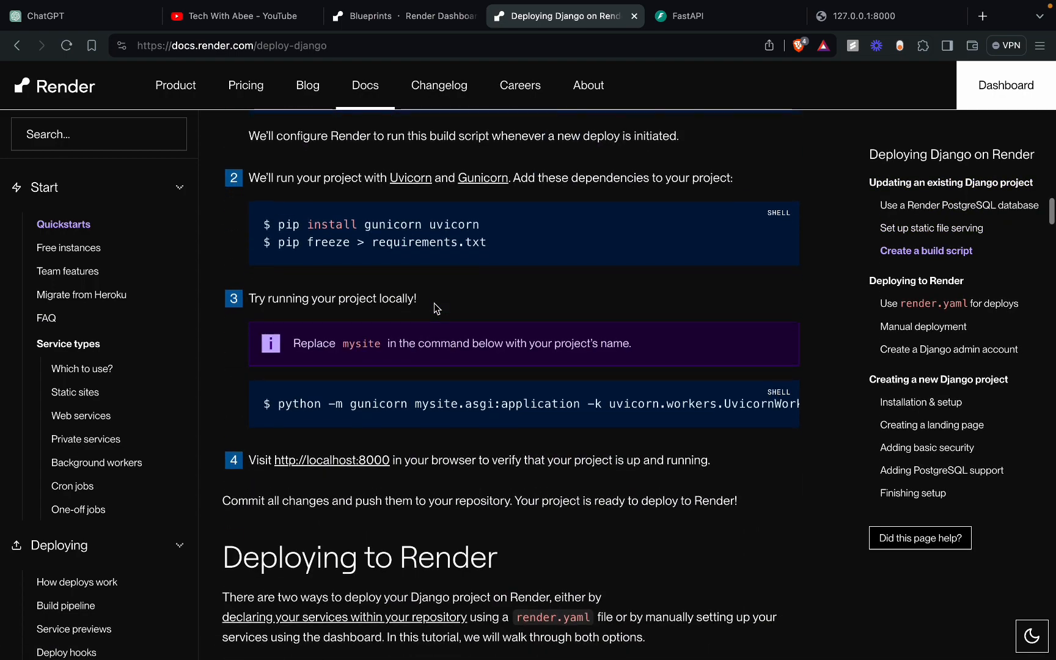
scroll(down, 3)
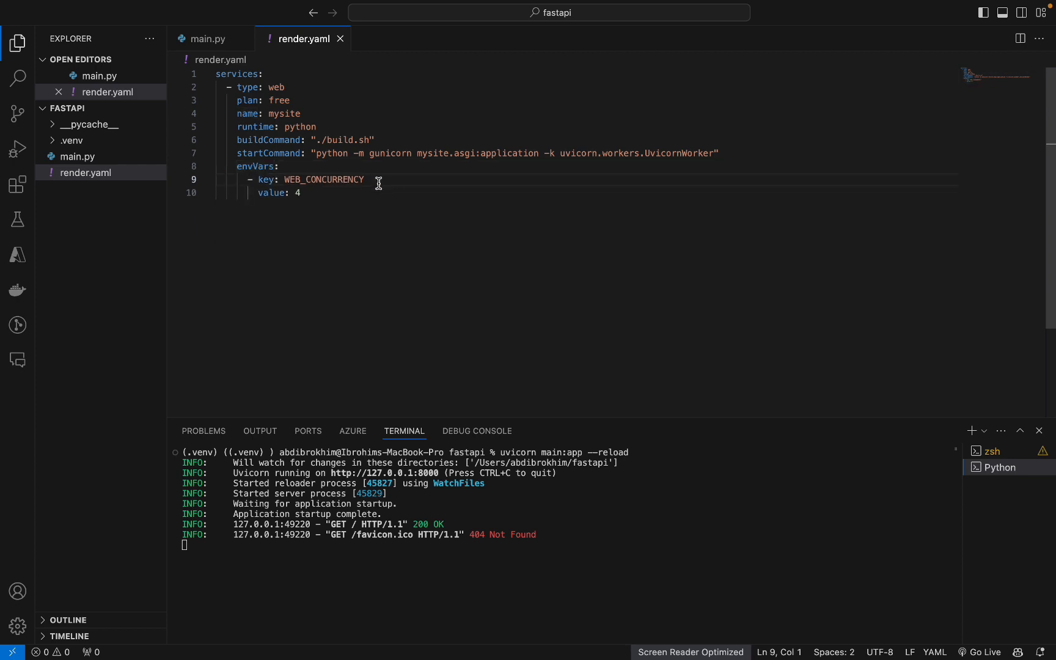
mouse_move(424, 146)
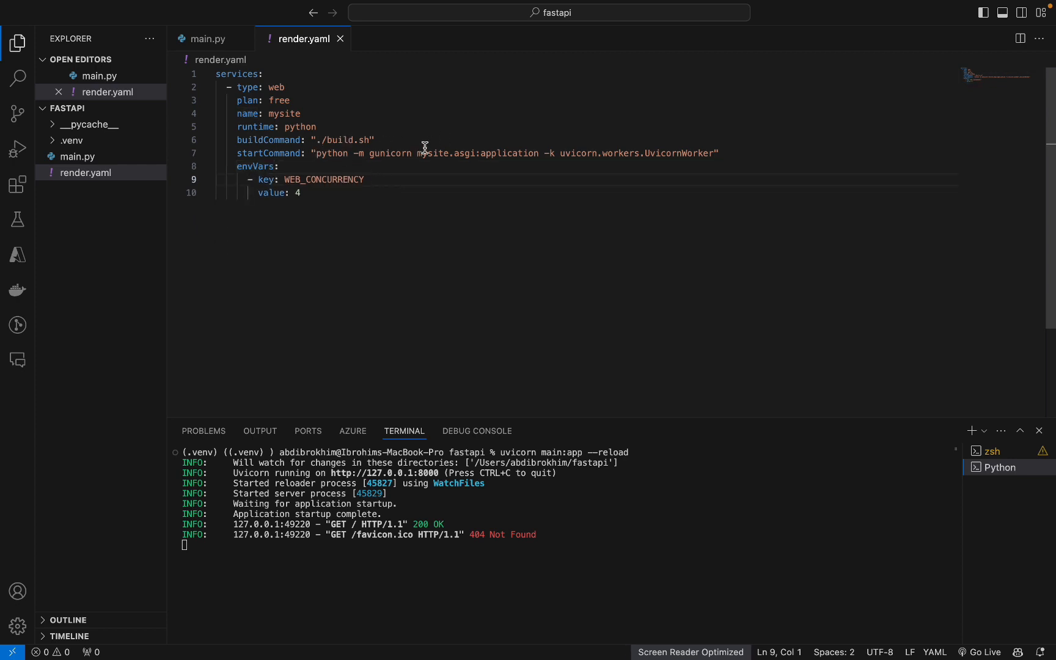
mouse_move(303, 151)
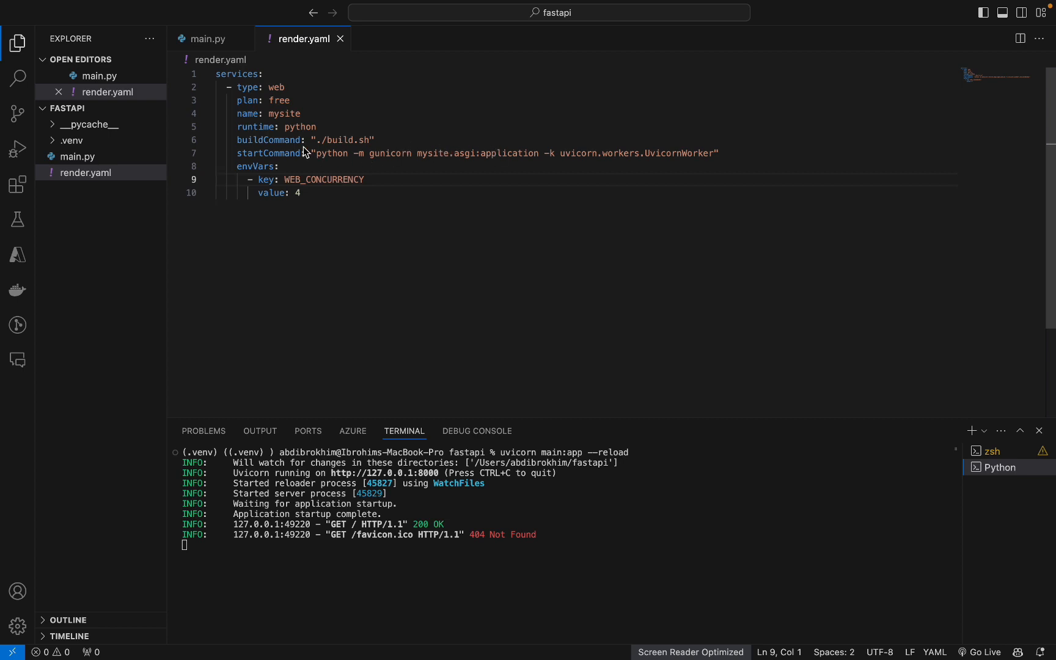
- Place the cursor on render.yaml's buildCommand line and create a new build.sh file
click(310, 140)
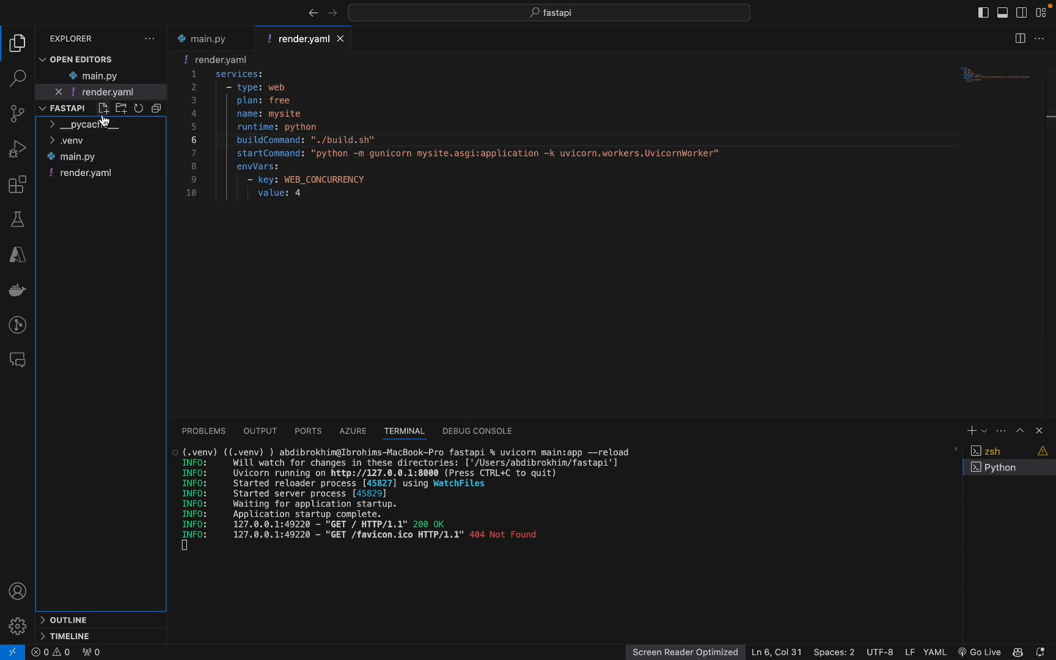
click(103, 107)
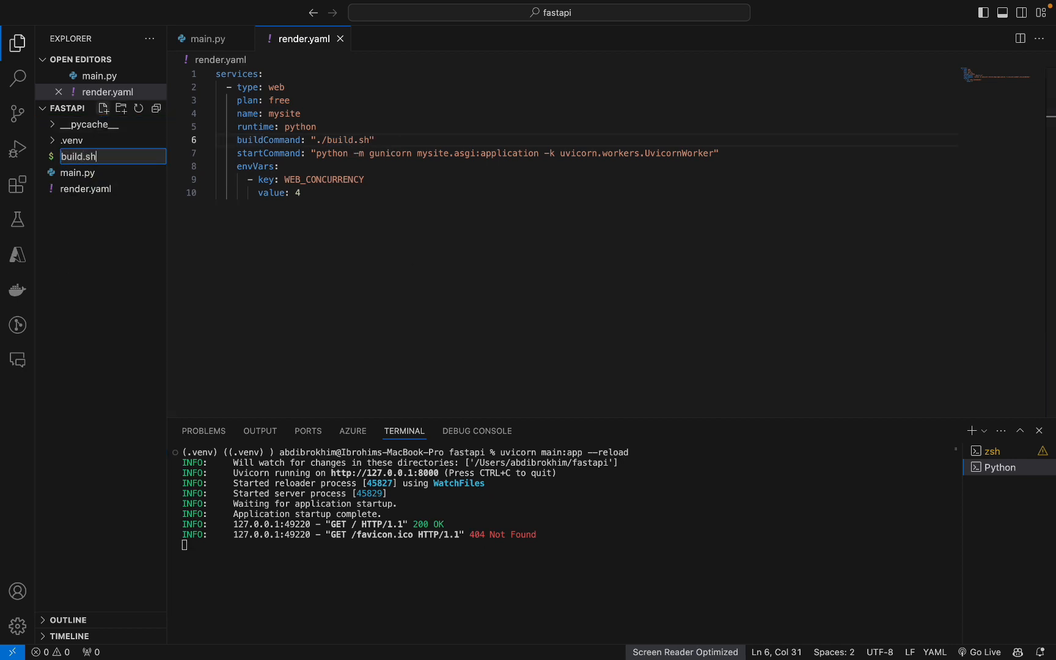
click(565, 15)
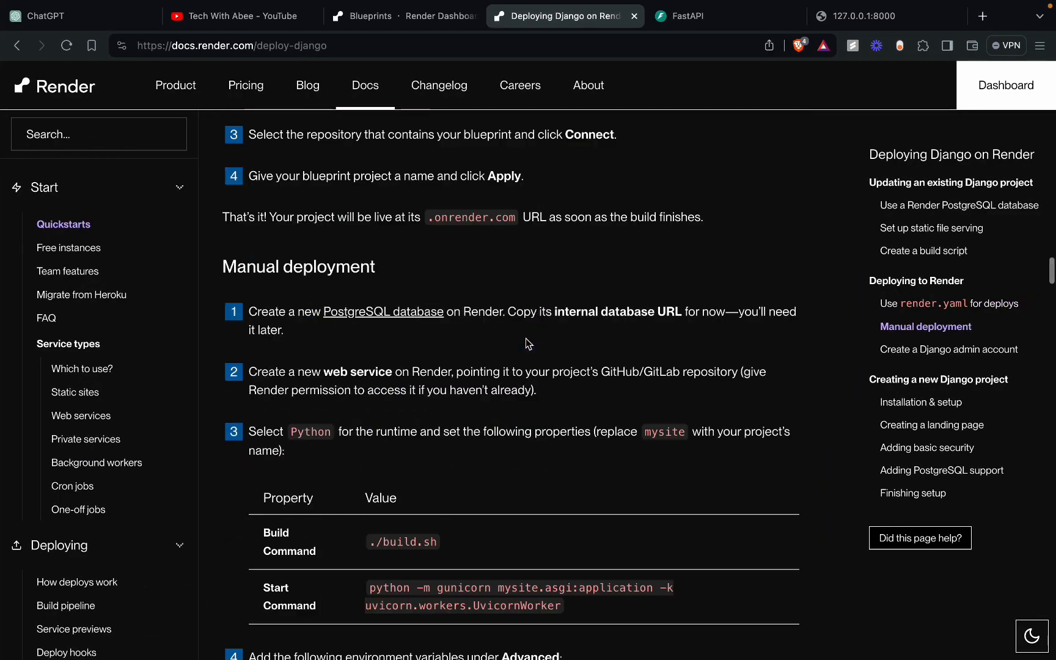
- Scroll the Deploying Django on Render page to its 'Create a build script' section
scroll(down, 3)
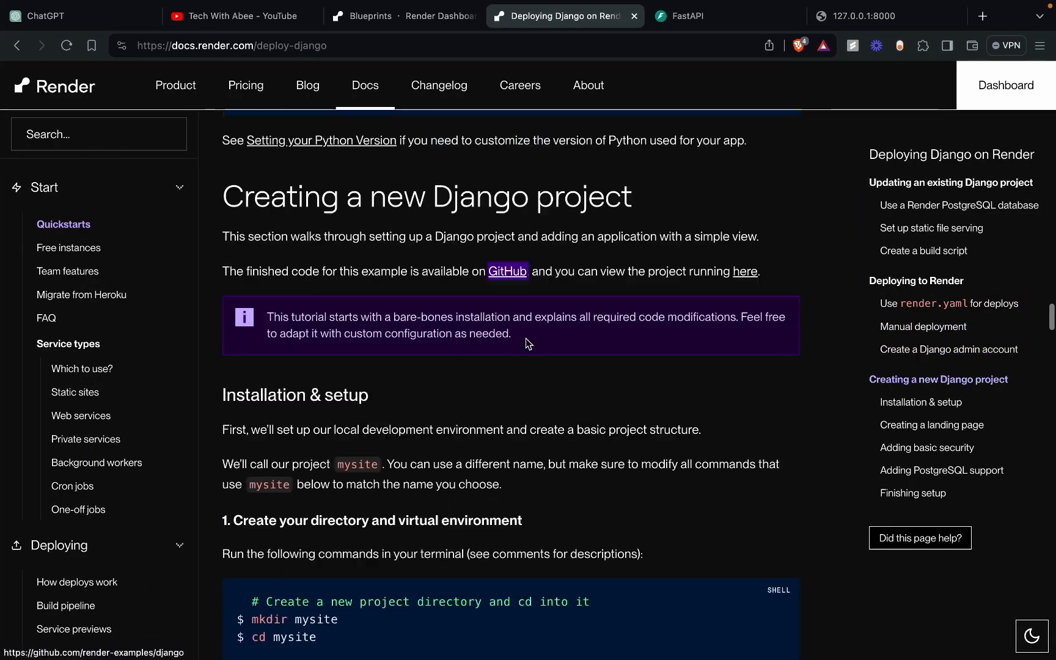
scroll(down, 3)
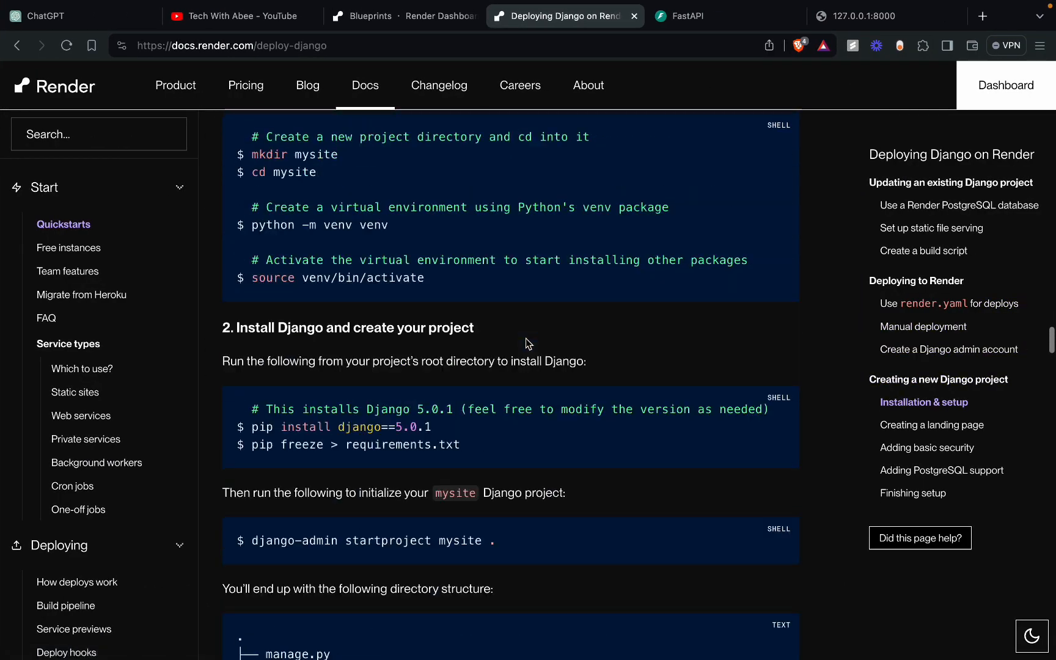
scroll(up, 3)
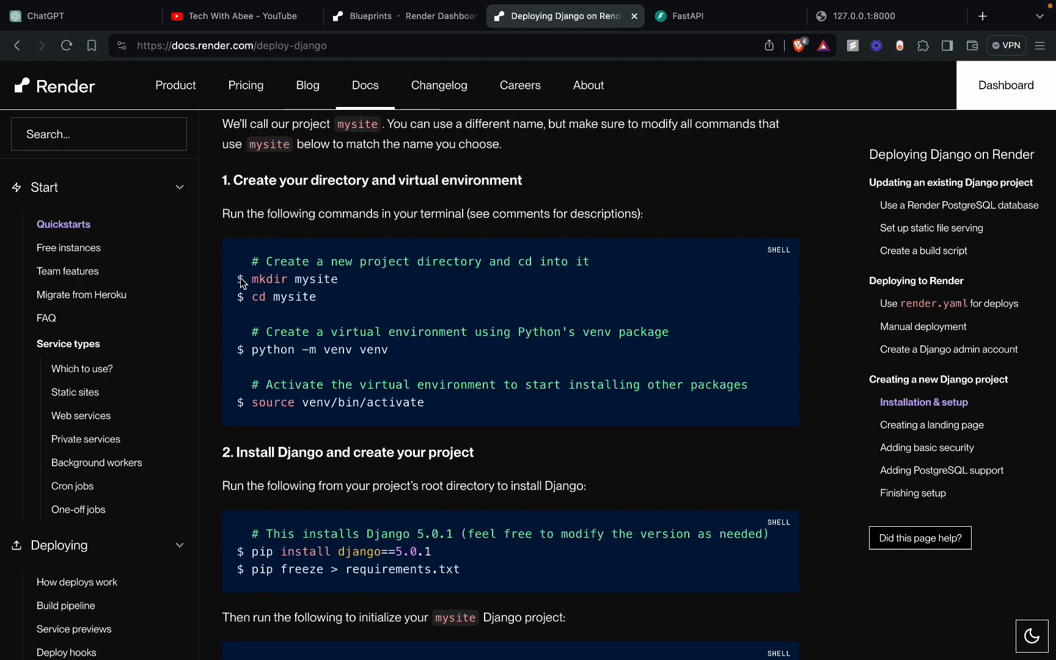
scroll(down, 3)
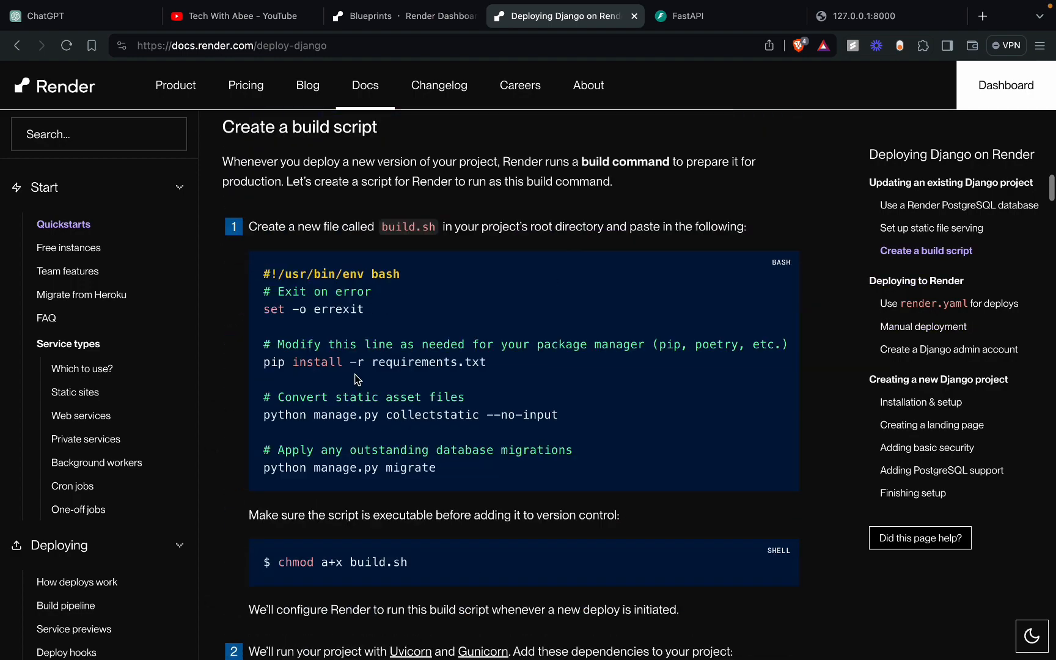
scroll(down, 3)
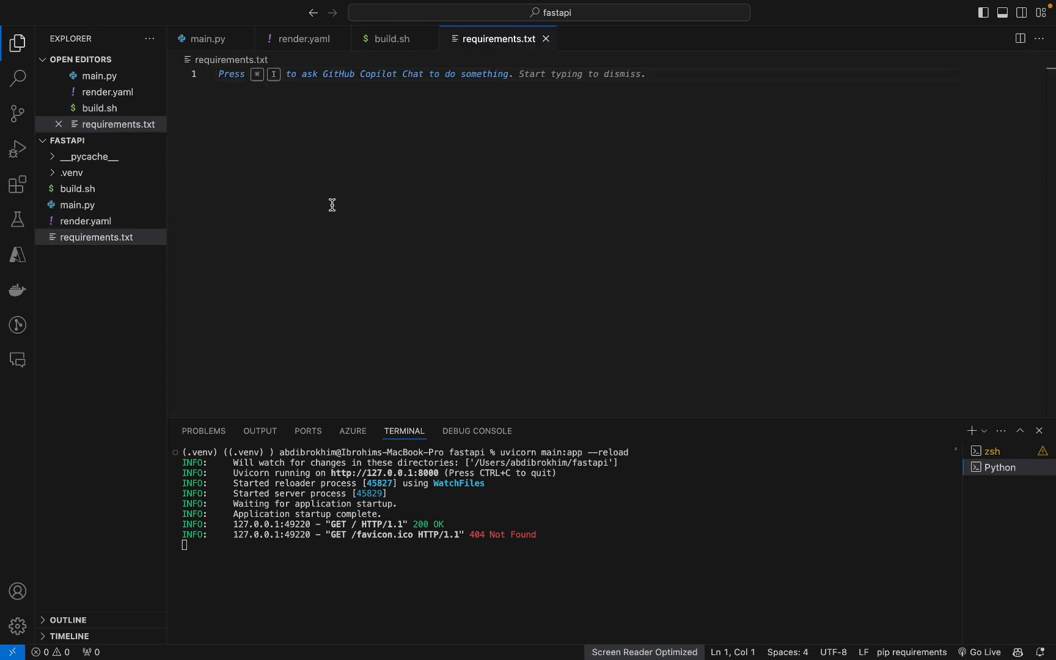
- List fastapi, uvicorn and gunicorn on separate lines in requirements.txt
text(fastapi)
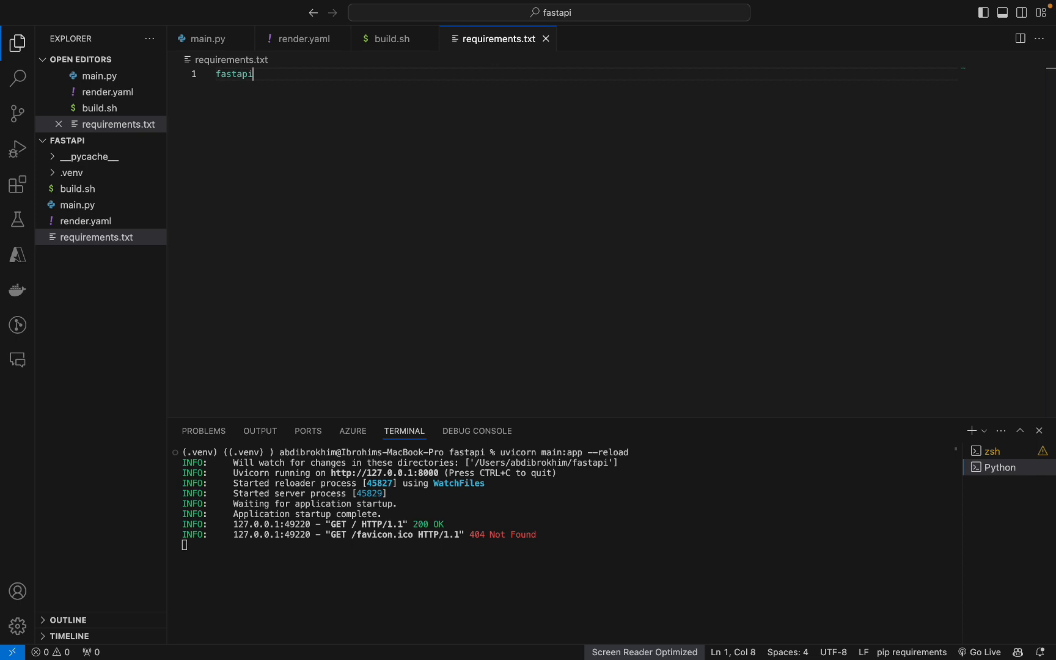
text(uvicorn)
text(gunicorn)
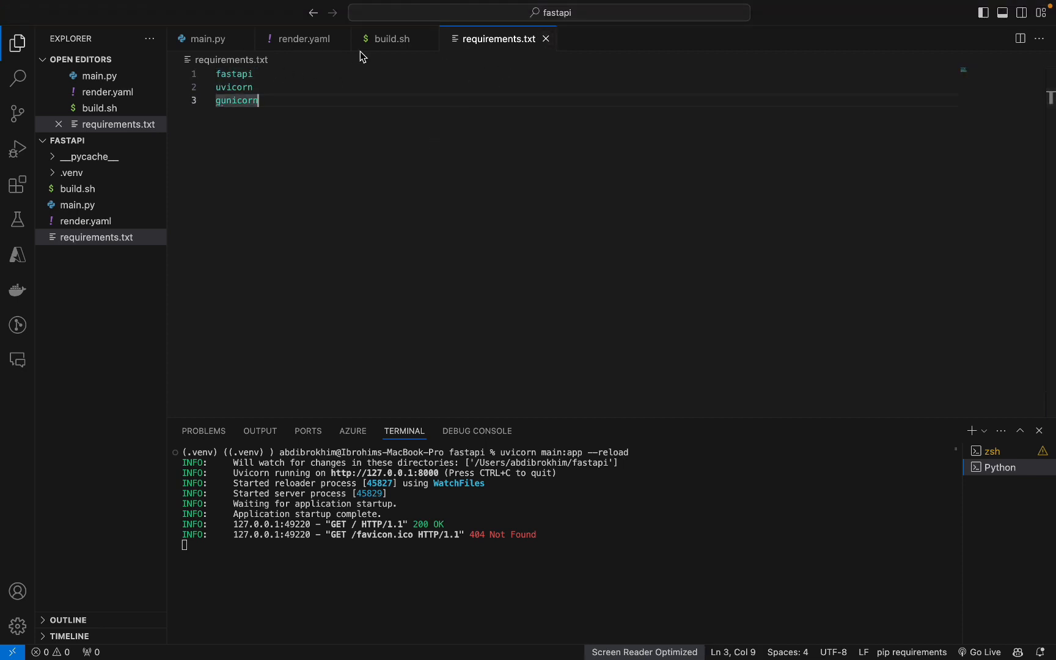
click(303, 38)
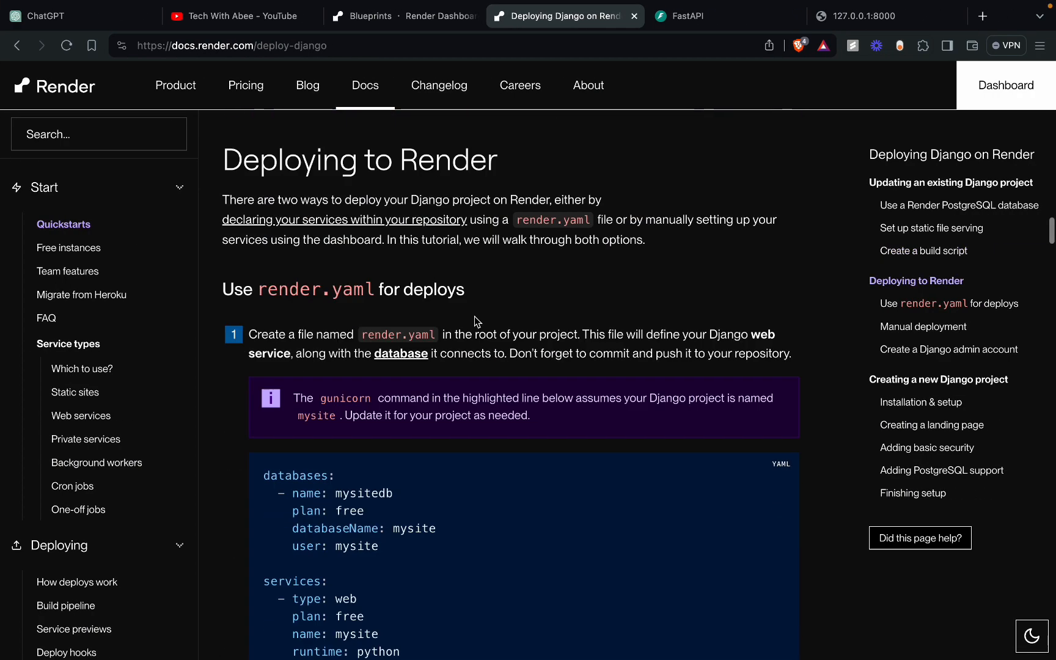
- Search FastAPI Docs for 'depo' and open the Server Workers – Gunicorn with Uvicorn guide
click(687, 16)
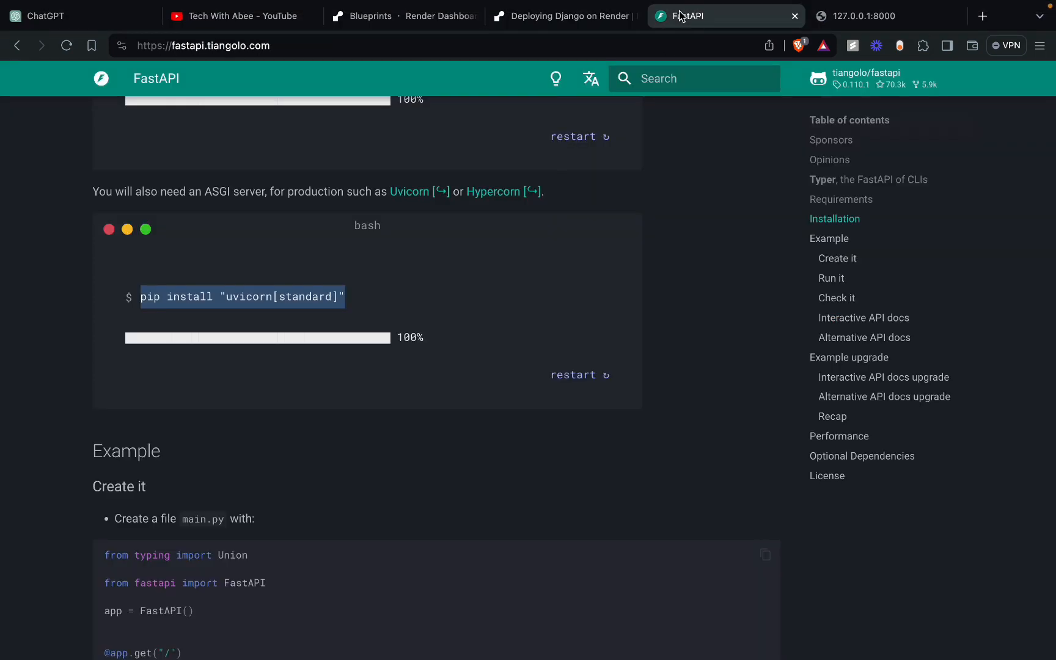
scroll(up, 3)
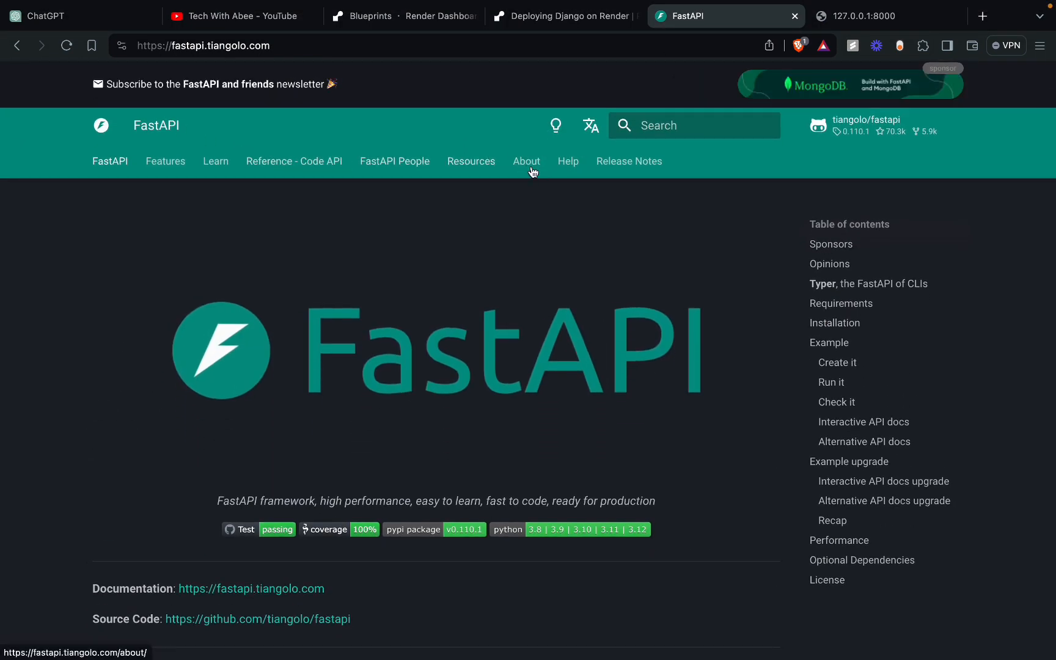
mouse_move(471, 161)
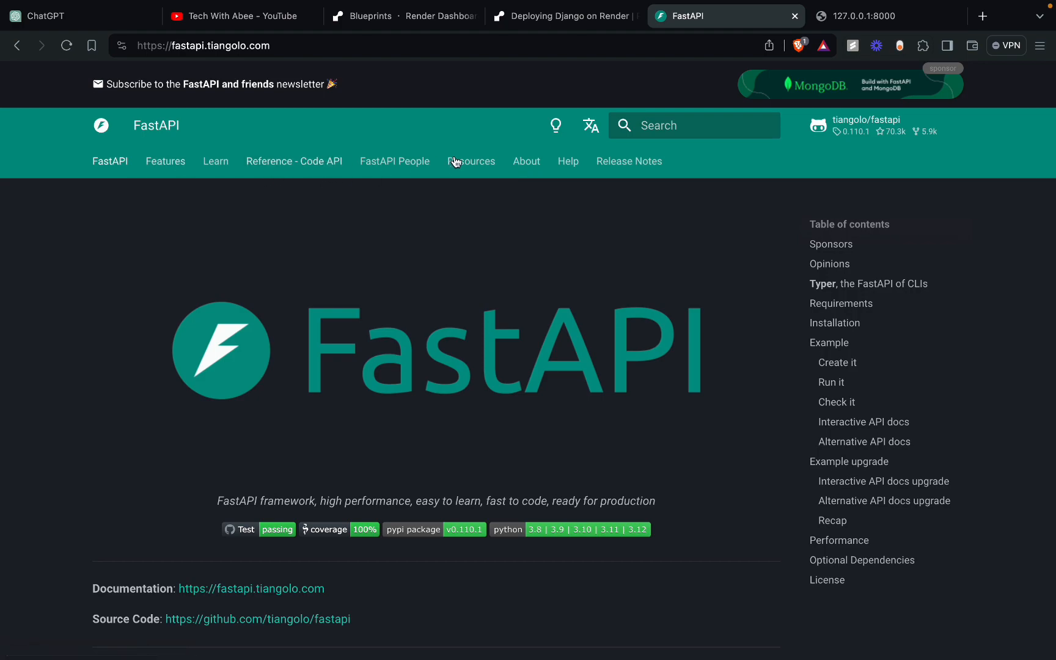
scroll(down, 3)
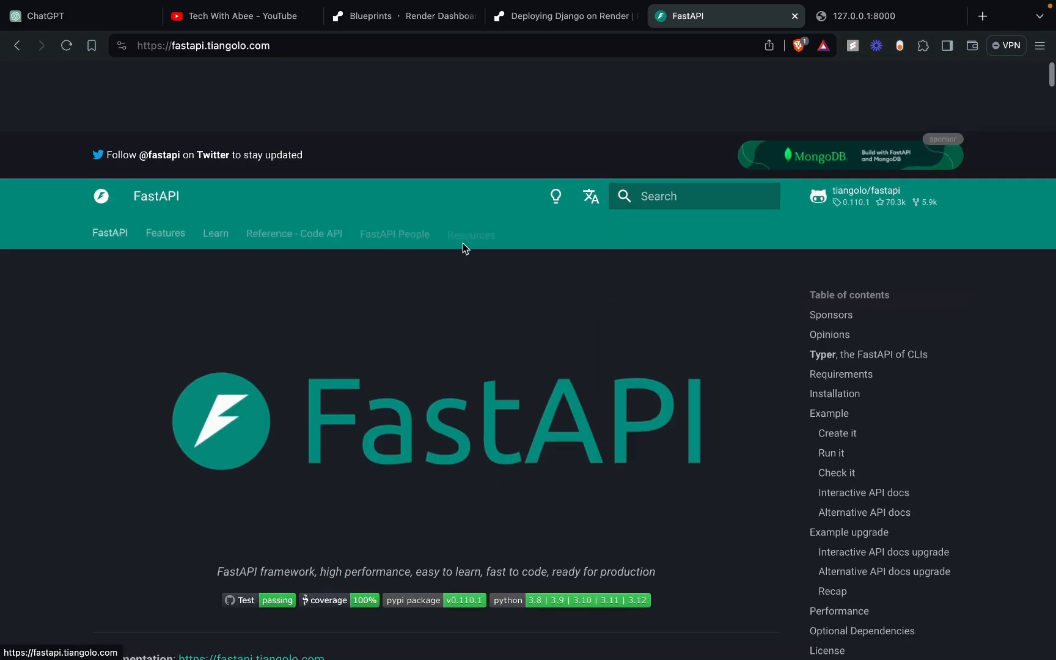
scroll(up, 3)
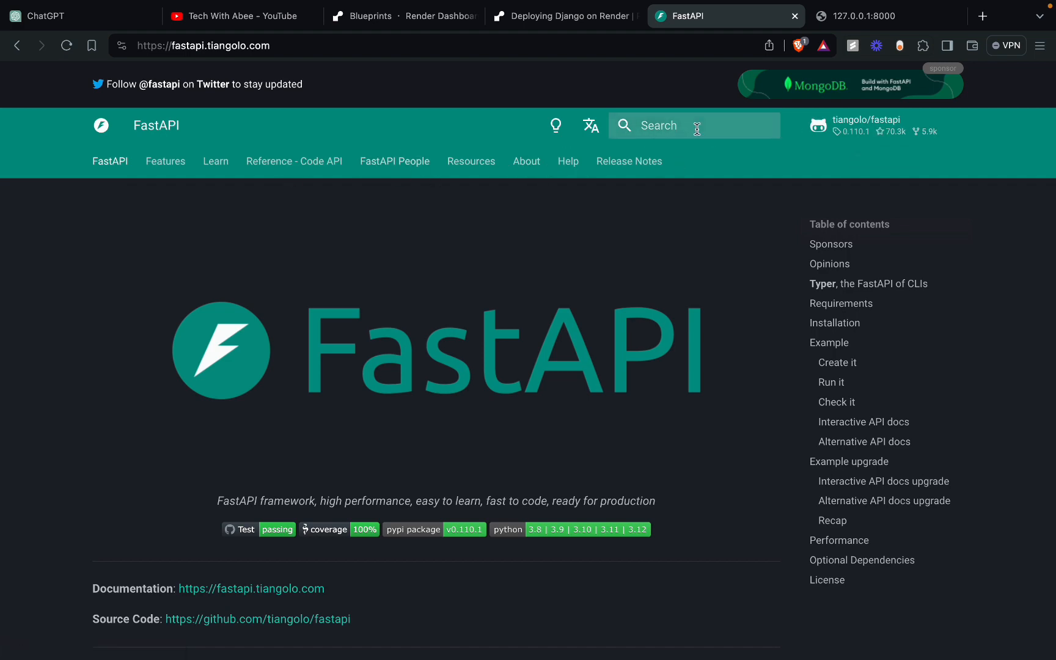
click(694, 125)
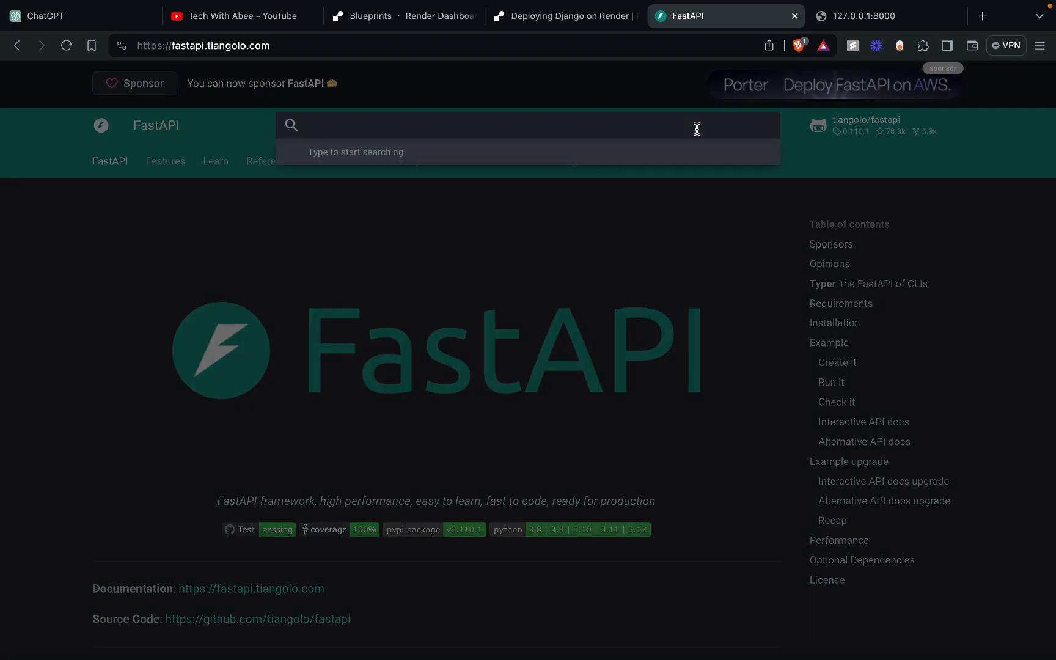
text(depo)
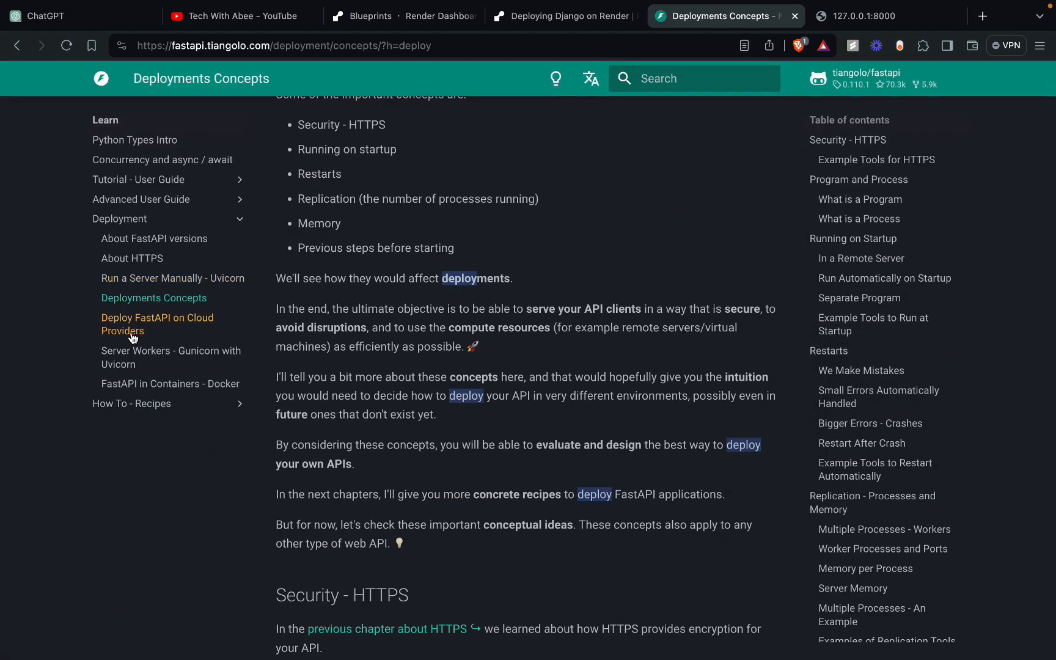
click(156, 324)
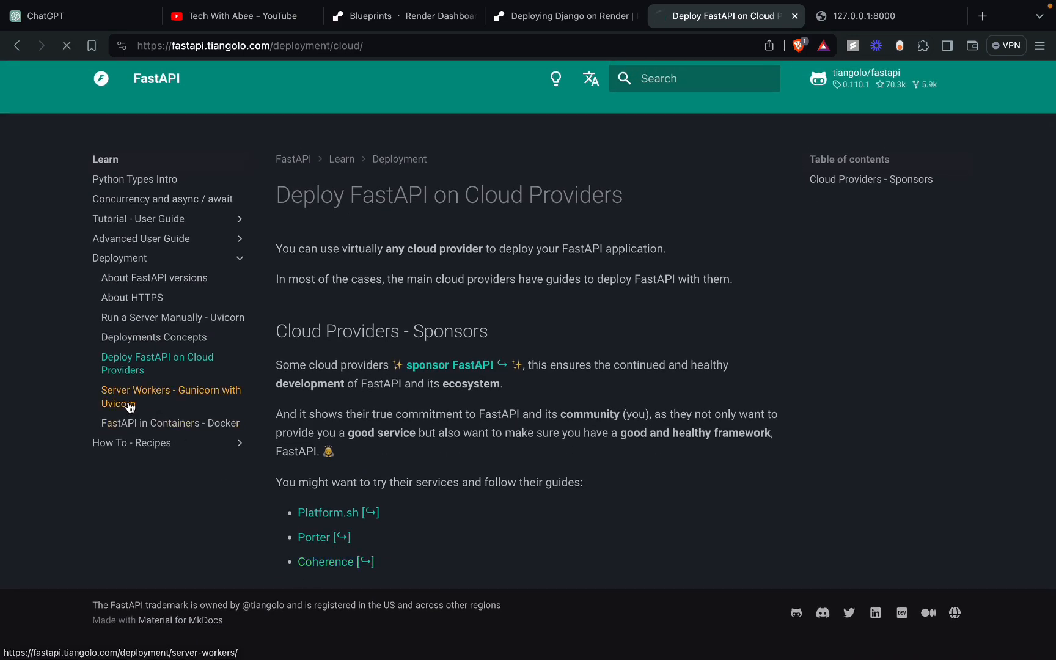
click(171, 397)
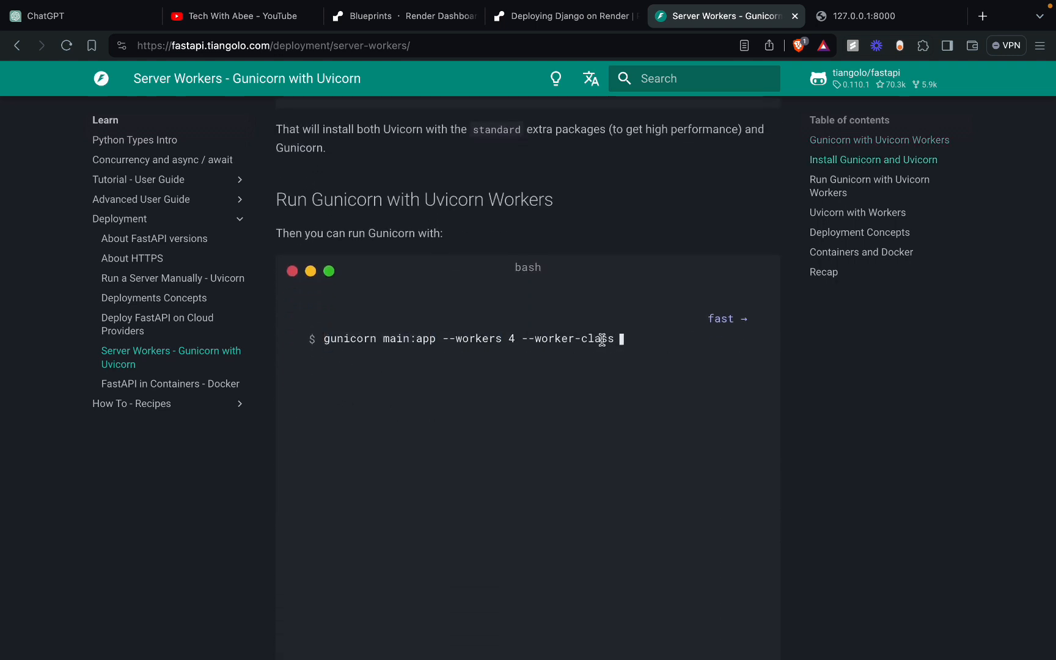
scroll(down, 3)
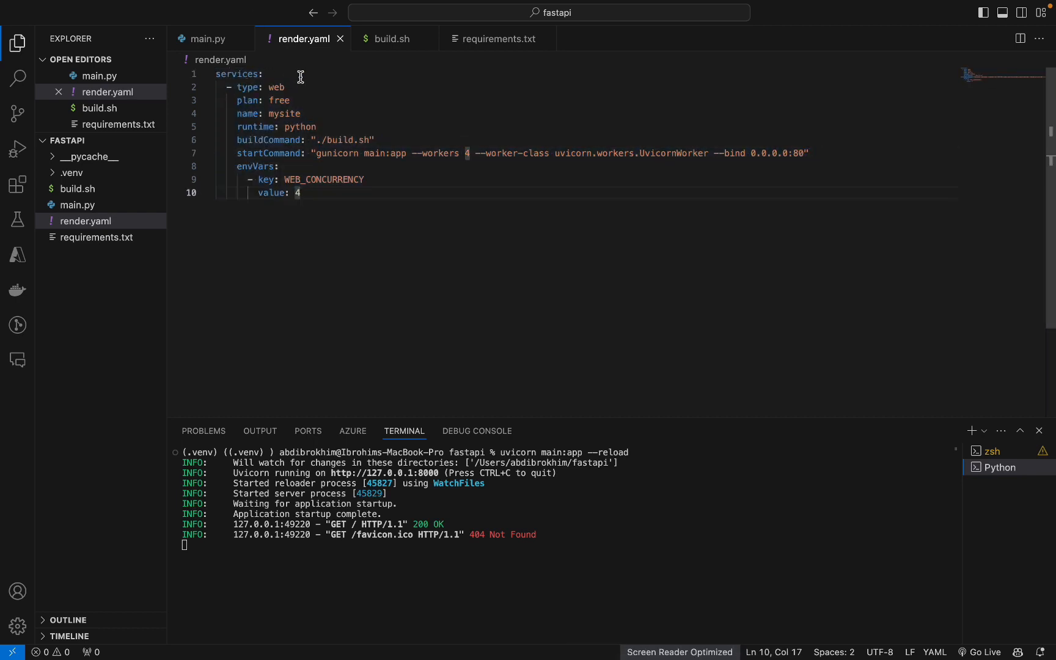
- Review build.sh, requirements.txt, render.yaml and main.py, then stop uvicorn with Ctrl+C
click(392, 39)
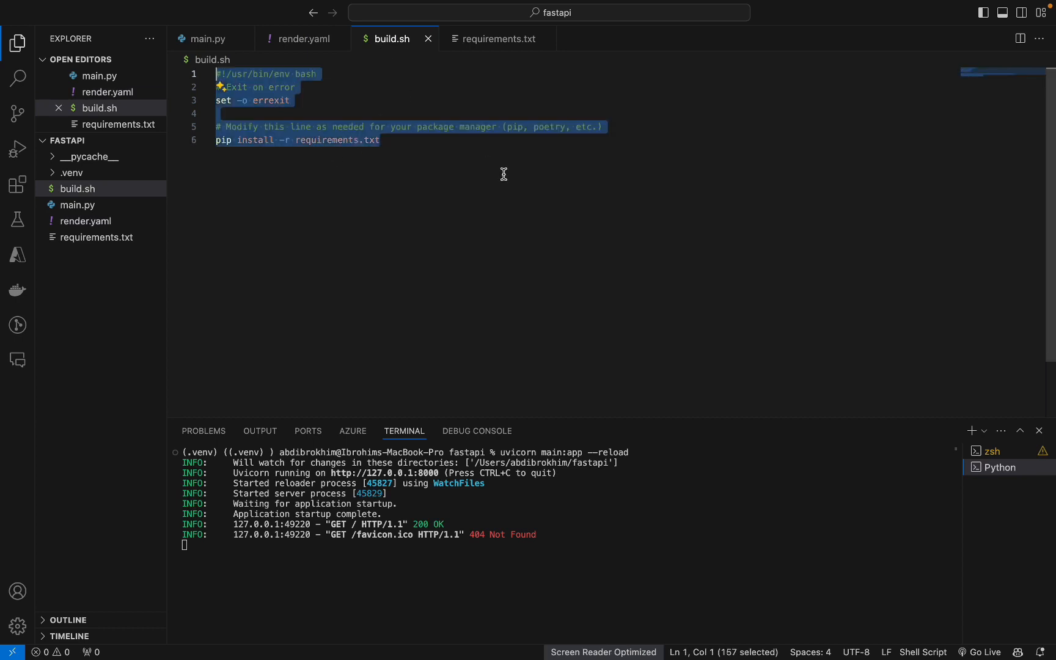
click(498, 38)
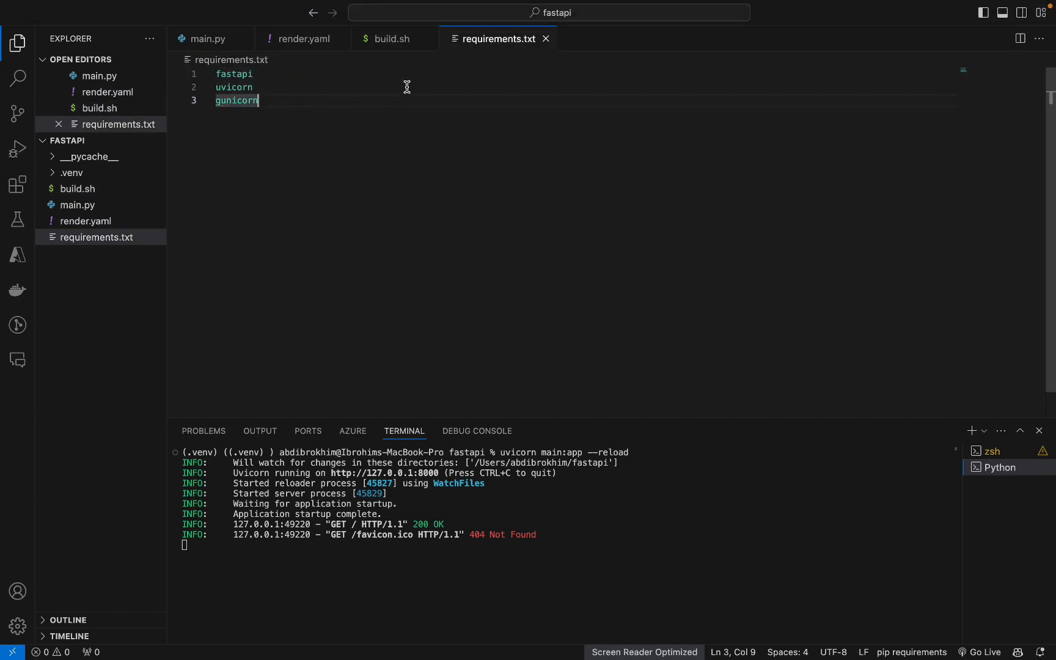
click(302, 38)
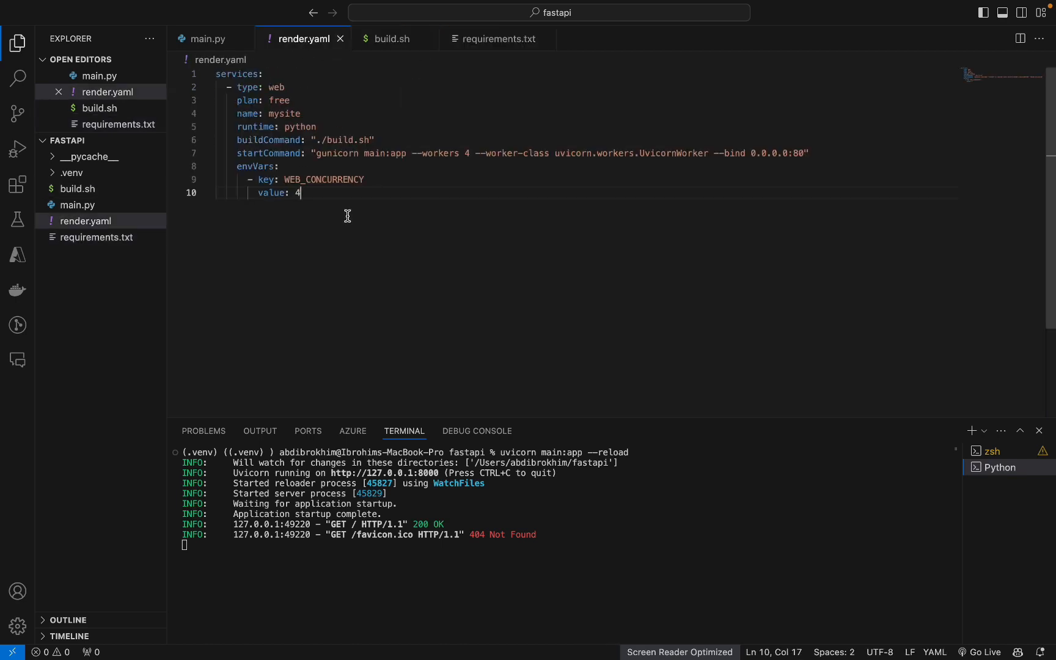
click(206, 39)
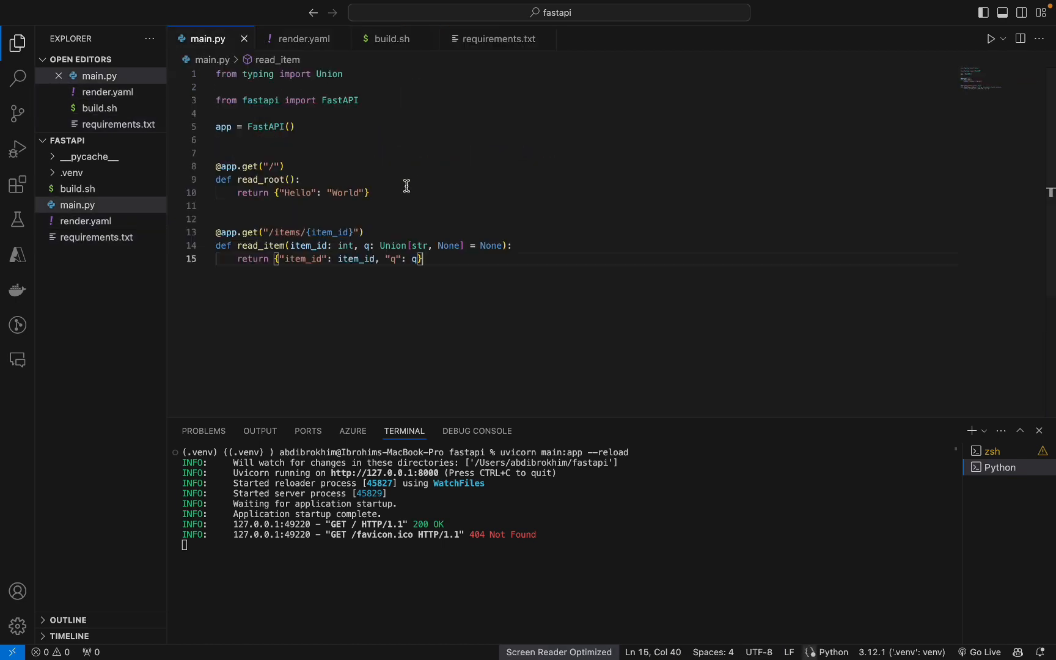
mouse_move(538, 356)
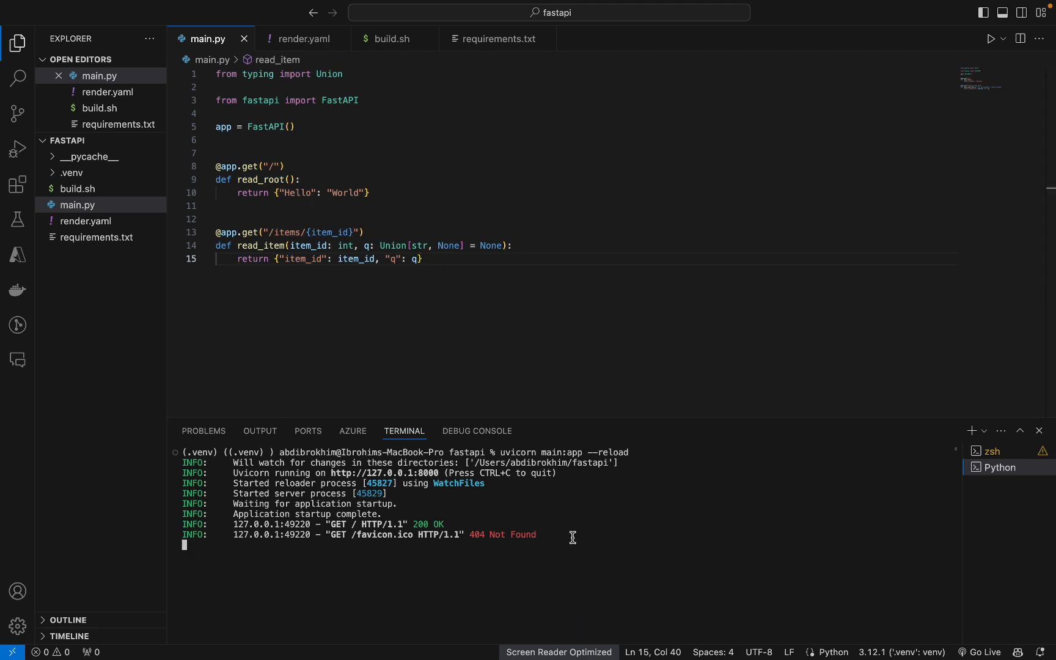
key(ctrl+c)
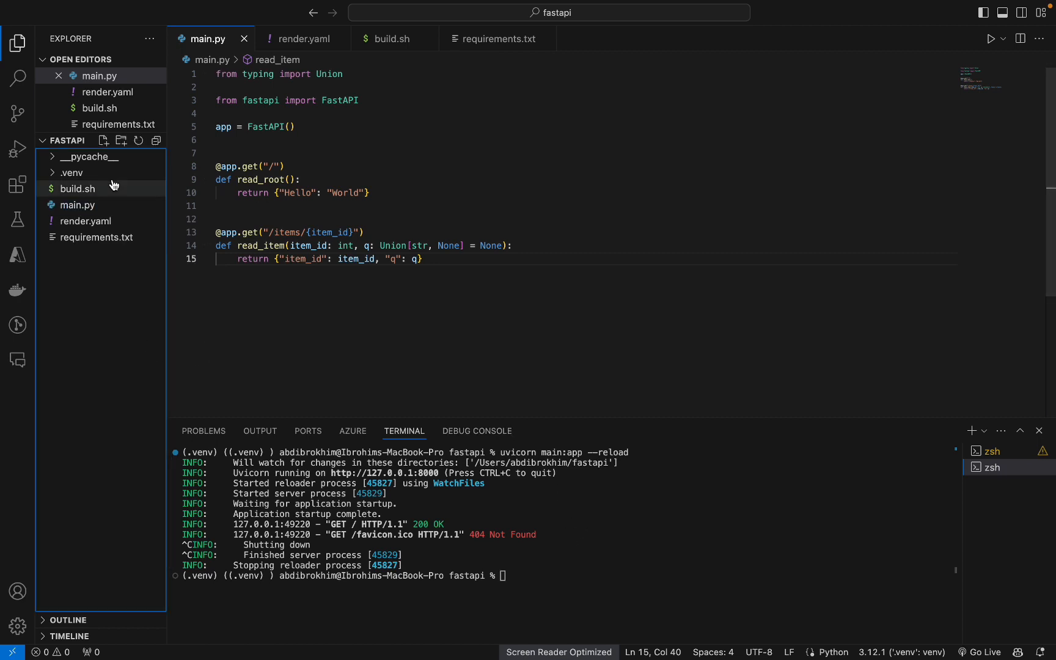
- Create a .gitignore file containing .venv and __pycache__/ entries
click(104, 141)
text(.gitignore)
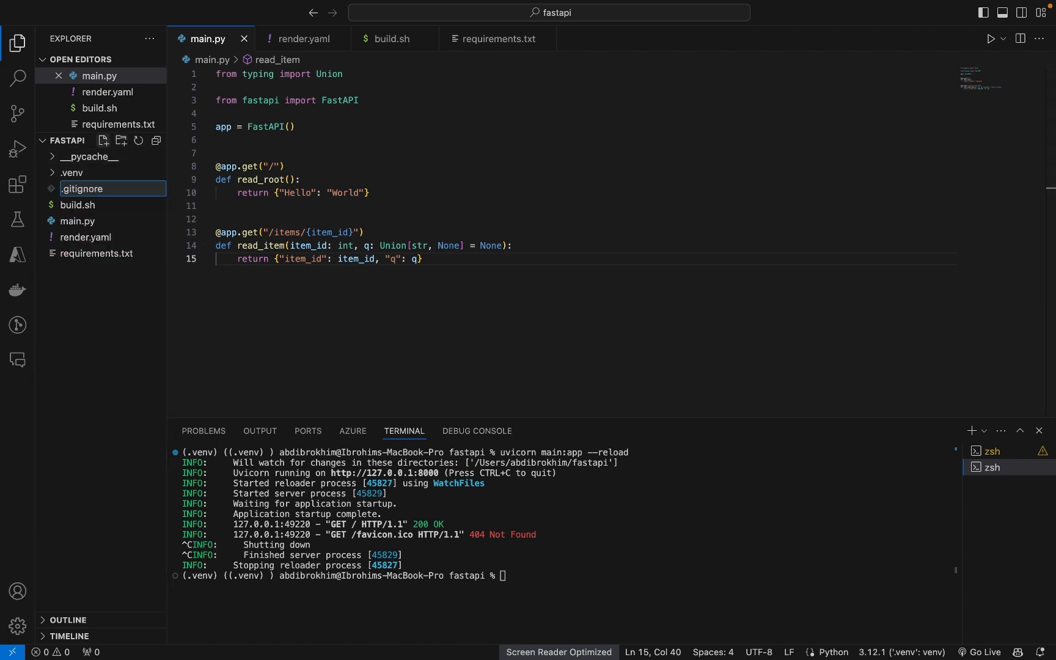
click(83, 188)
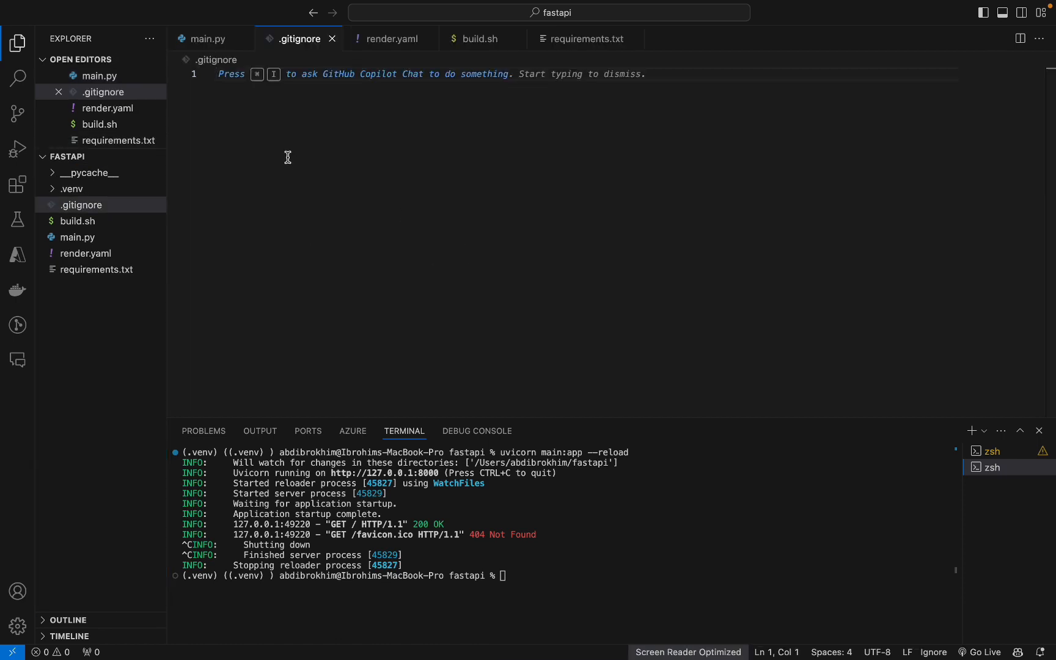
text(.venb)
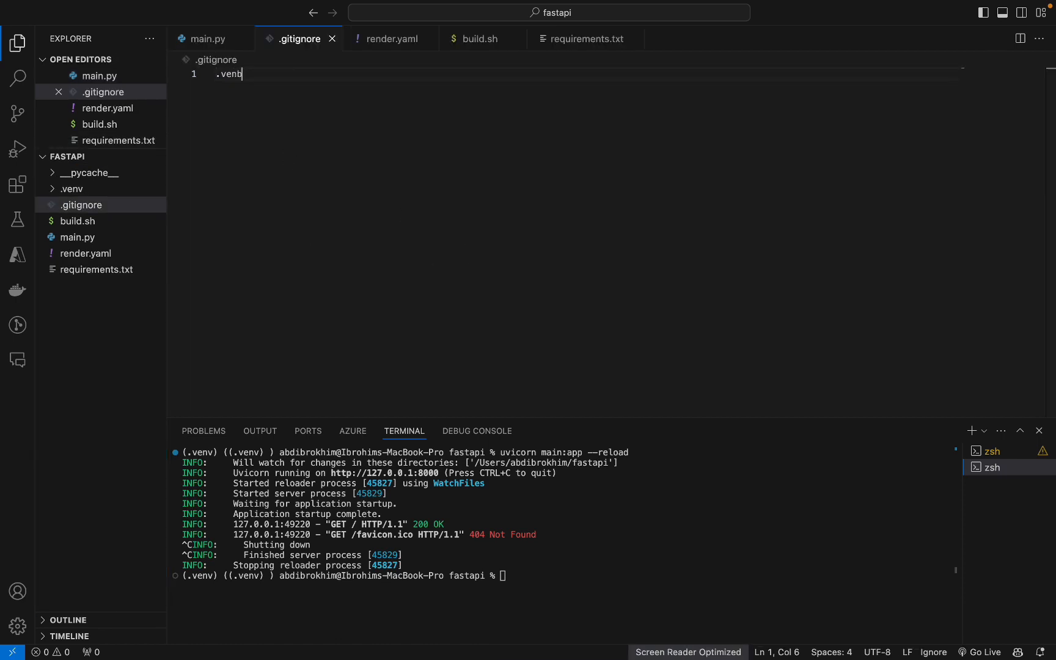
key(Backspace)
text(__pychach)
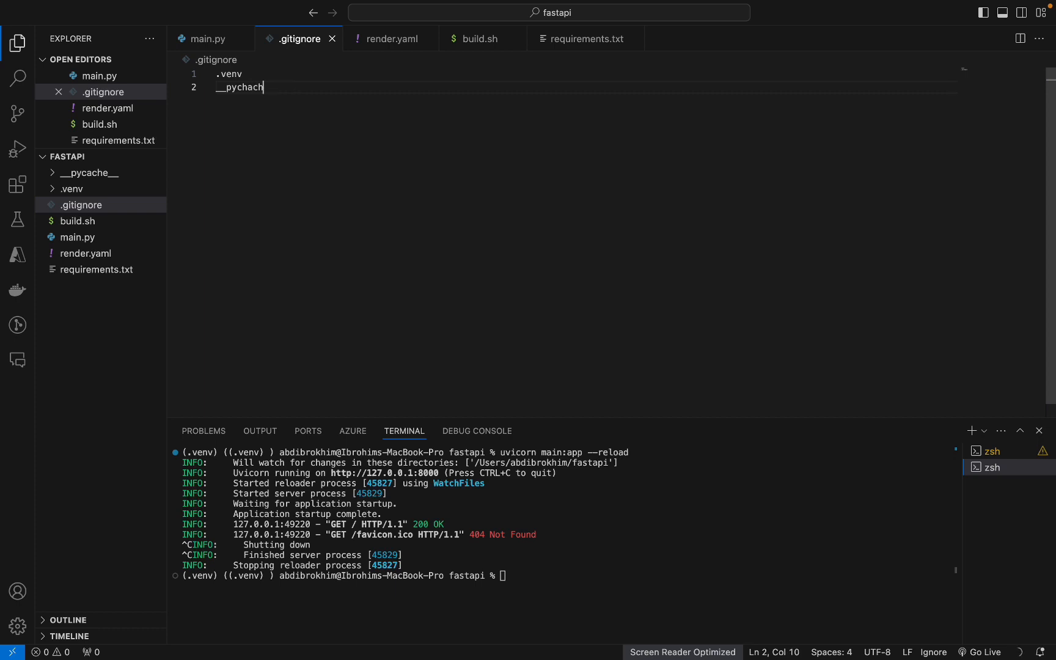
key(Backspace)
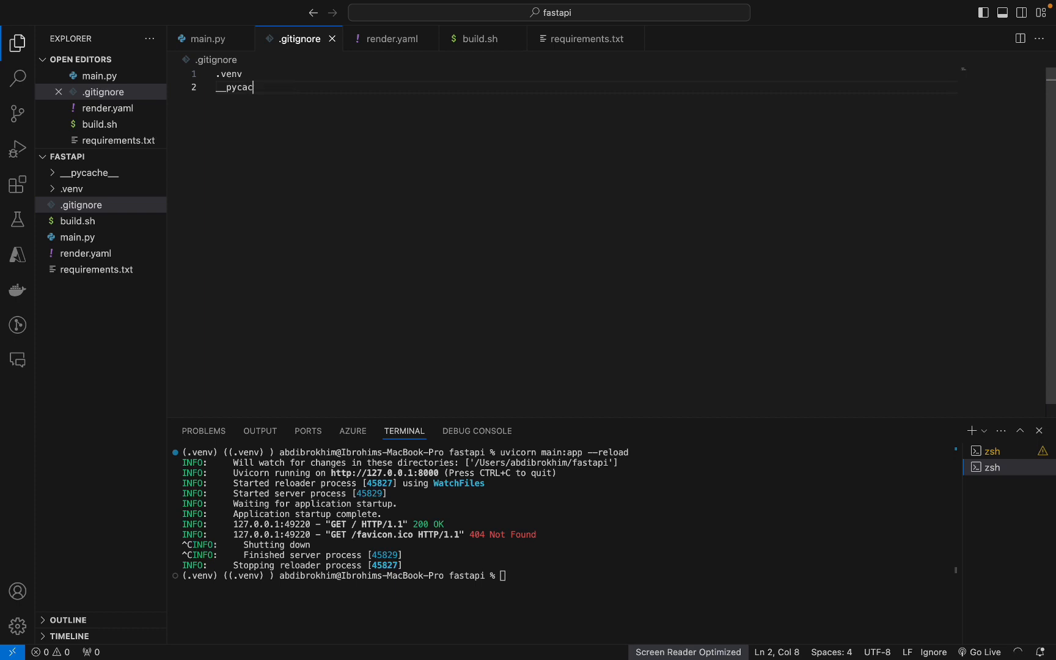
text(he__/)
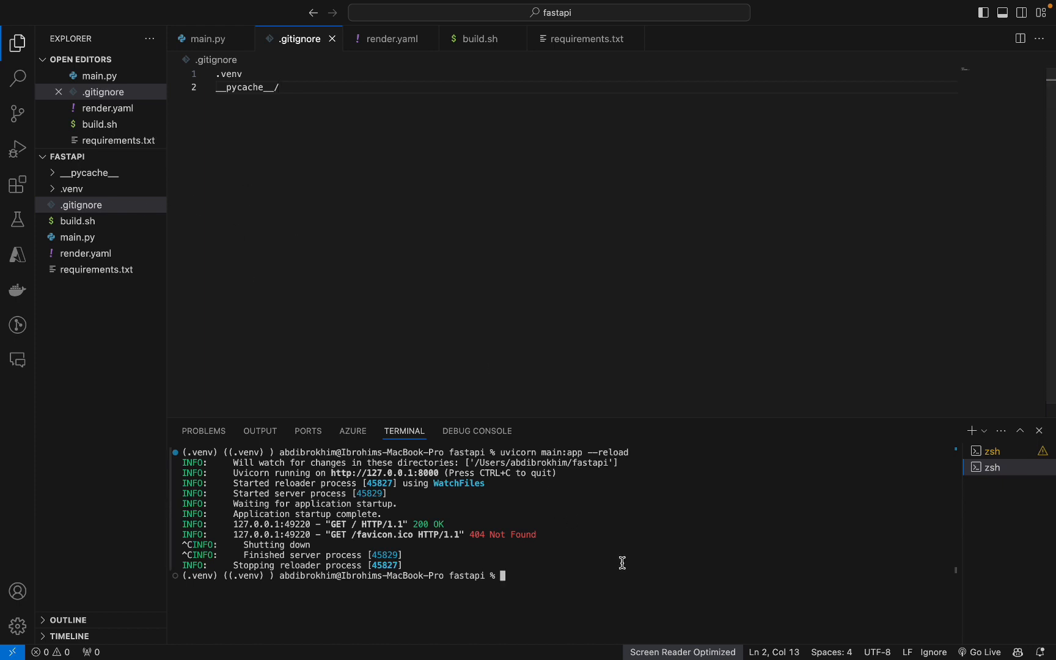
mouse_move(576, 466)
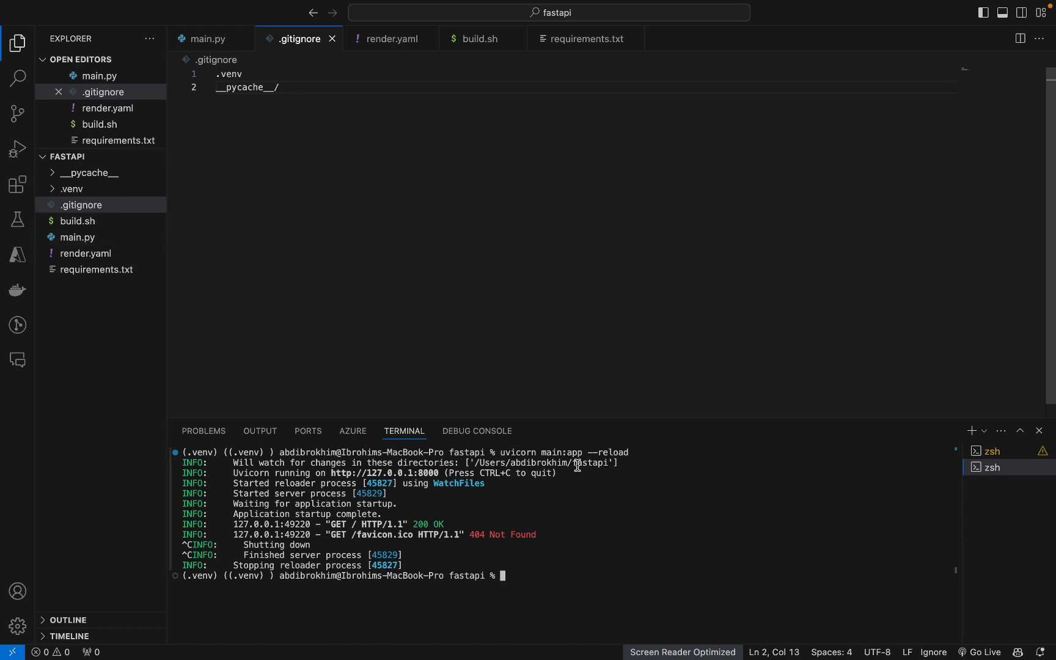
- Initialise a git repository for the project with git init
text(git)
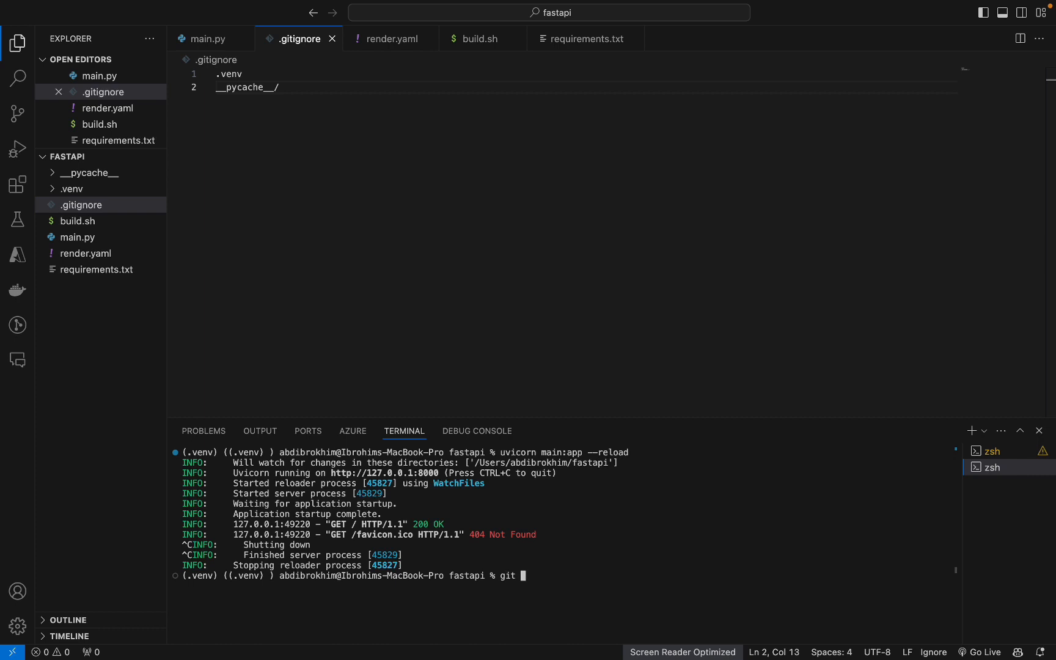
text(init)
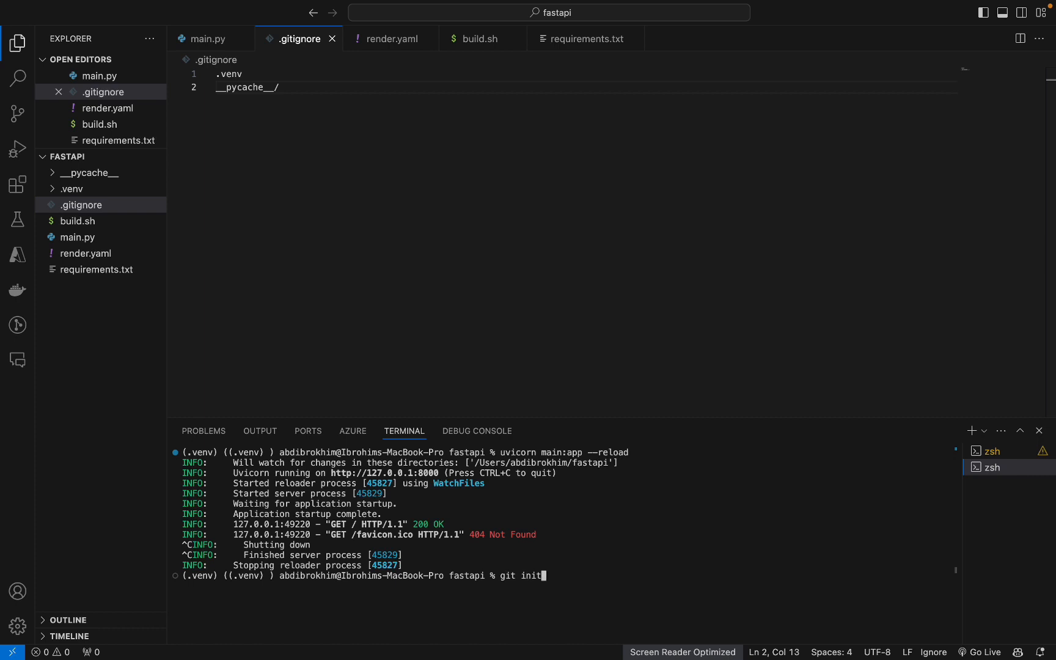
key(Return)
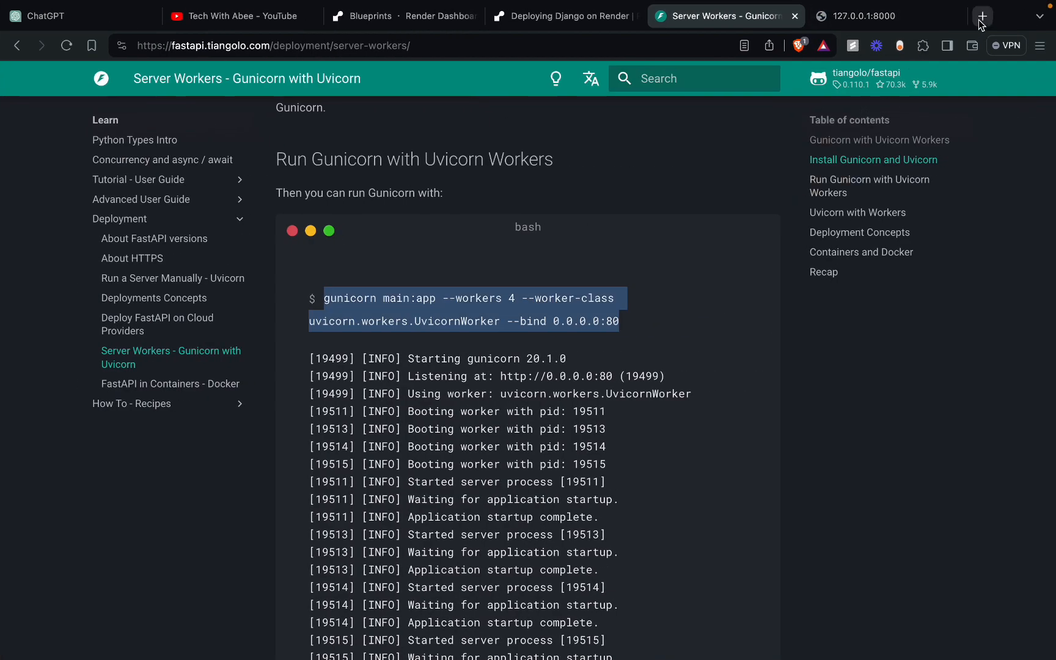
- In a new tab, name a public repository fastapi-render.com-tutorial-deploy and create it
click(982, 16)
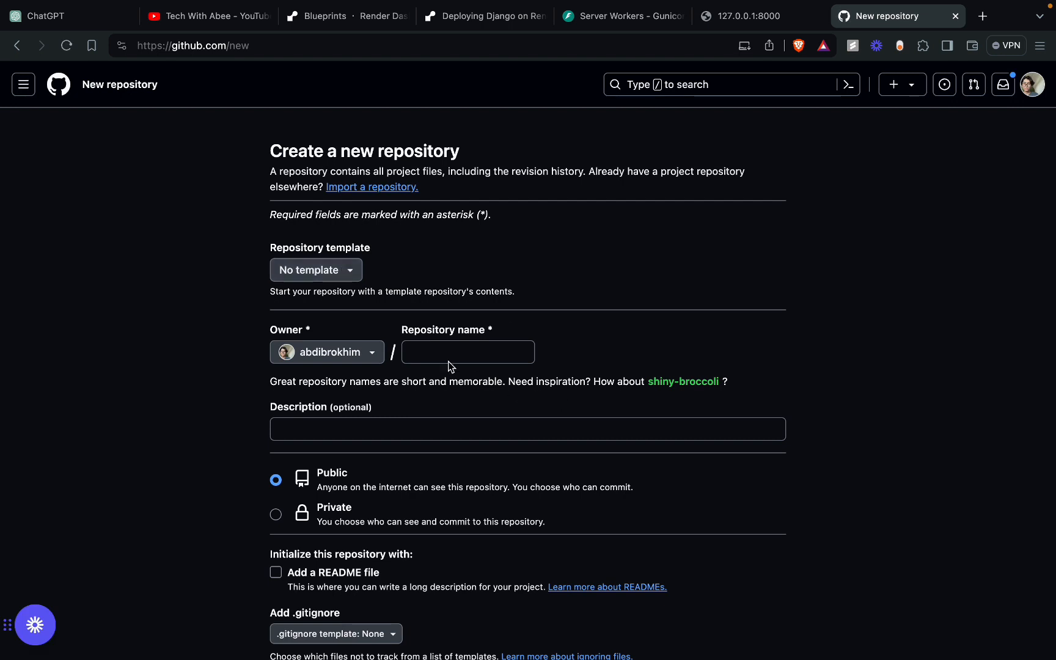
text(fastapi-tuto)
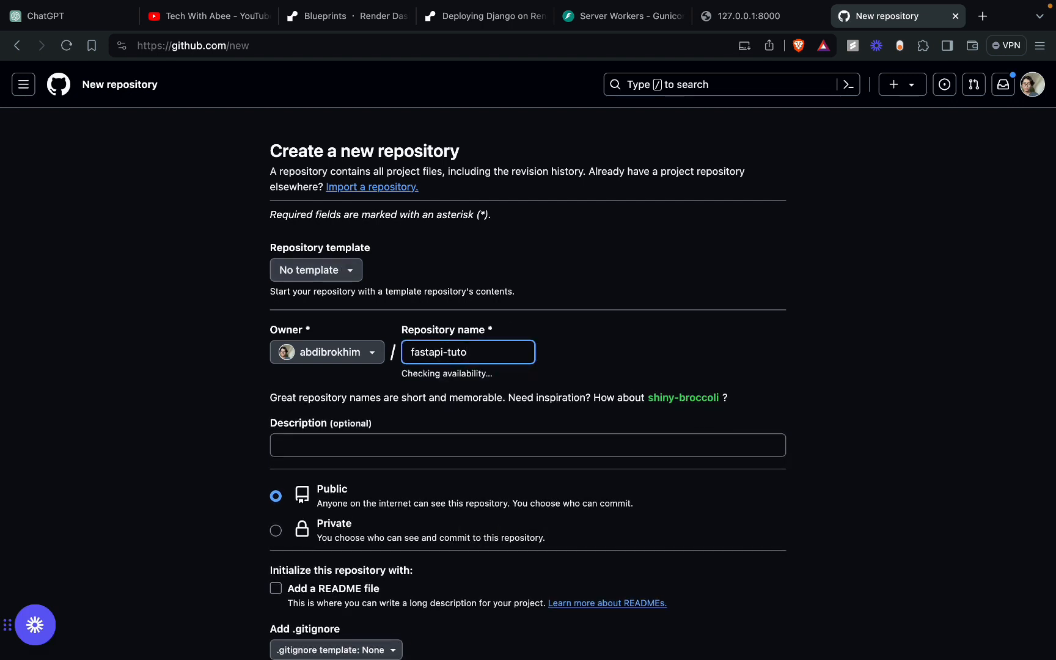
text(rial)
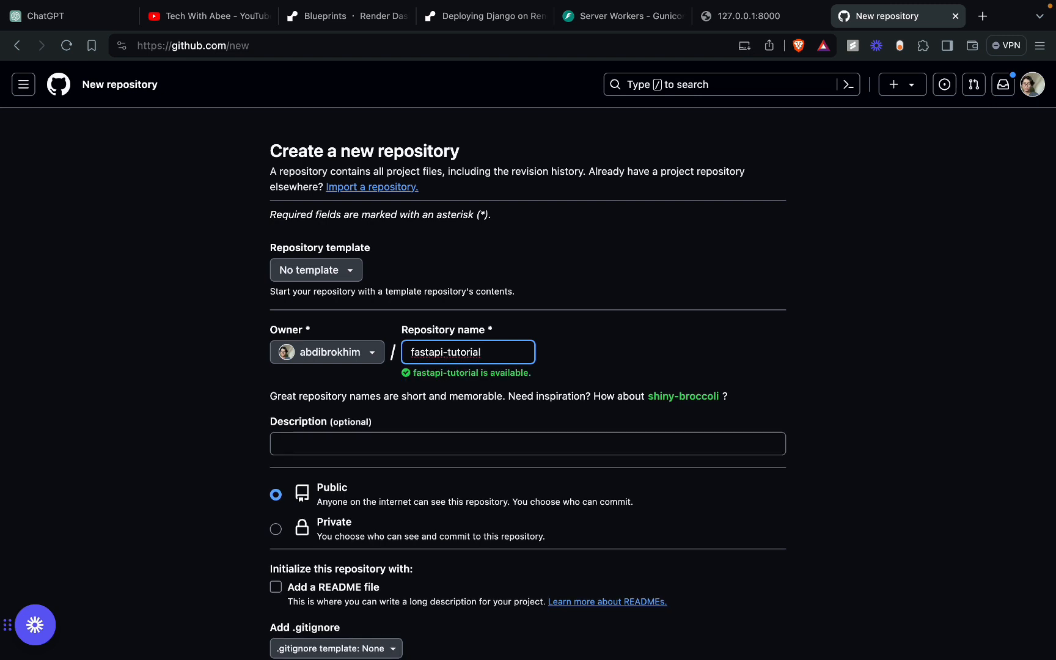
text(-)
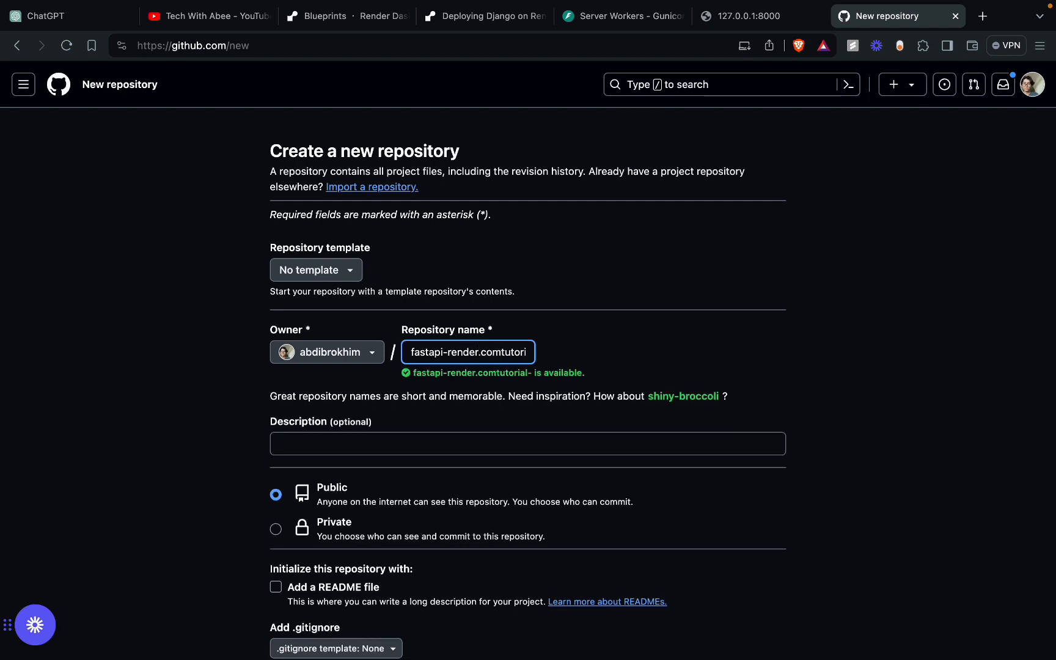
text(-tutorial-re)
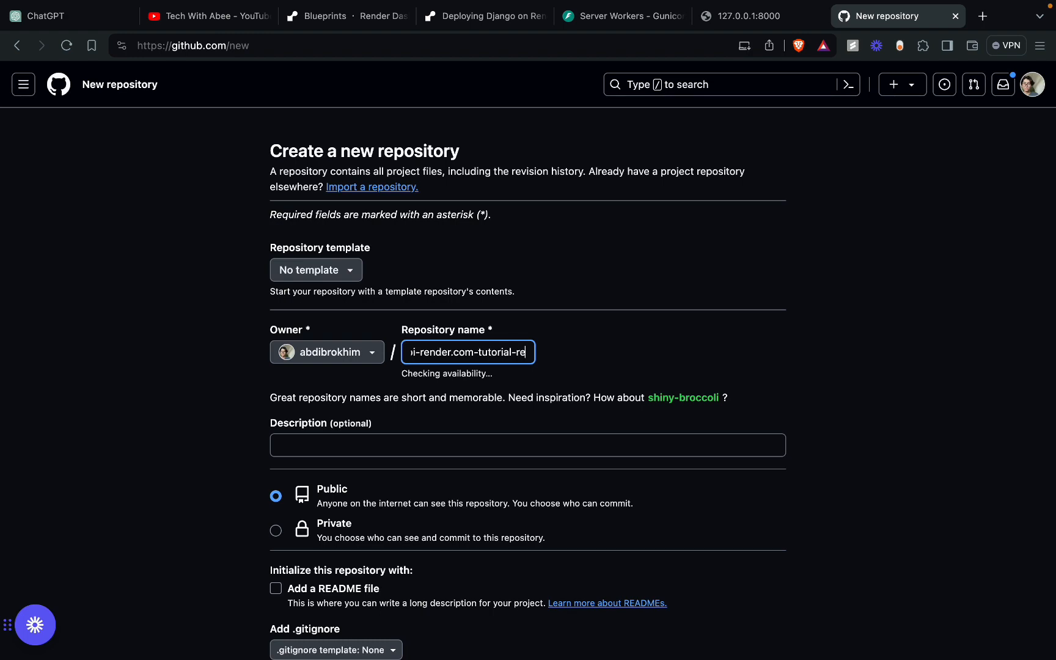
text(deploy)
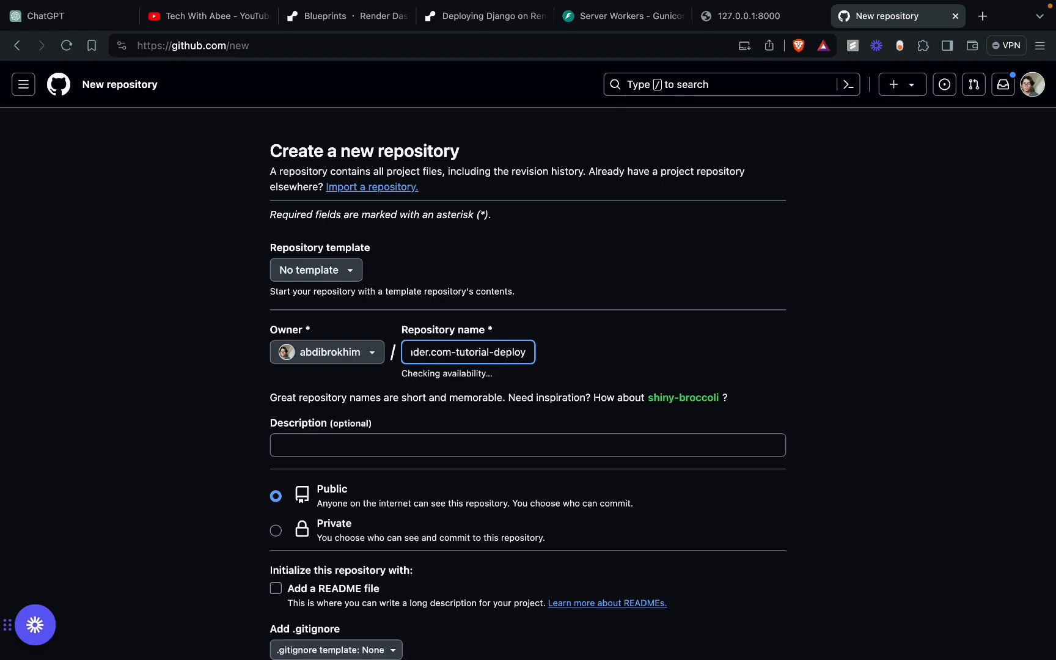
scroll(down, 3)
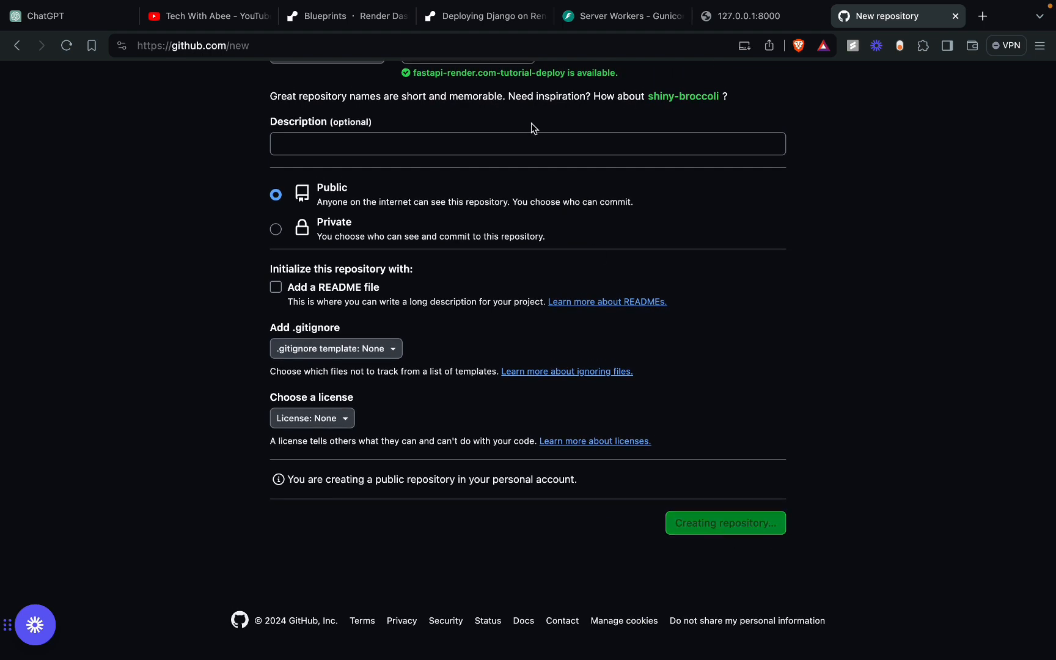
click(724, 522)
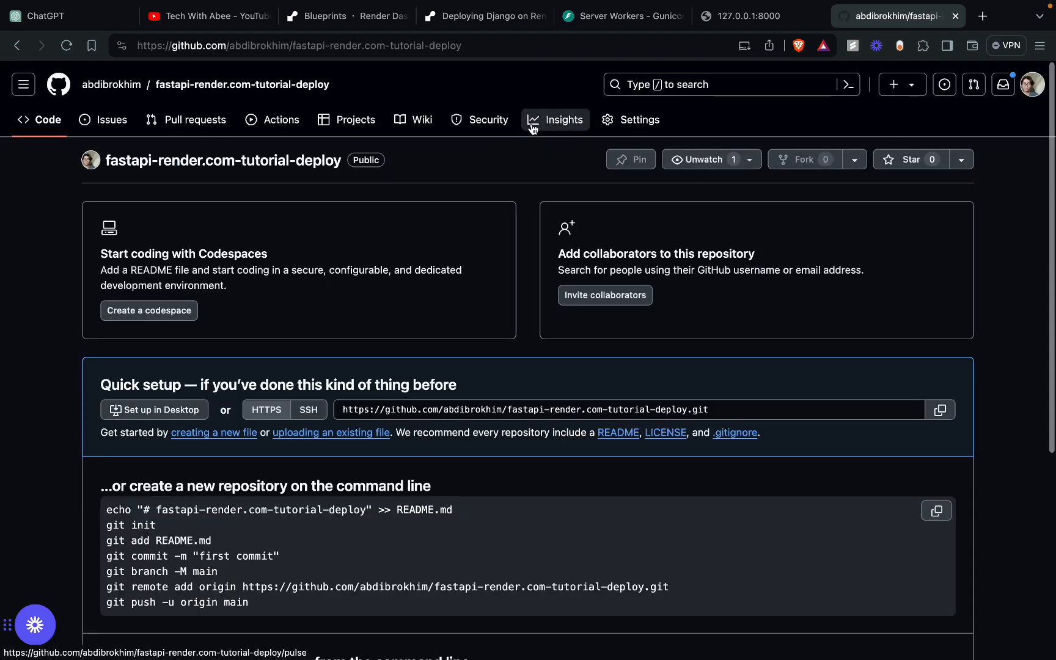
- Commit the project files as "first commit" and push to origin main
scroll(down, 3)
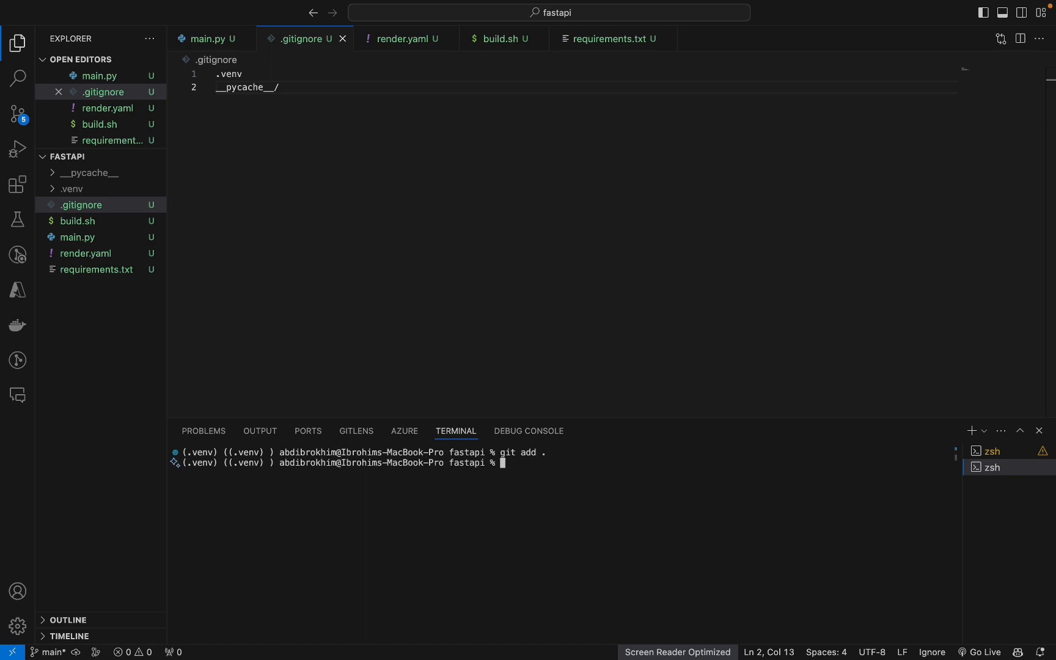
text(git commit -m "first commit")
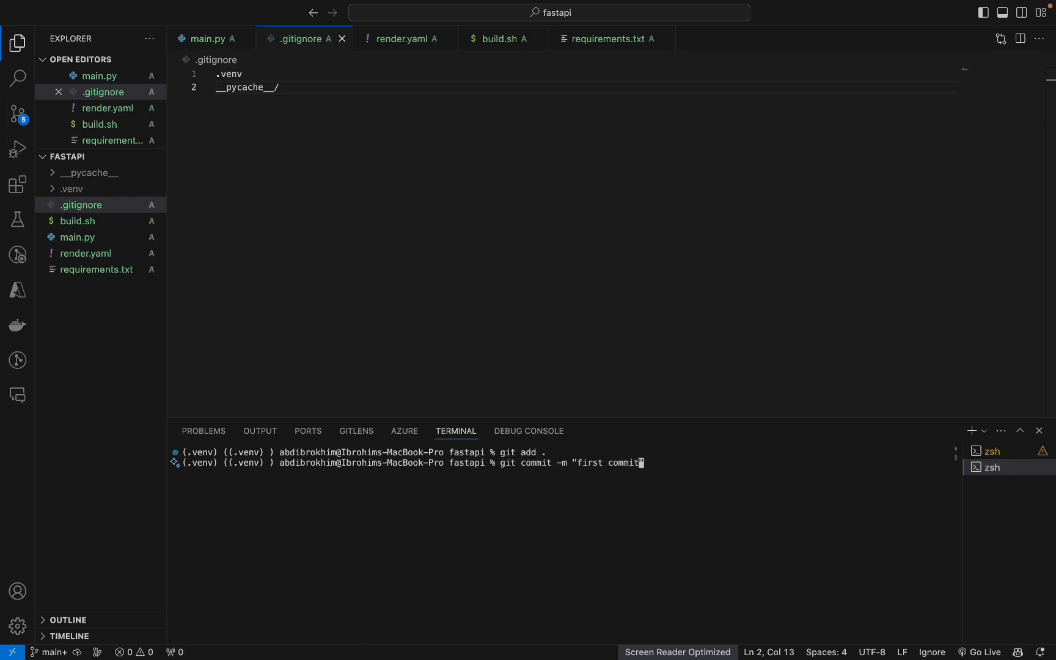
key(Return)
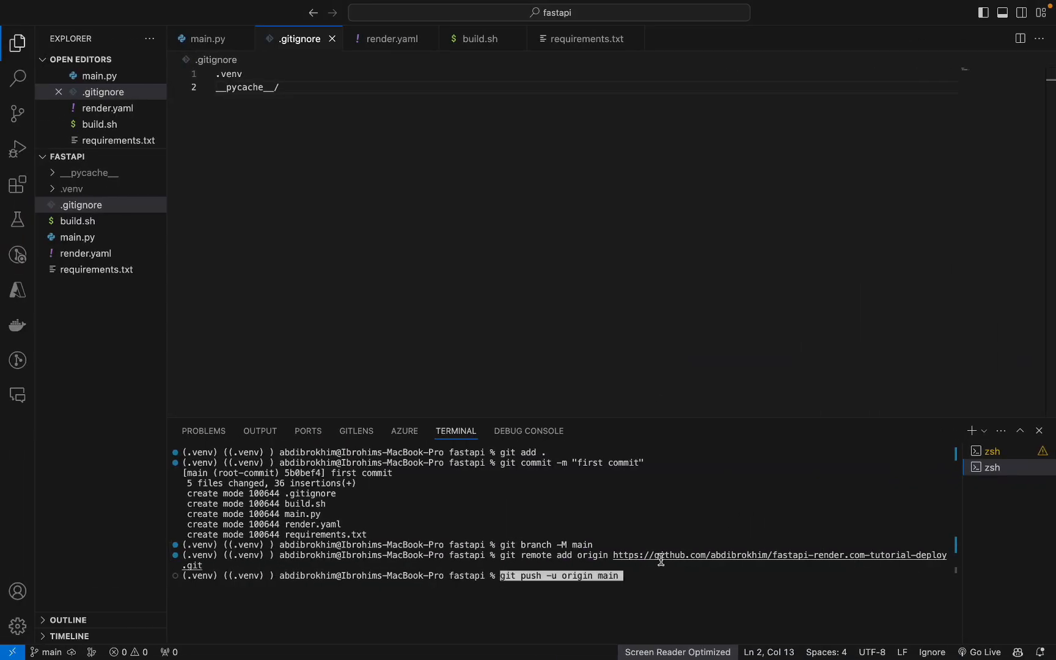
key(Return)
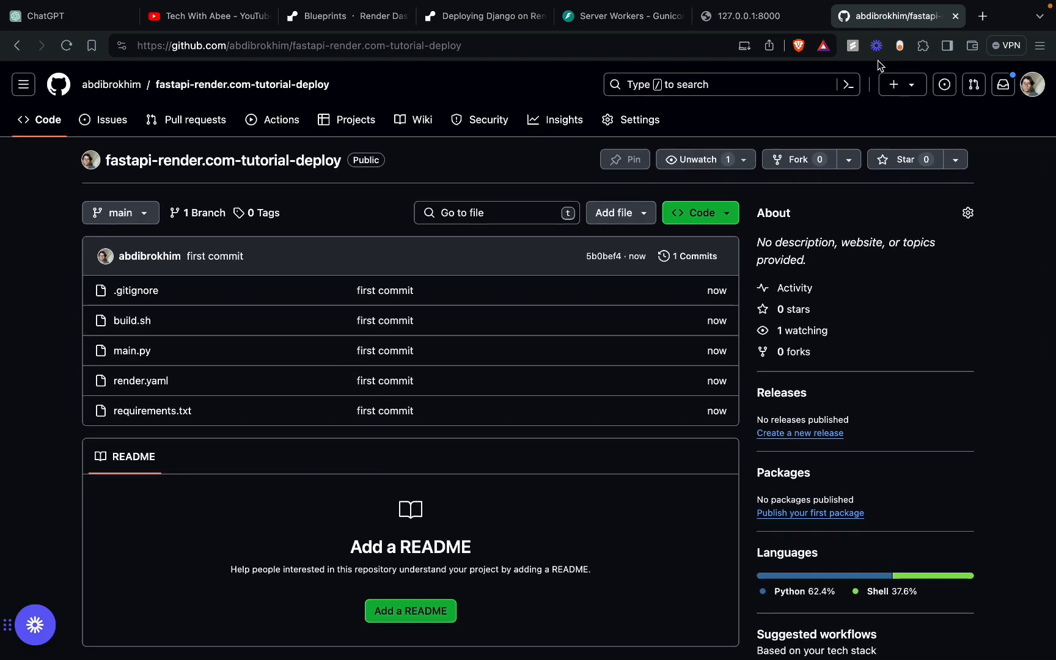
mouse_move(181, 304)
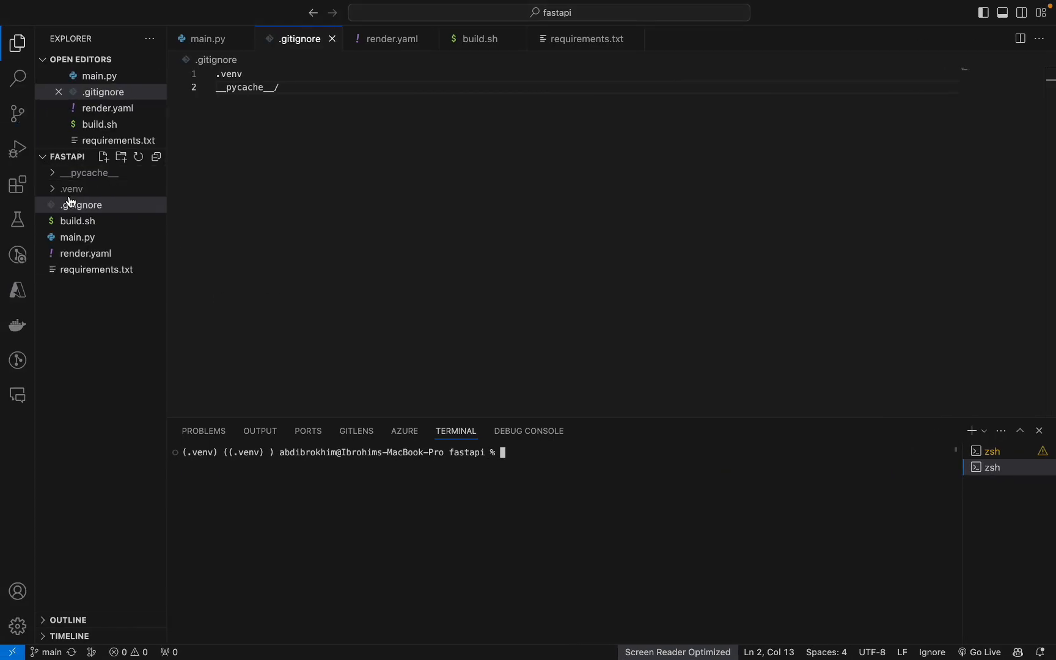
- Check the GitHub repository page lists the five pushed files on main
click(81, 204)
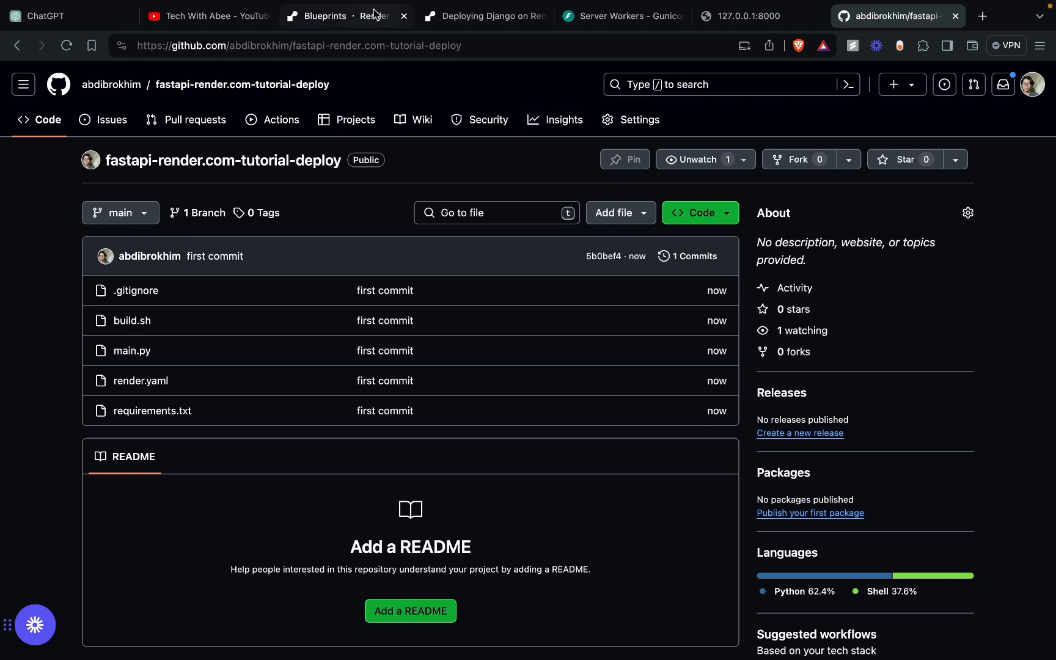
- From Render's Blueprints tab, start a New Blueprint Instance and view connectable repositories
click(484, 15)
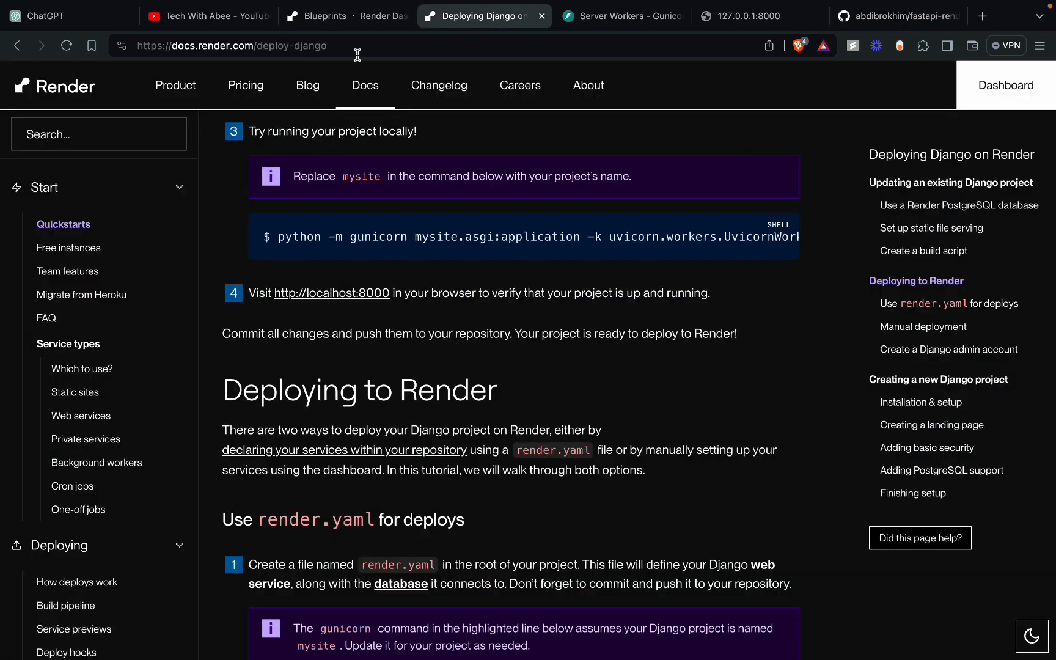
click(344, 16)
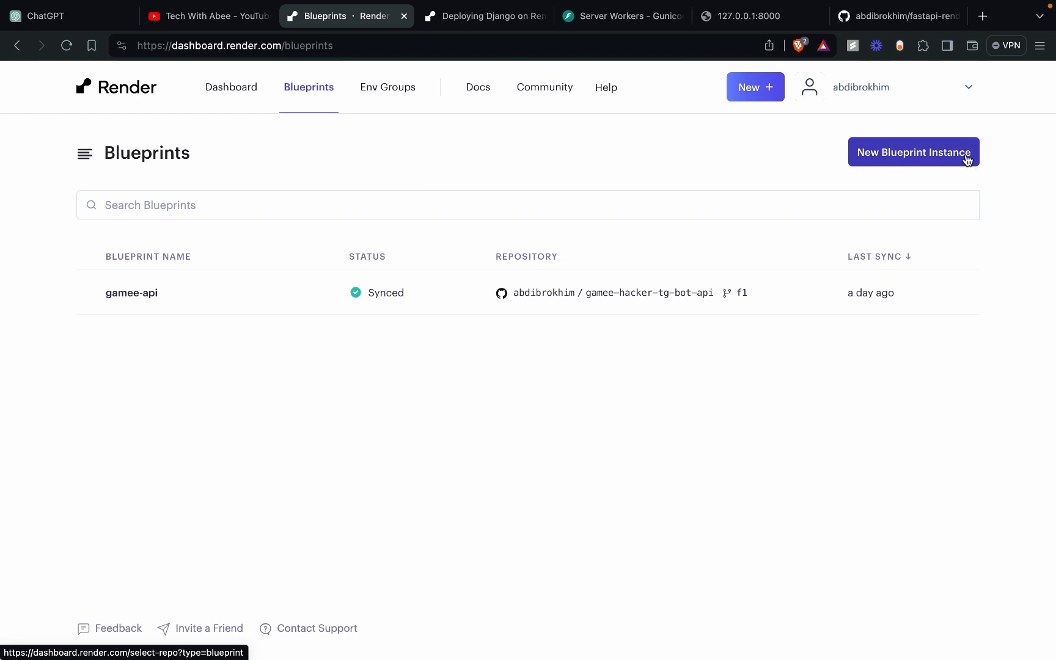
mouse_move(231, 87)
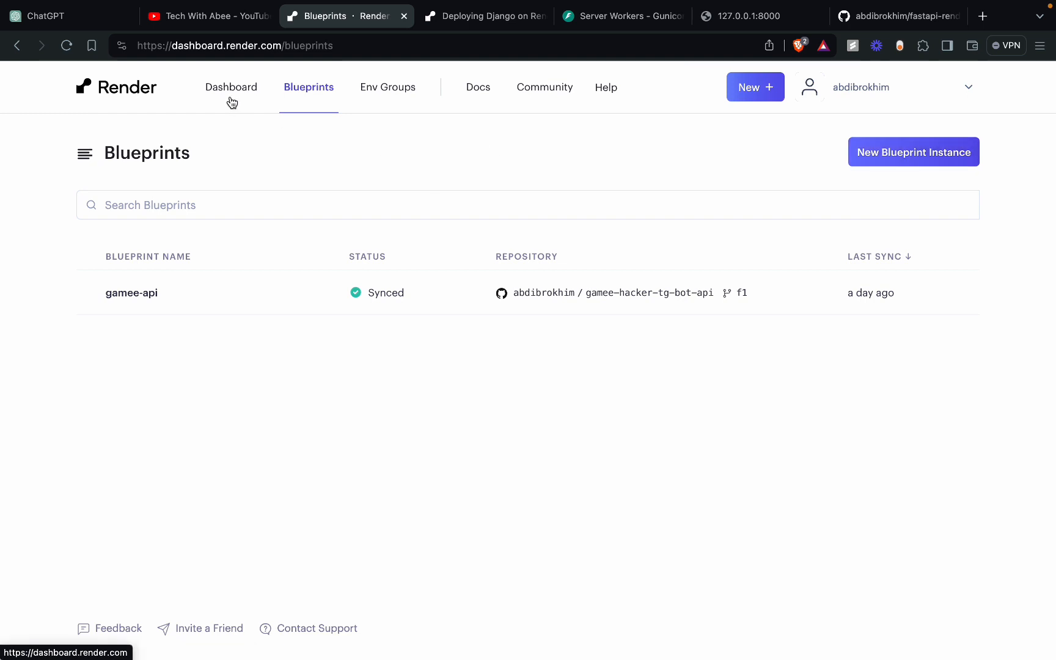
click(231, 87)
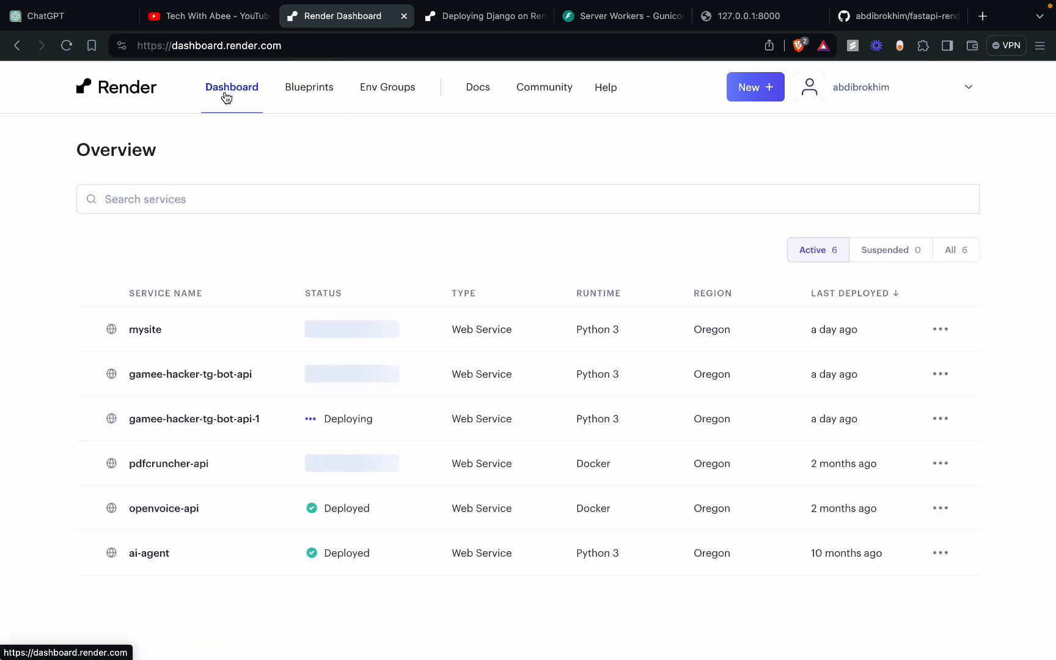
click(309, 87)
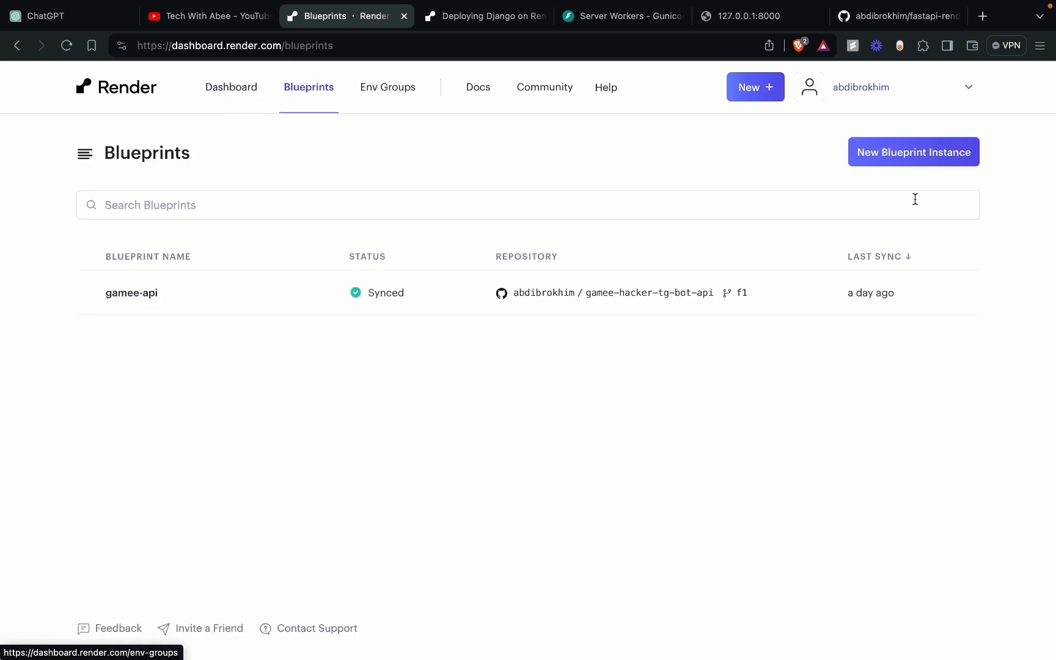
click(913, 151)
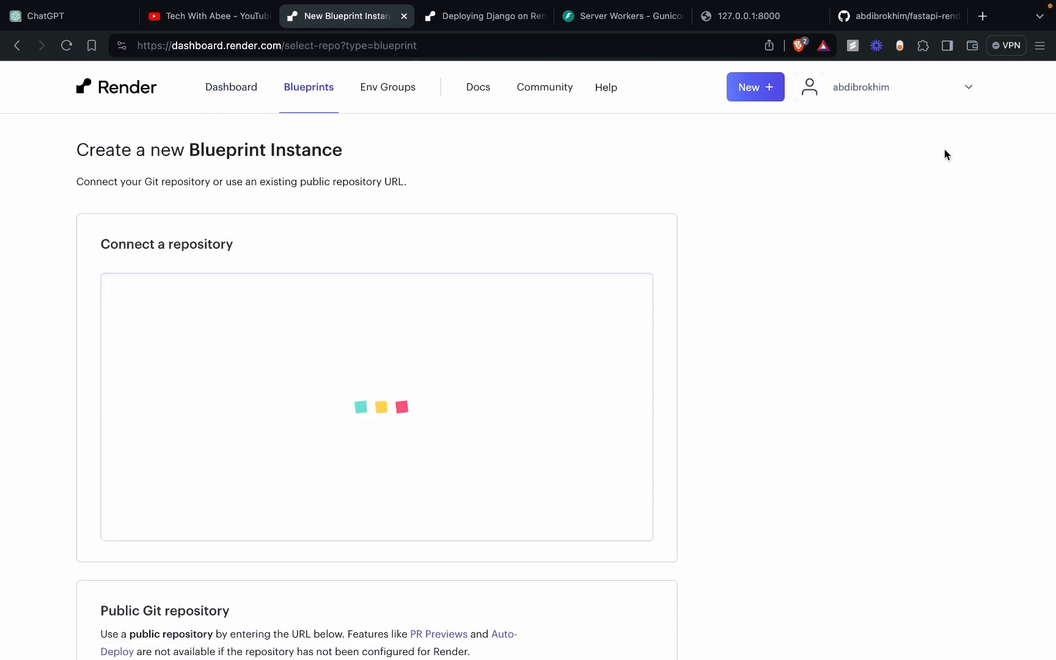
scroll(down, 3)
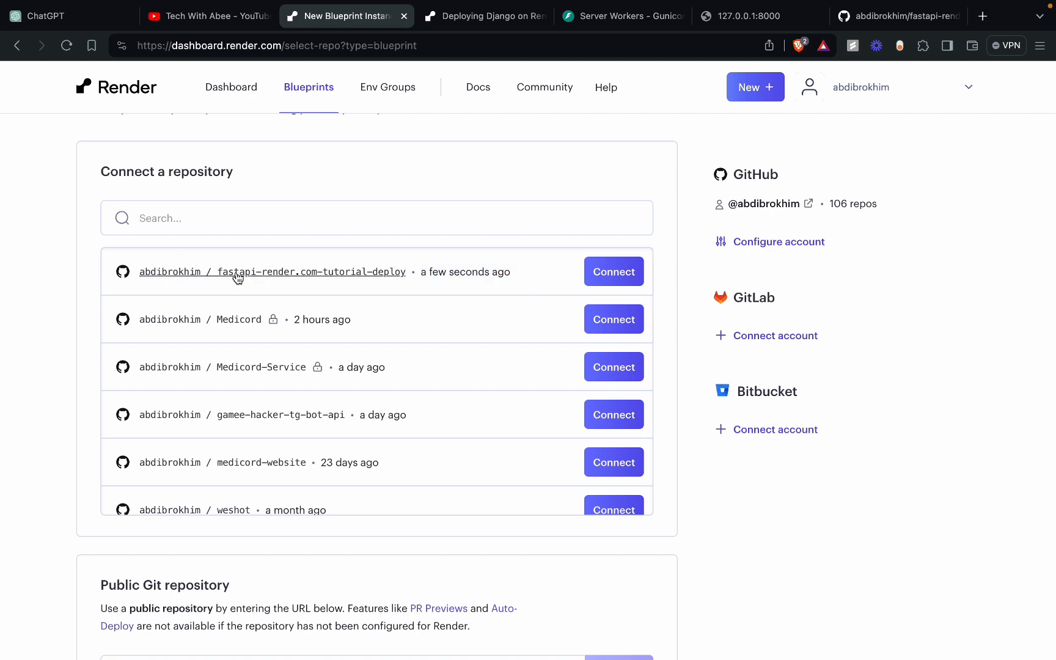
mouse_move(424, 274)
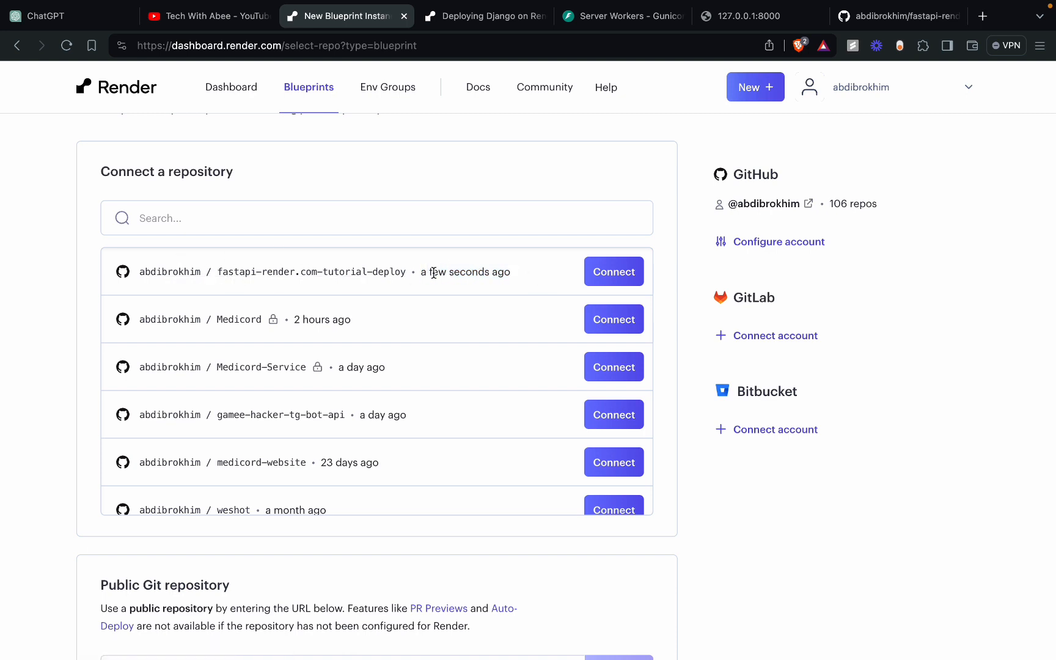
mouse_move(613, 271)
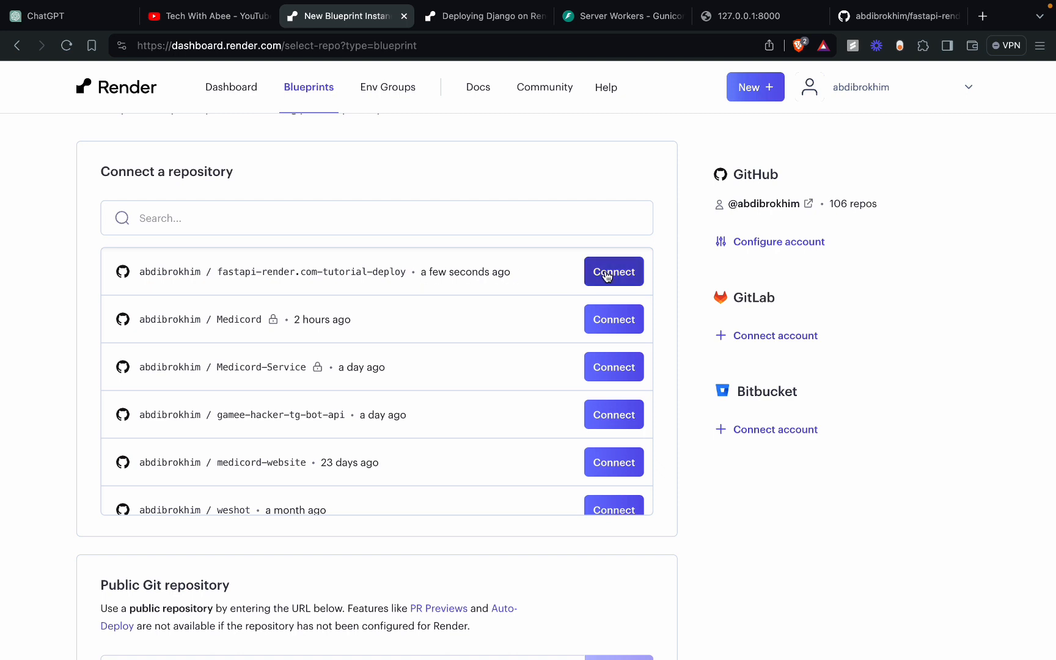
- Connect the repo, name the Blueprint fastapi-tutorial, create new resources and apply it
click(612, 272)
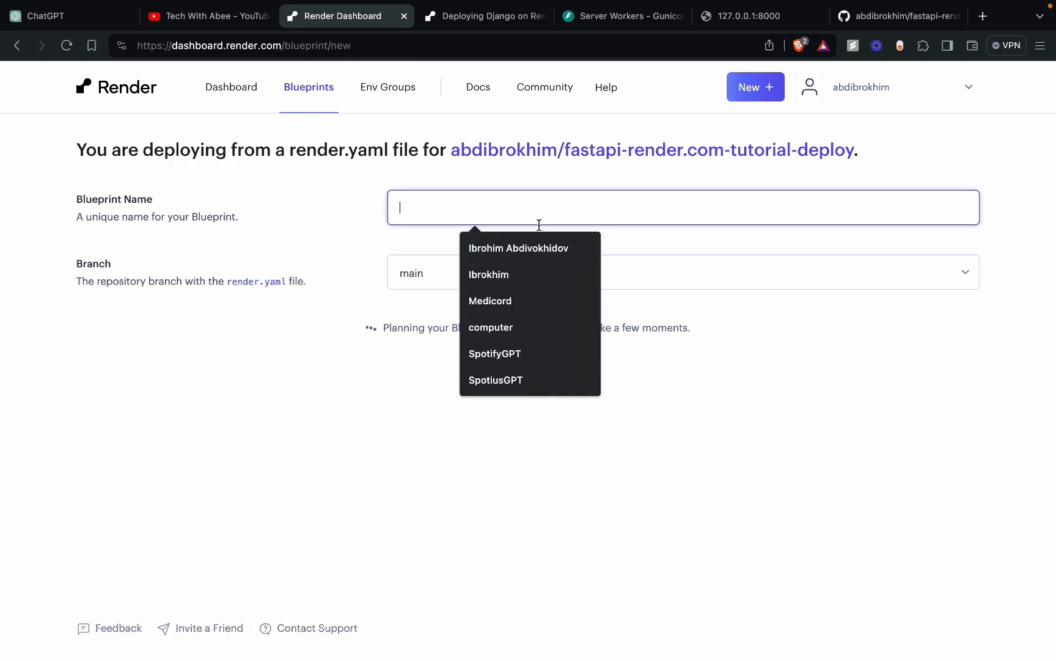
text(fastapi-)
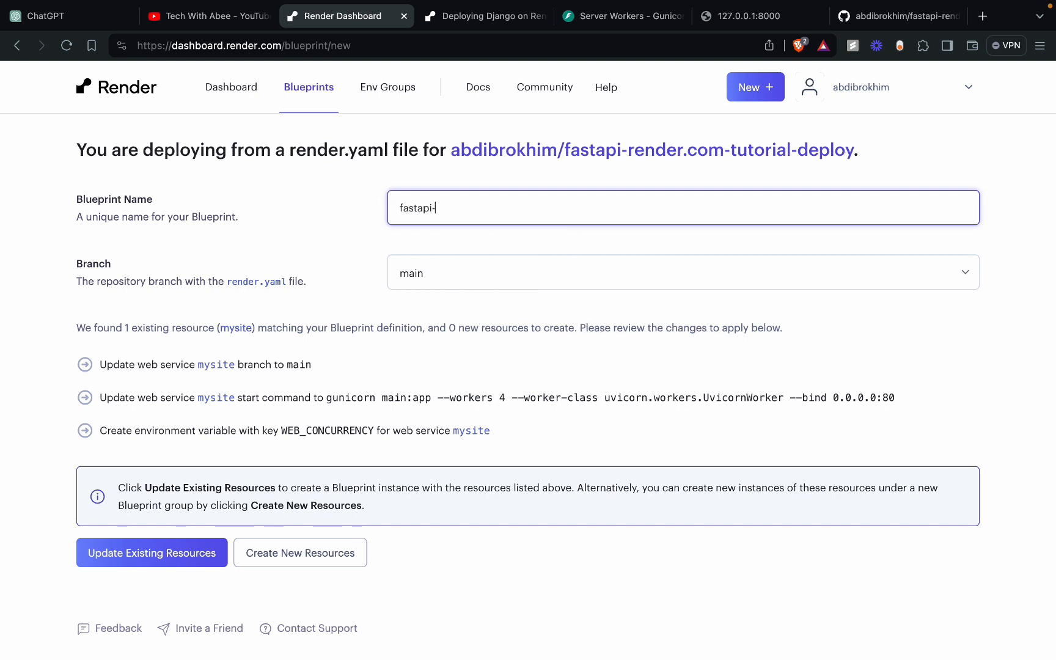
text(tutorial)
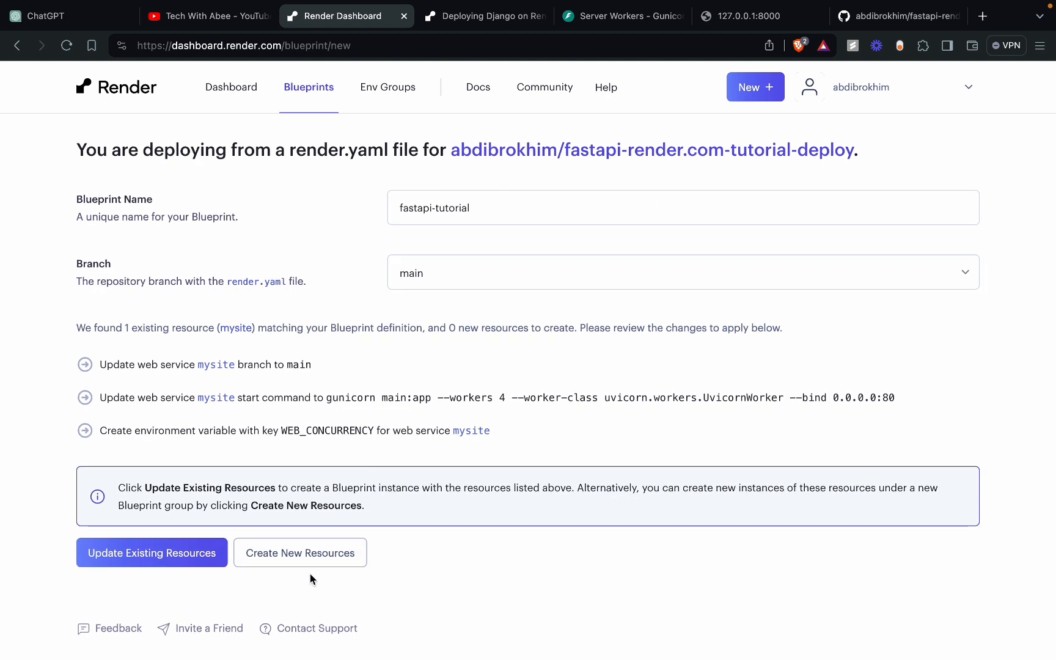
click(300, 553)
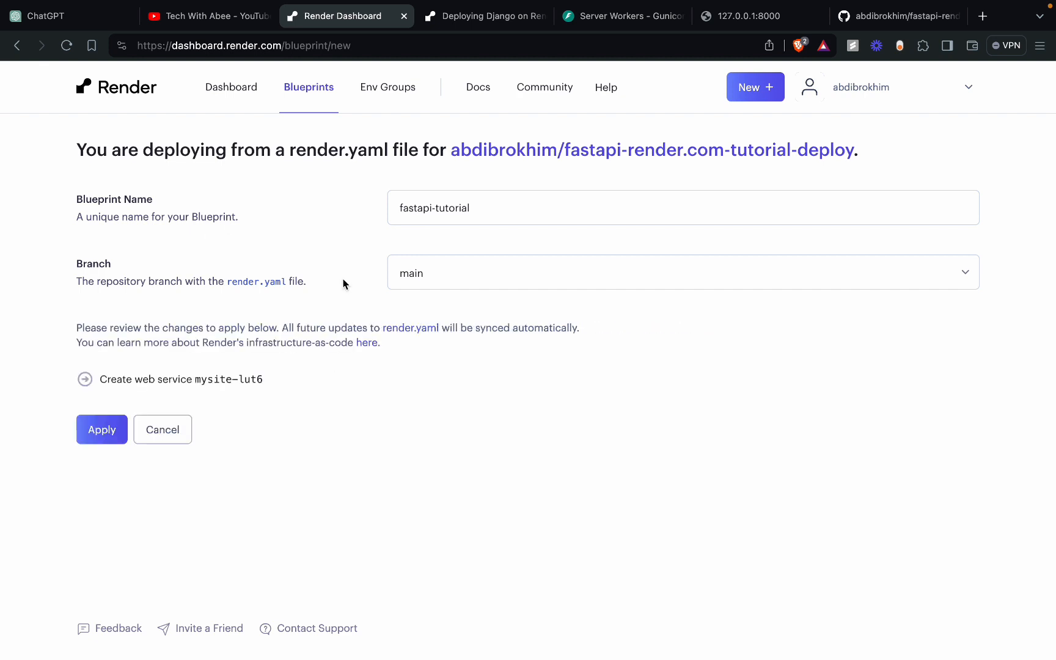
click(101, 430)
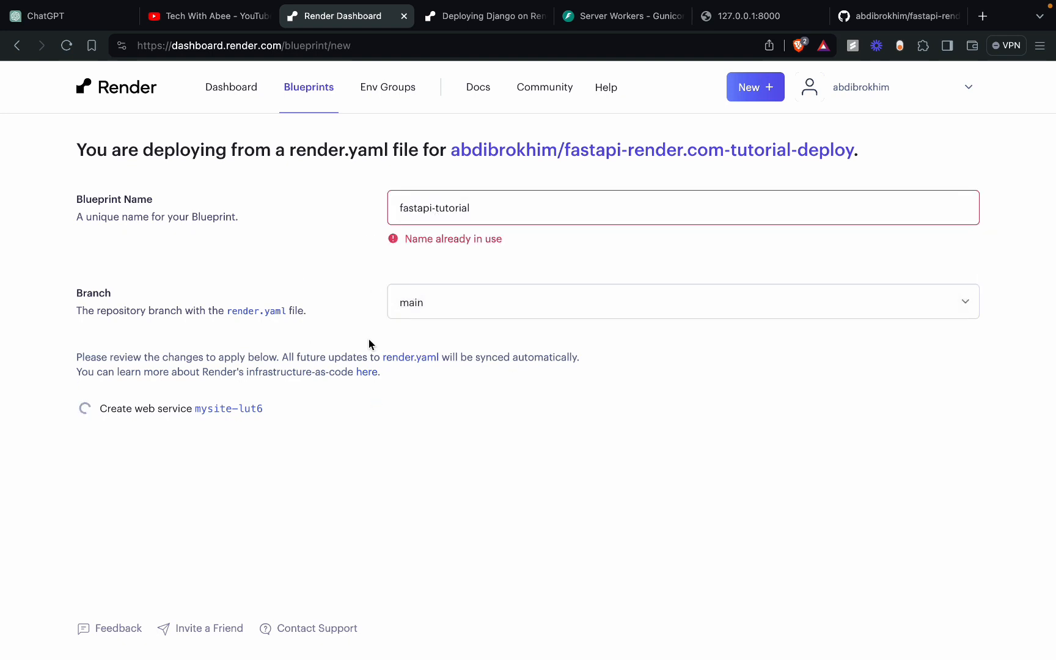
mouse_move(209, 413)
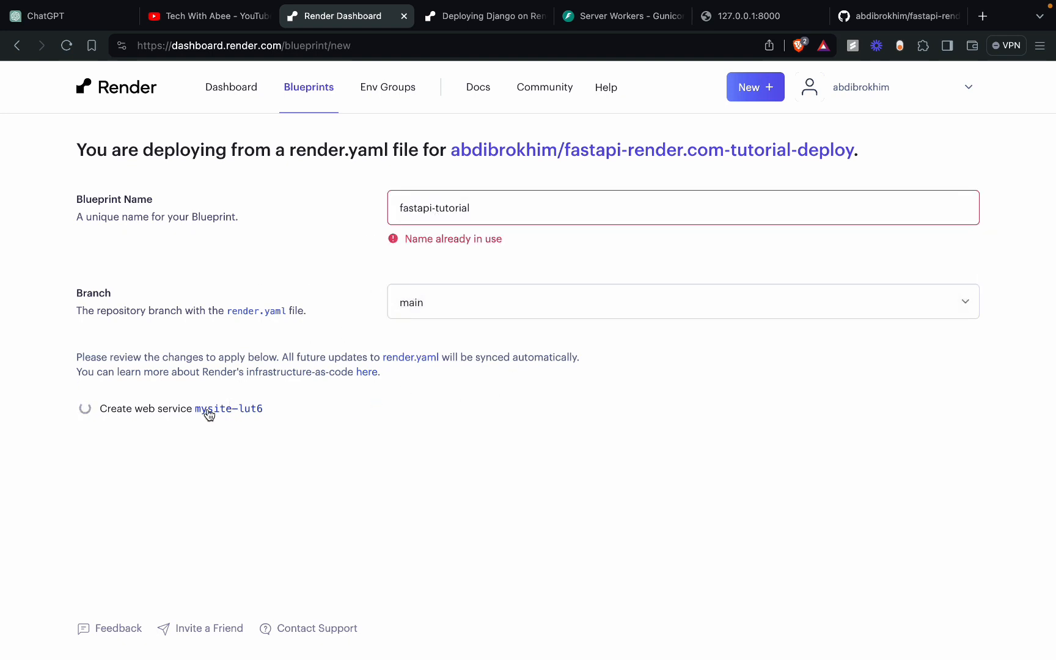
click(227, 409)
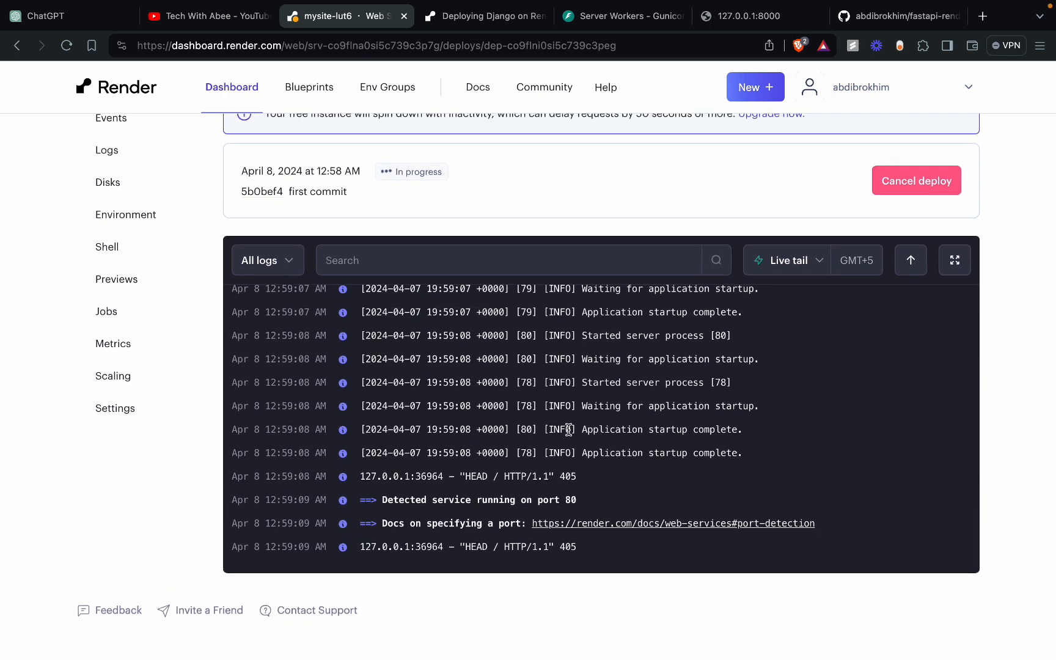
- Follow the mysite-lut6 deploy logs until live, then open its onrender.com URL
scroll(down, 3)
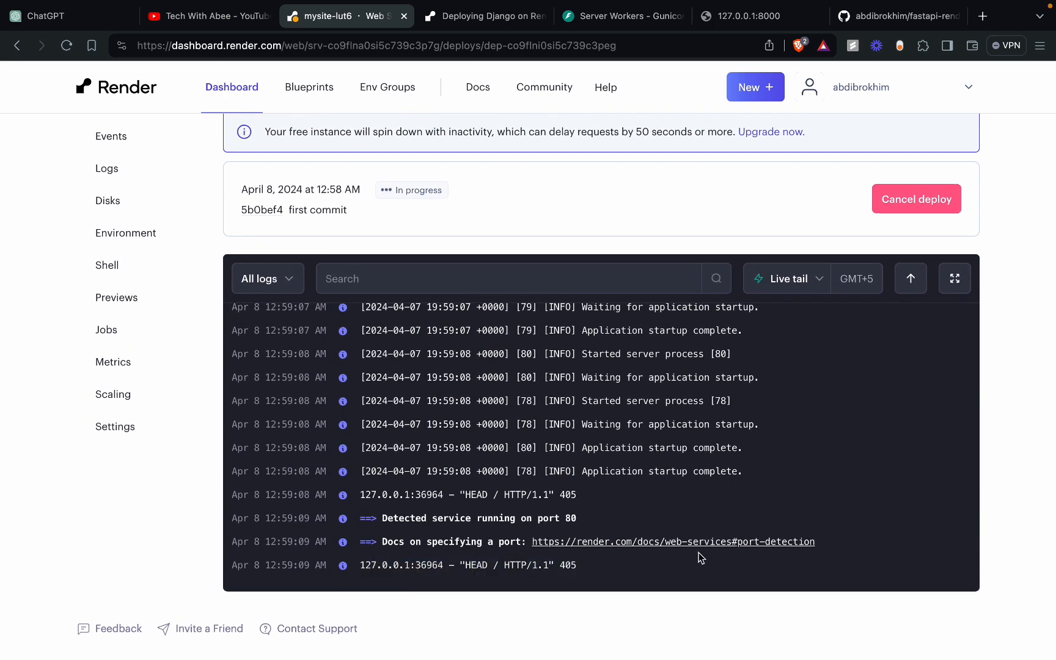
mouse_move(588, 418)
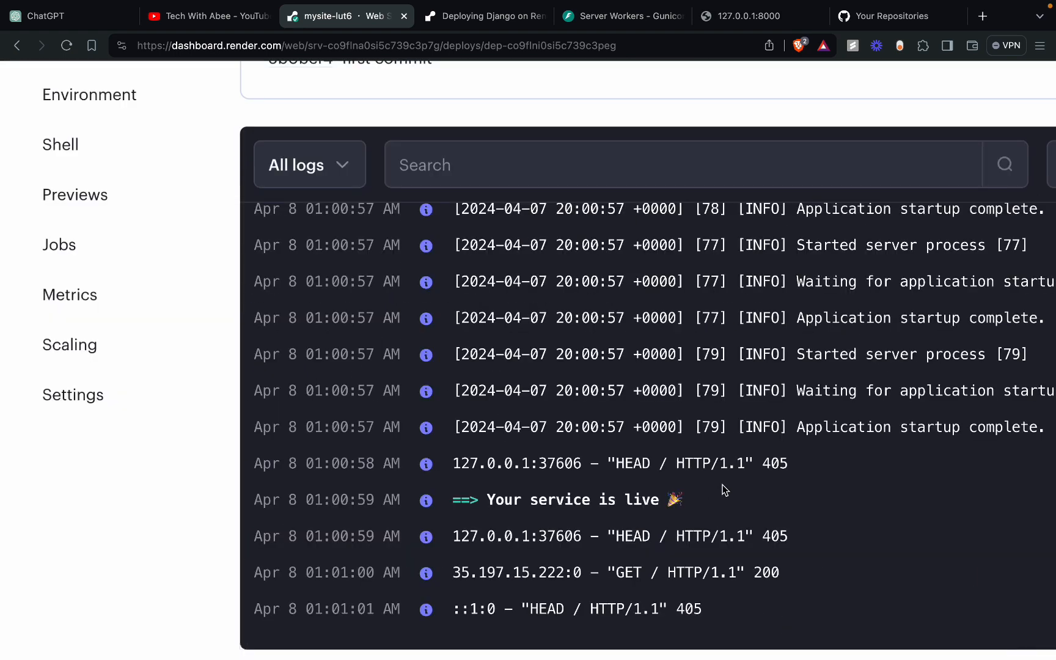
scroll(up, 3)
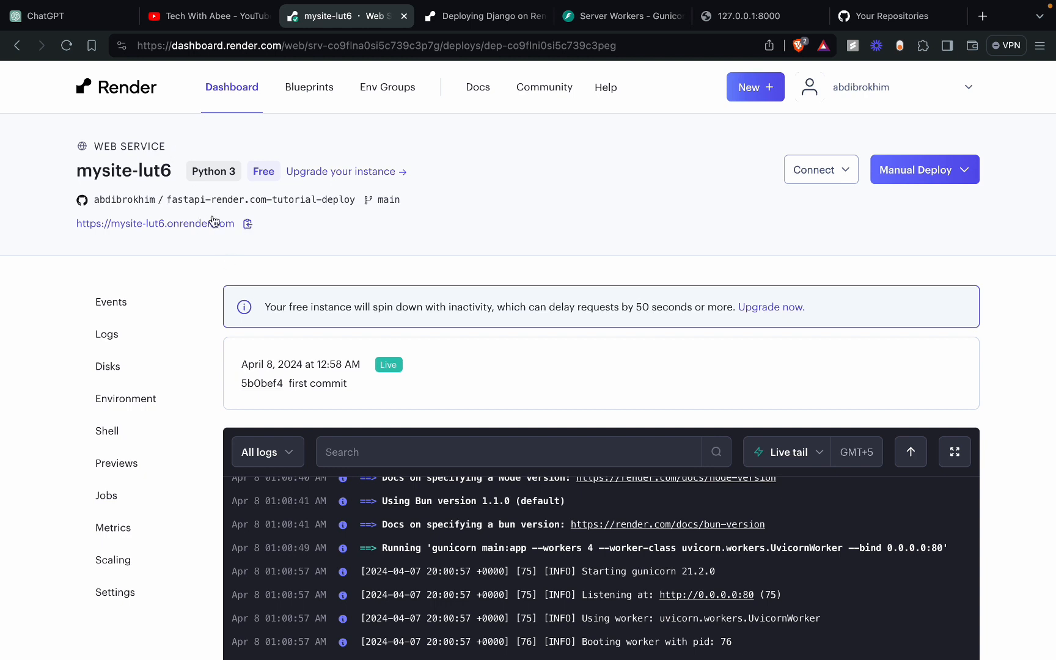
click(153, 223)
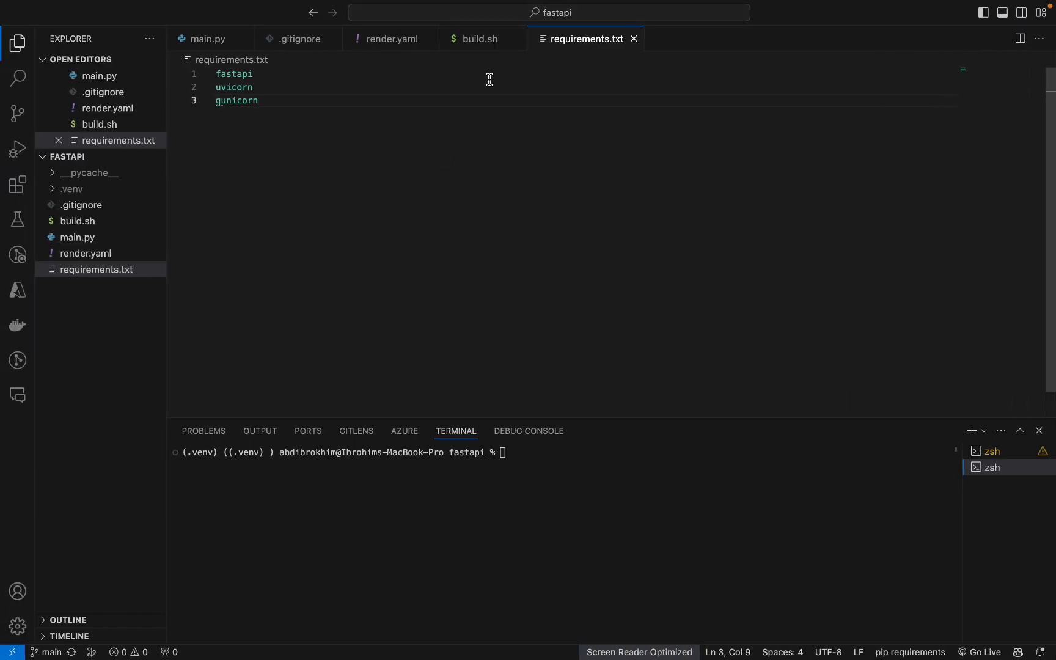
- Open requirements.txt listing fastapi, uvicorn and gunicorn from the Explorer
click(258, 101)
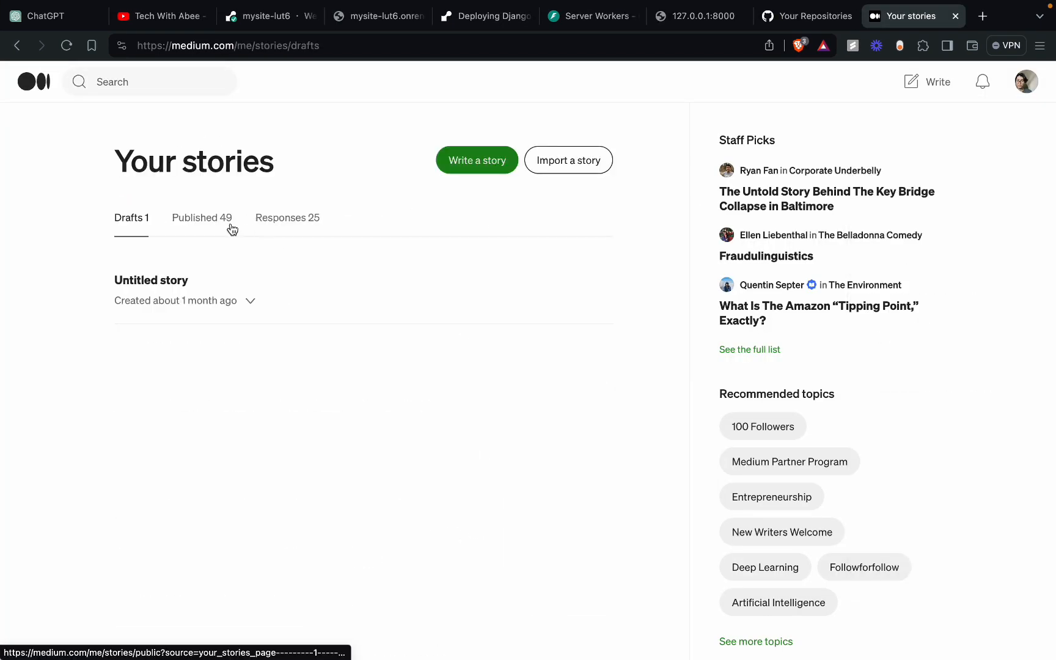
- Open the published Deploy FastAPI on Render.com article and read down to its build.sh step
click(202, 218)
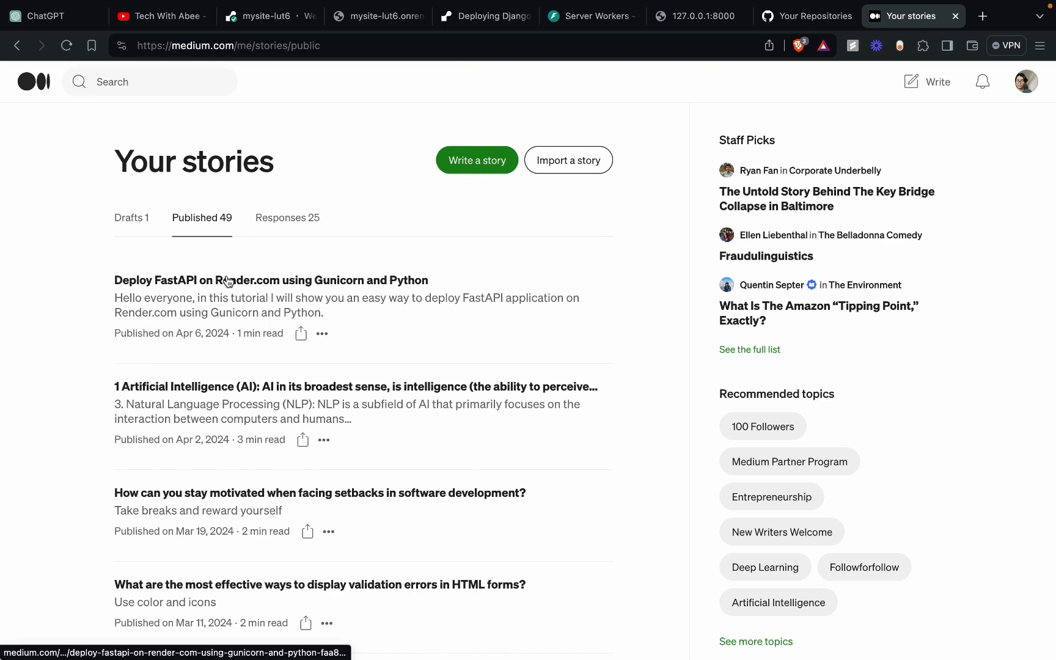
click(271, 280)
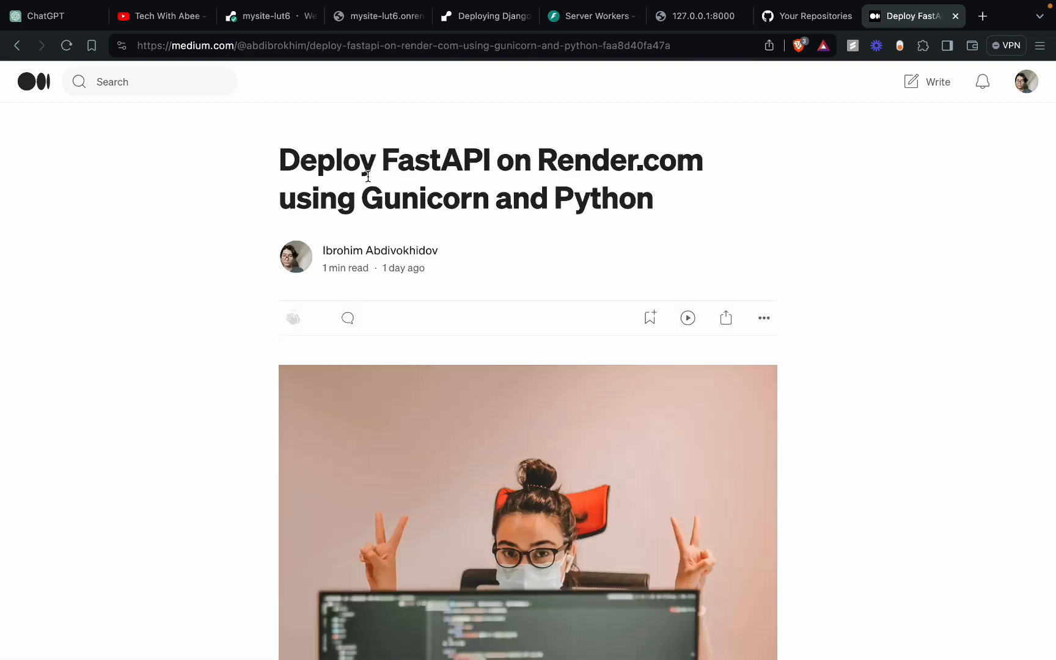
scroll(down, 3)
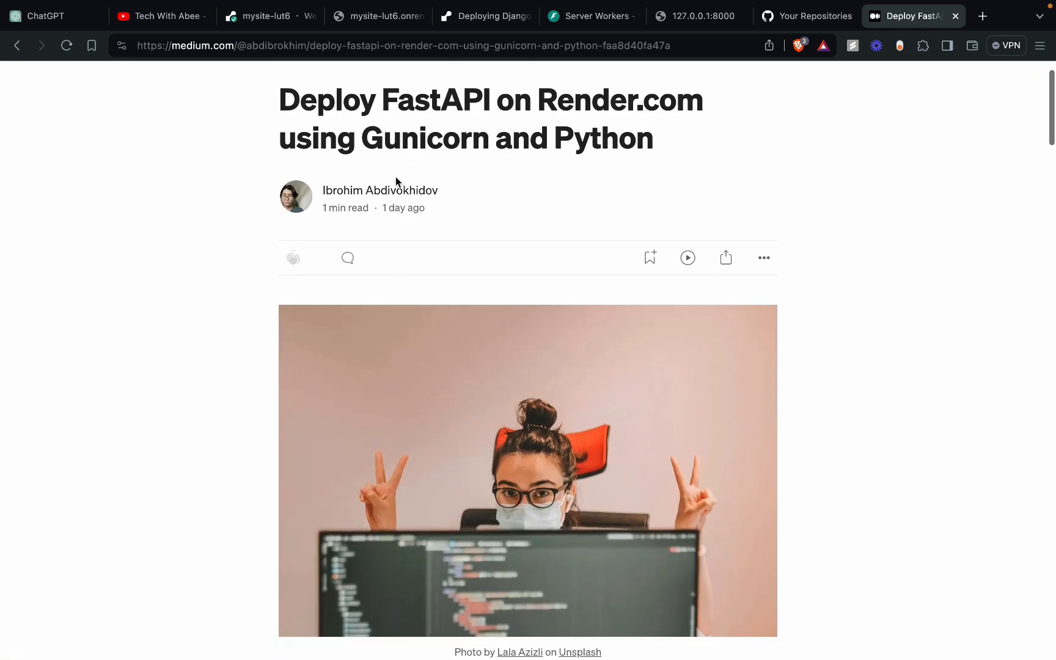
scroll(down, 3)
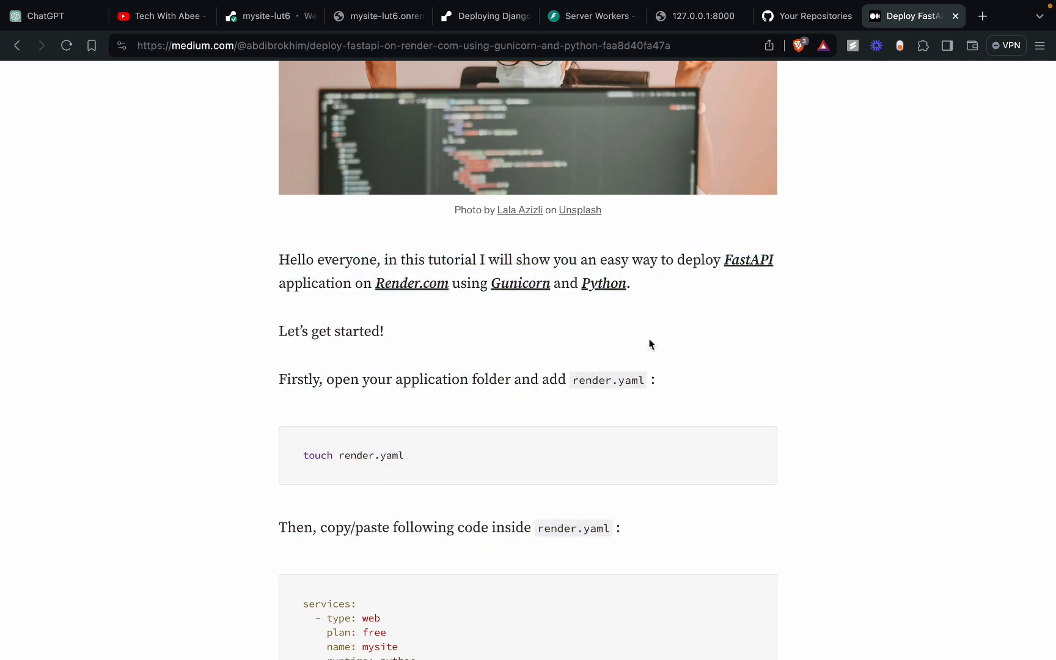
scroll(down, 3)
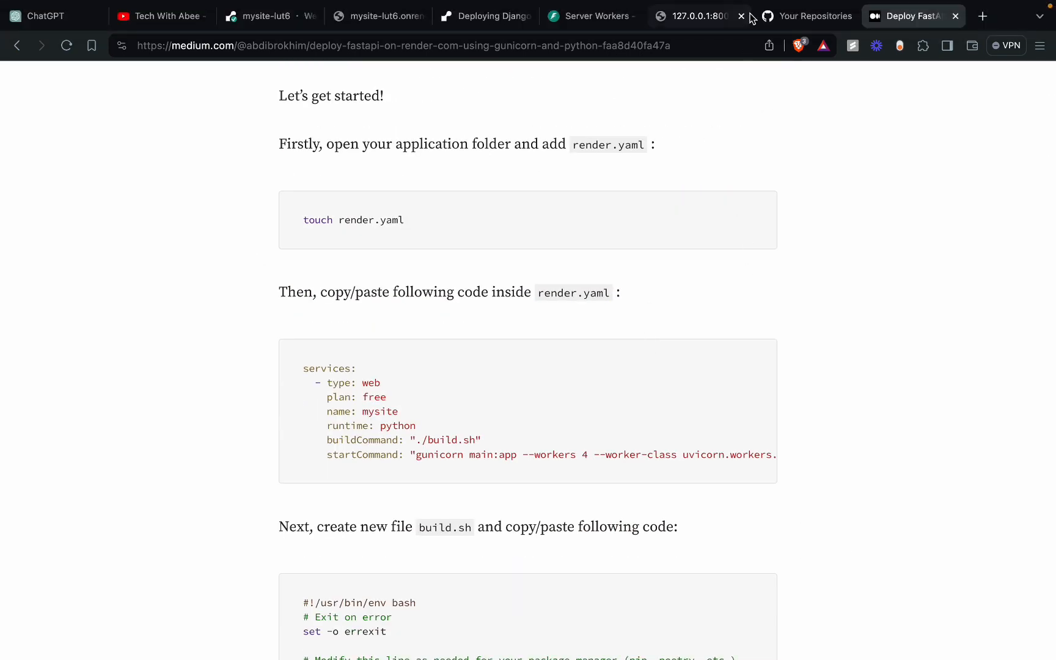
scroll(down, 3)
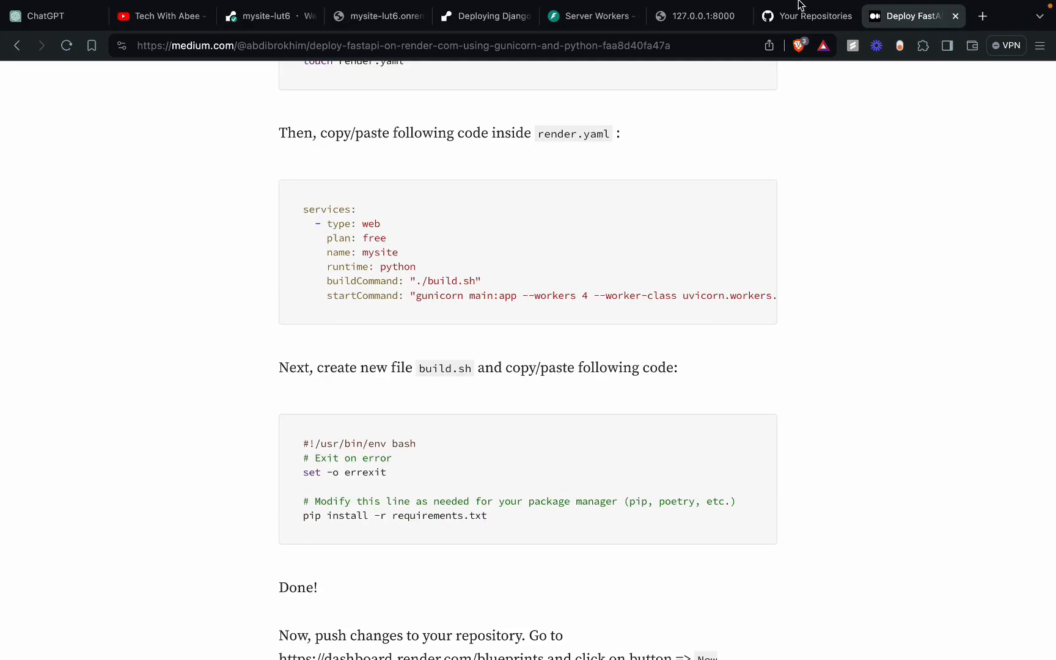